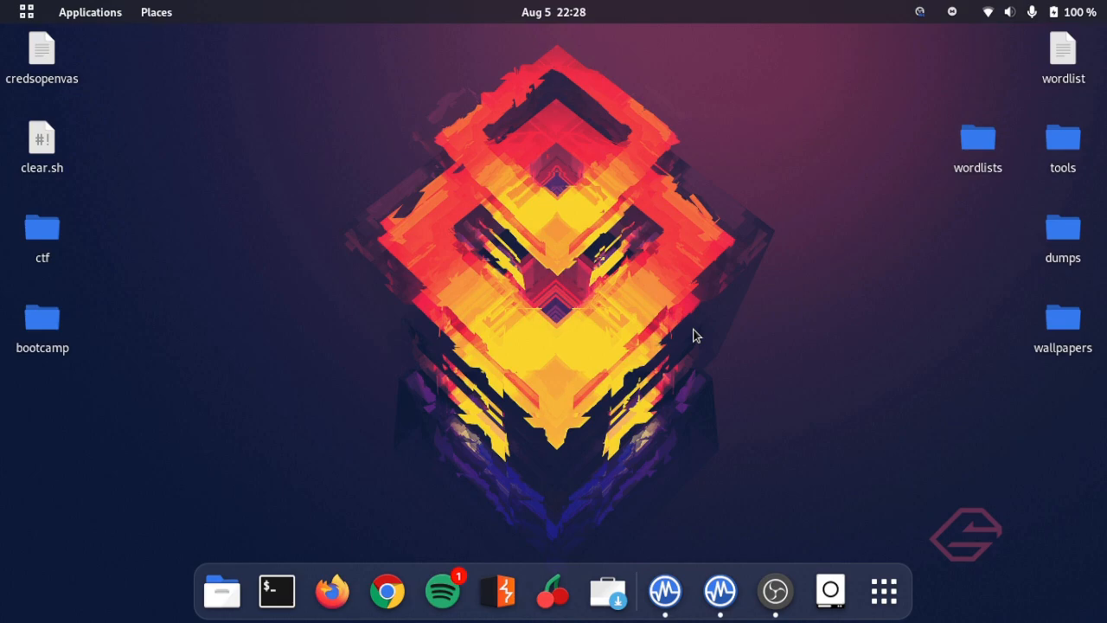
{"action": "mouse_move", "coordinate": [719, 591]}
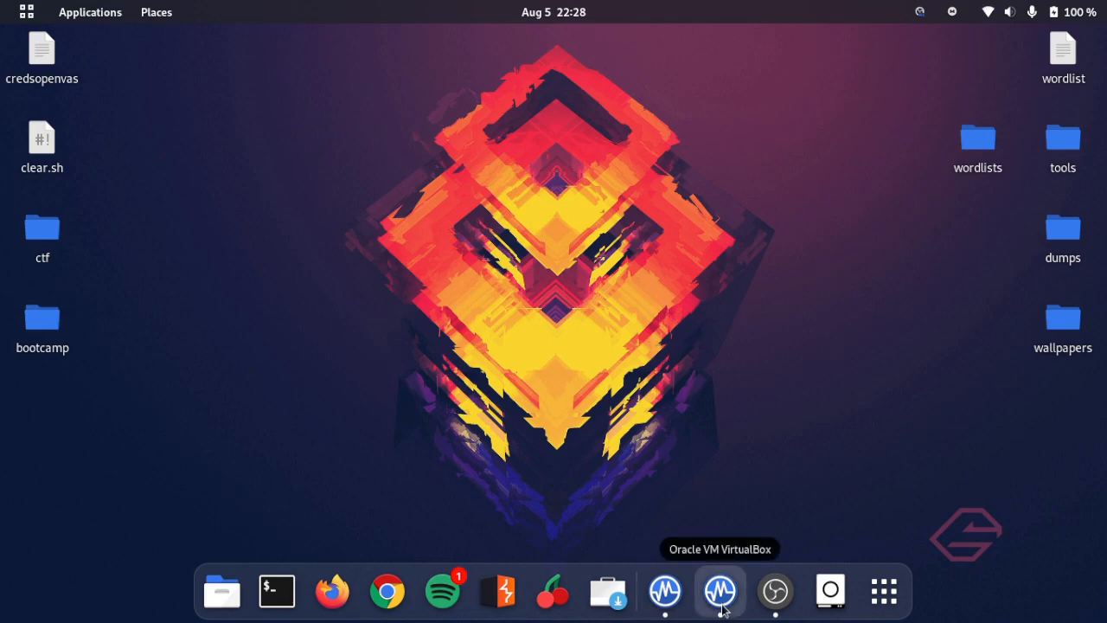
Launch a new GNOME Terminal window from the dock.
{"action": "left_click", "coordinate": [719, 591]}
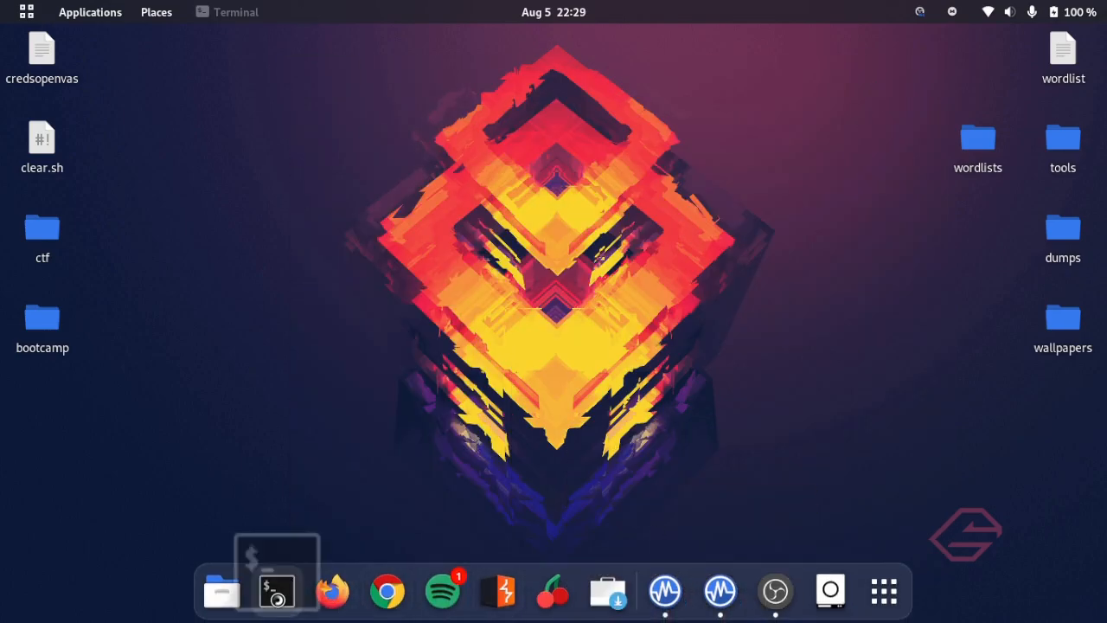
{"action": "left_click", "coordinate": [276, 592]}
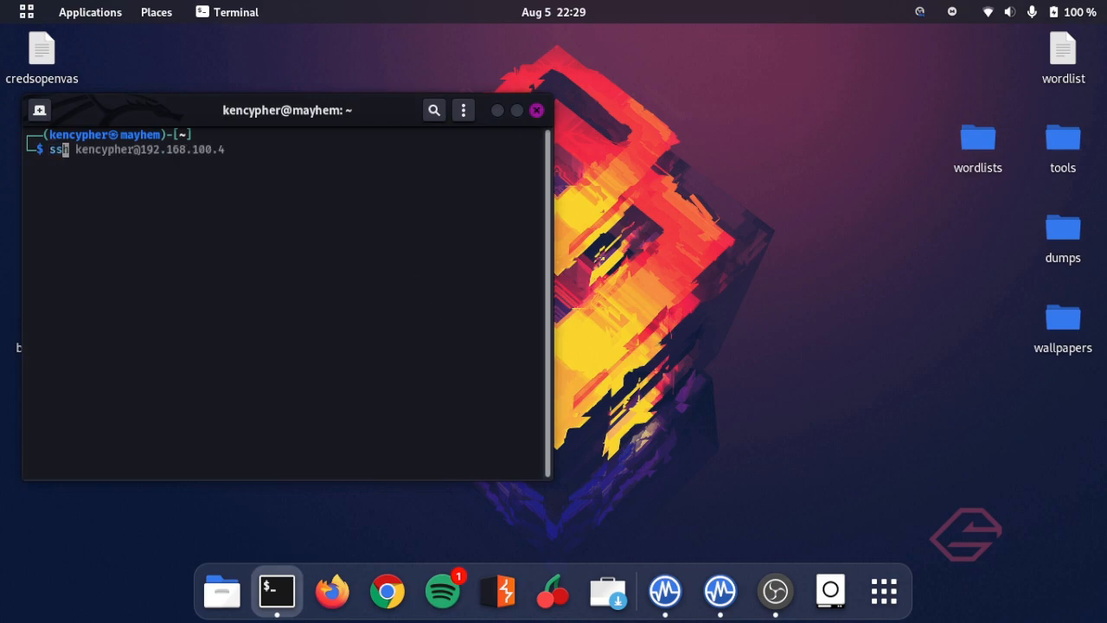
{"action": "key", "text": "Return"}
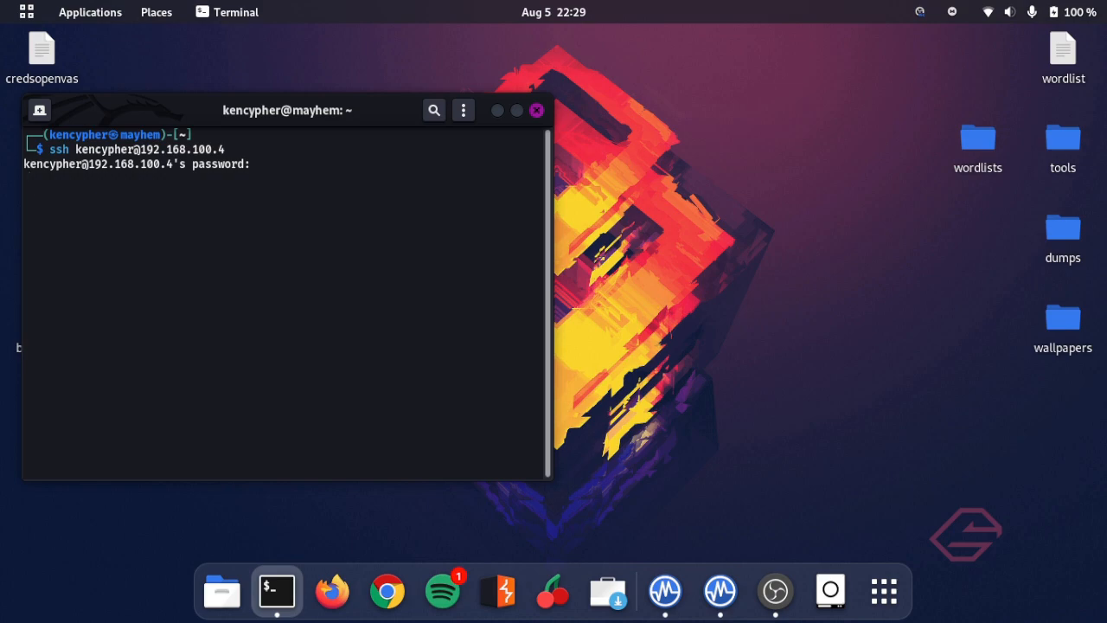
{"action": "key", "text": "Return"}
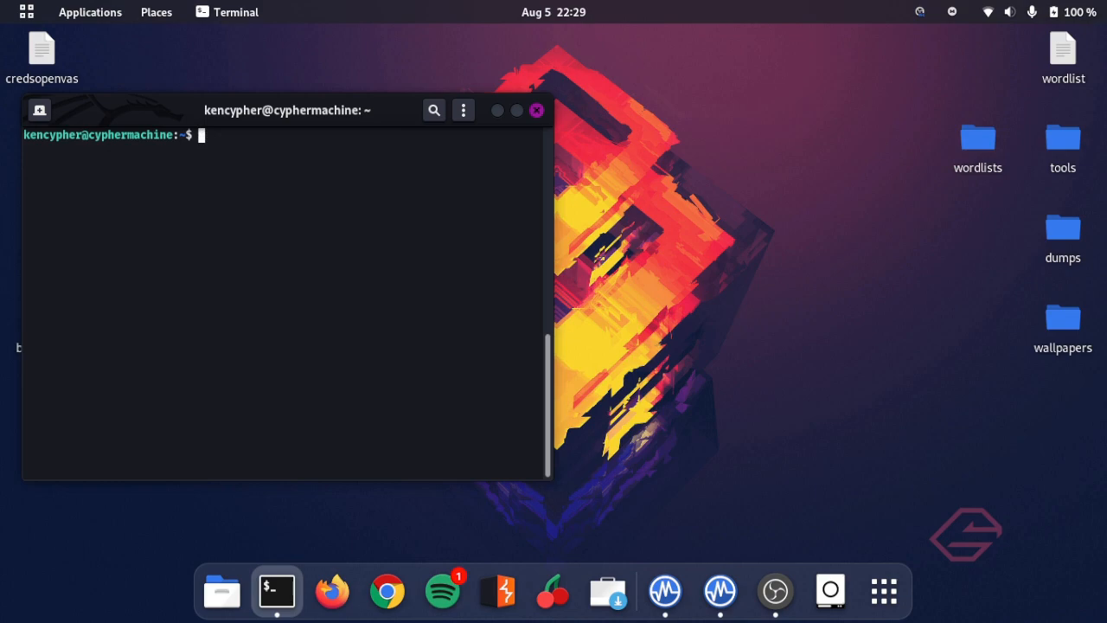
{"action": "type", "text": "clear"}
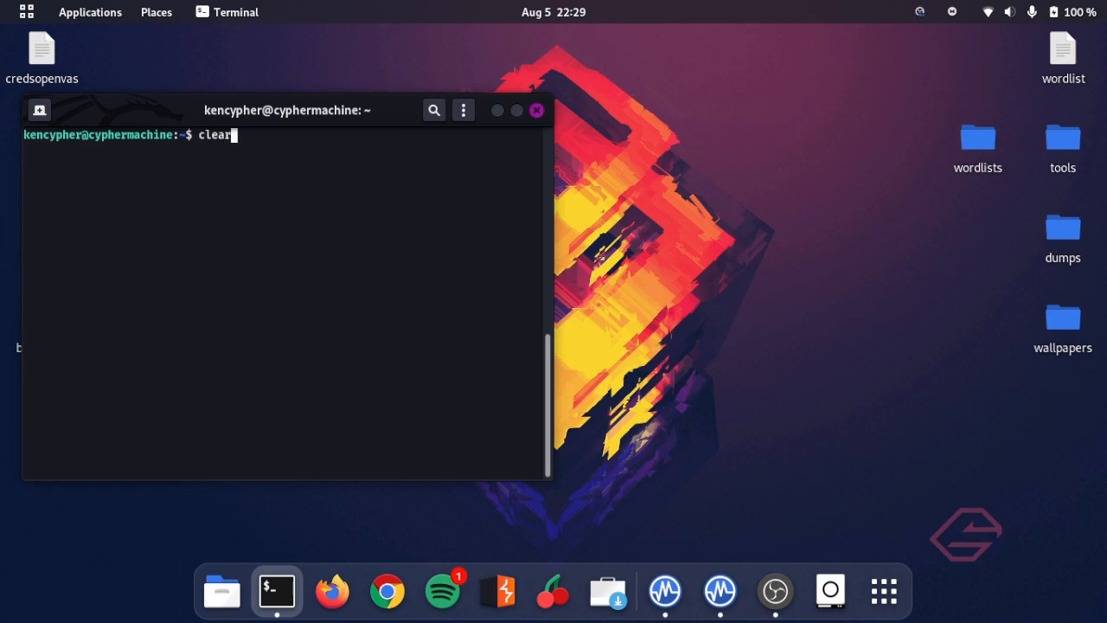
{"action": "key", "text": "Return"}
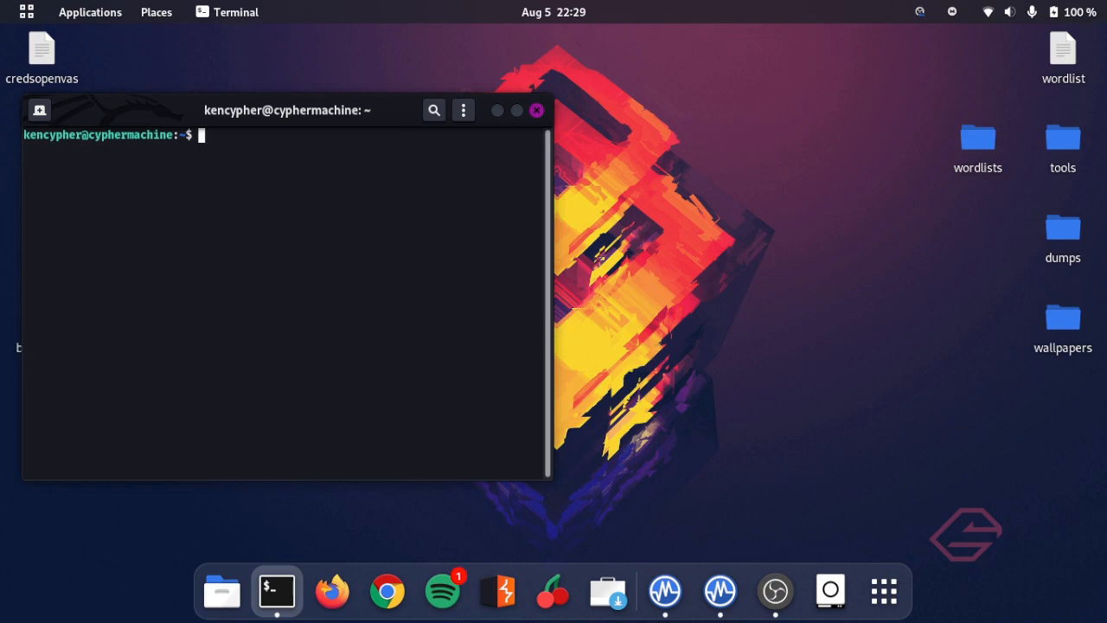
{"action": "mouse_move", "coordinate": [351, 379]}
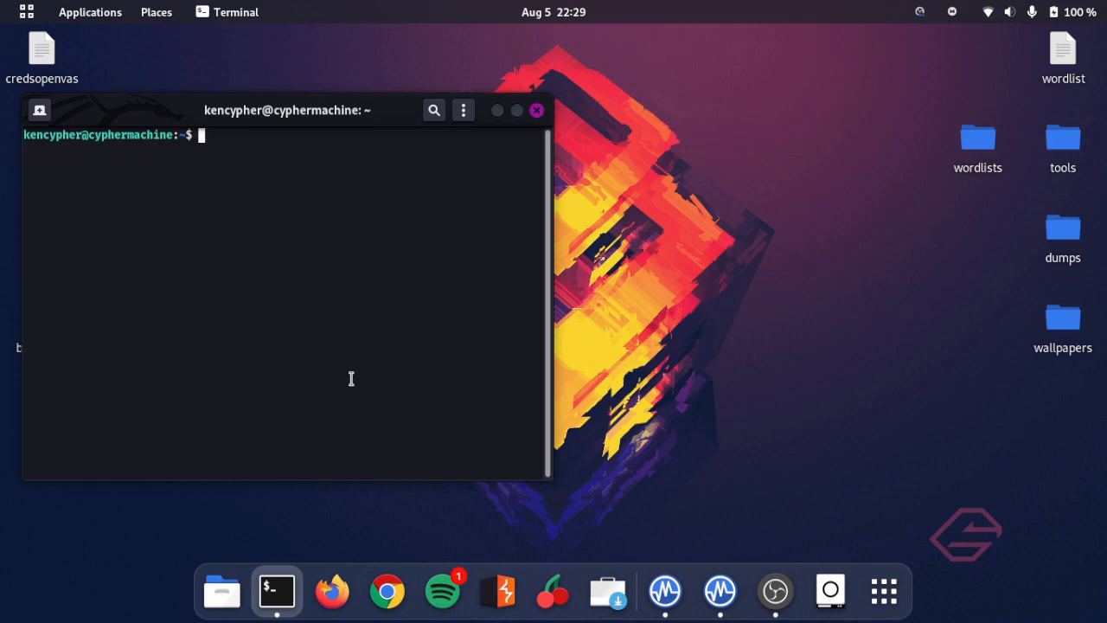
{"action": "mouse_move", "coordinate": [332, 591]}
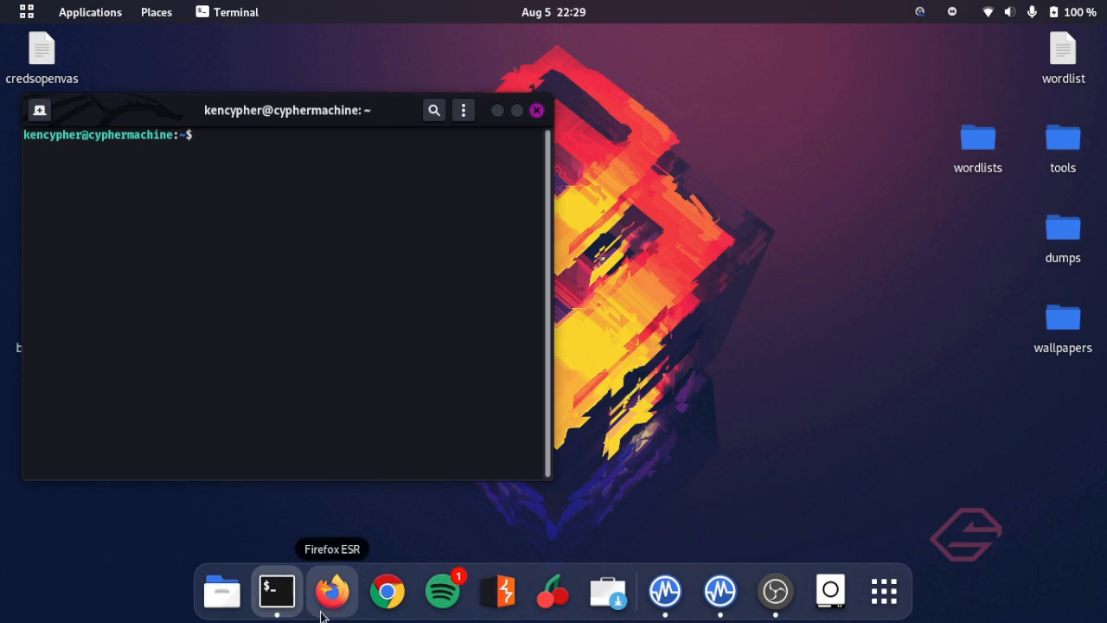
Load revshells.com in Firefox and select the IP field value 192.168.100.9.
{"action": "left_click", "coordinate": [332, 592]}
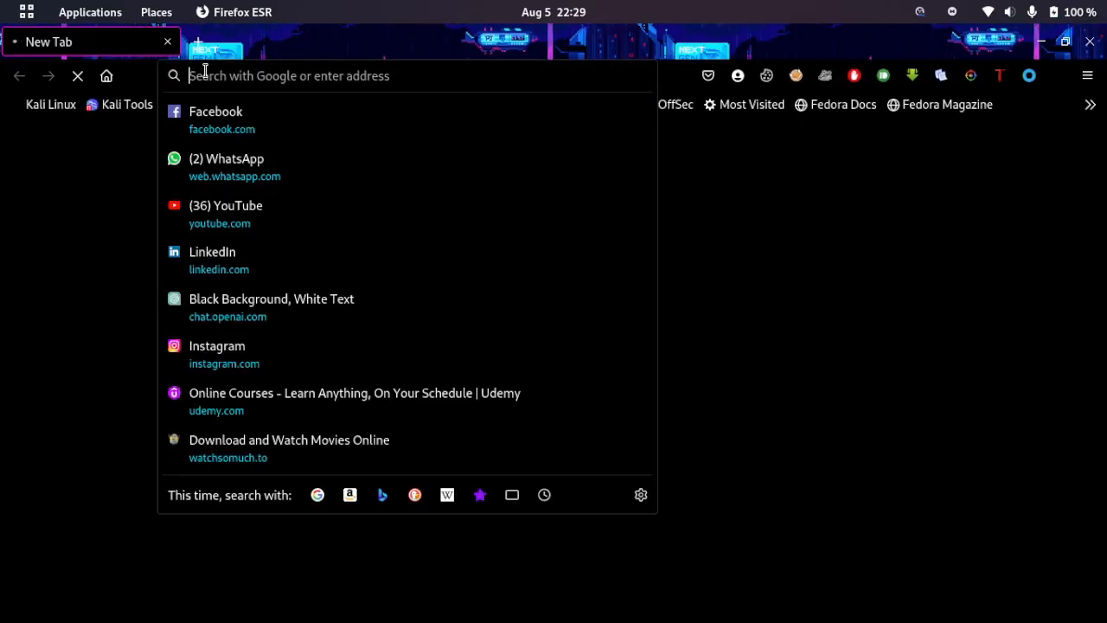
{"action": "type", "text": "revshells.com/"}
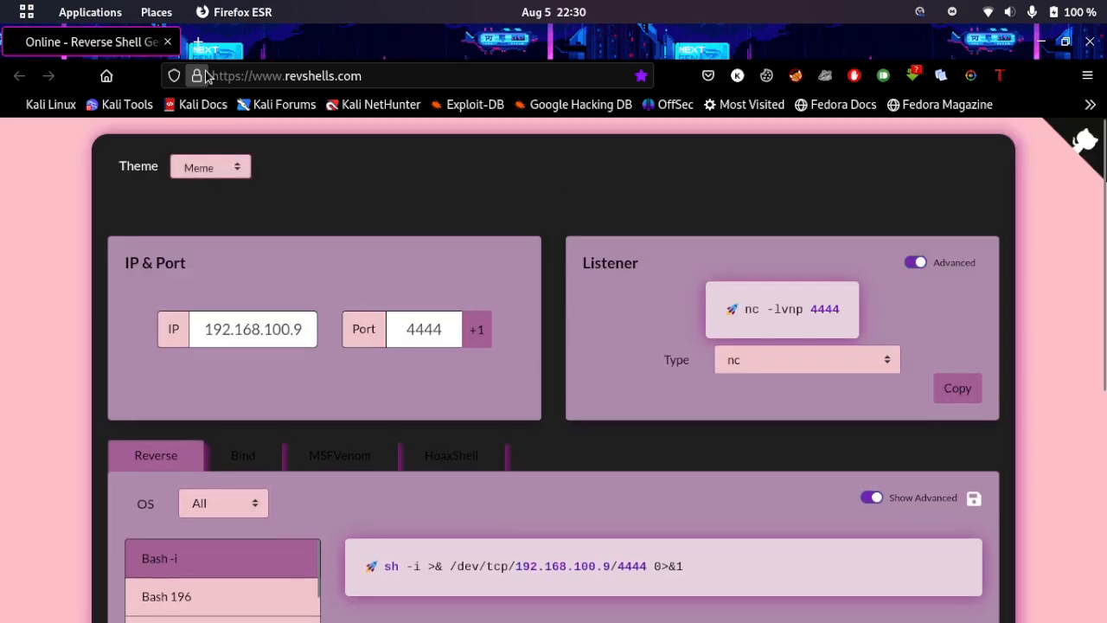
{"action": "left_click", "coordinate": [76, 76]}
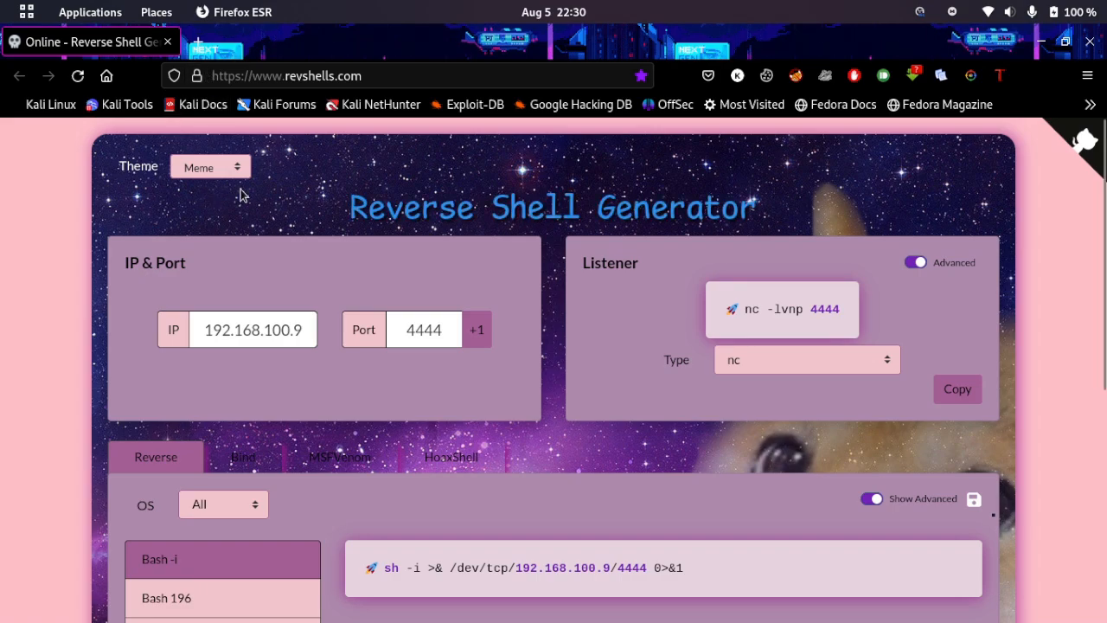
{"action": "scroll", "scroll_direction": "down", "scroll_amount": 3}
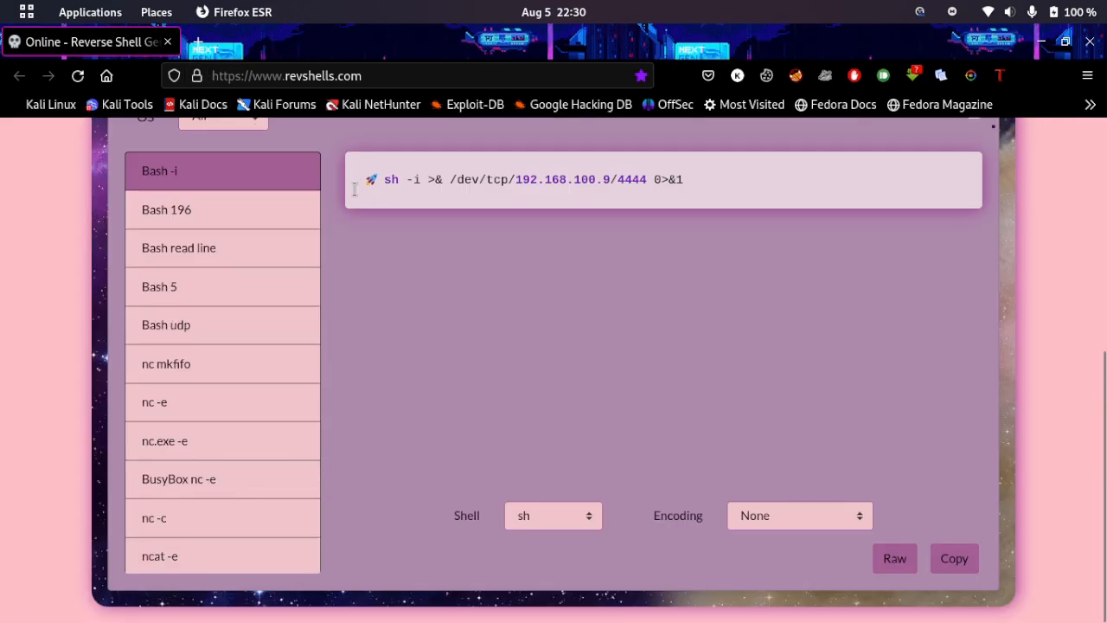
{"action": "scroll", "scroll_direction": "up", "scroll_amount": 3}
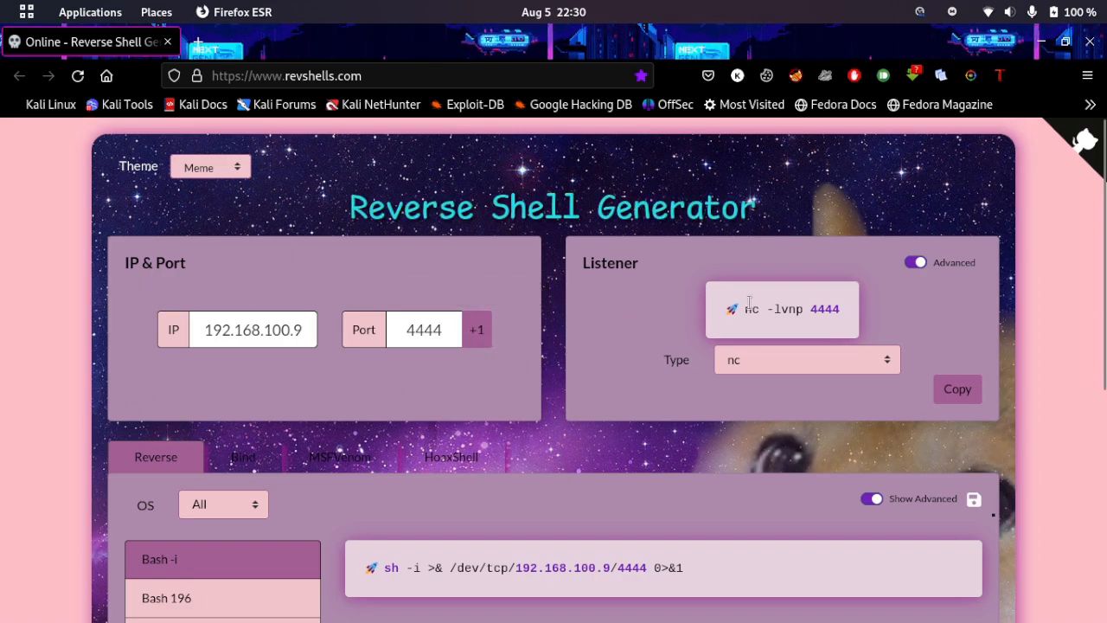
{"action": "mouse_move", "coordinate": [969, 301]}
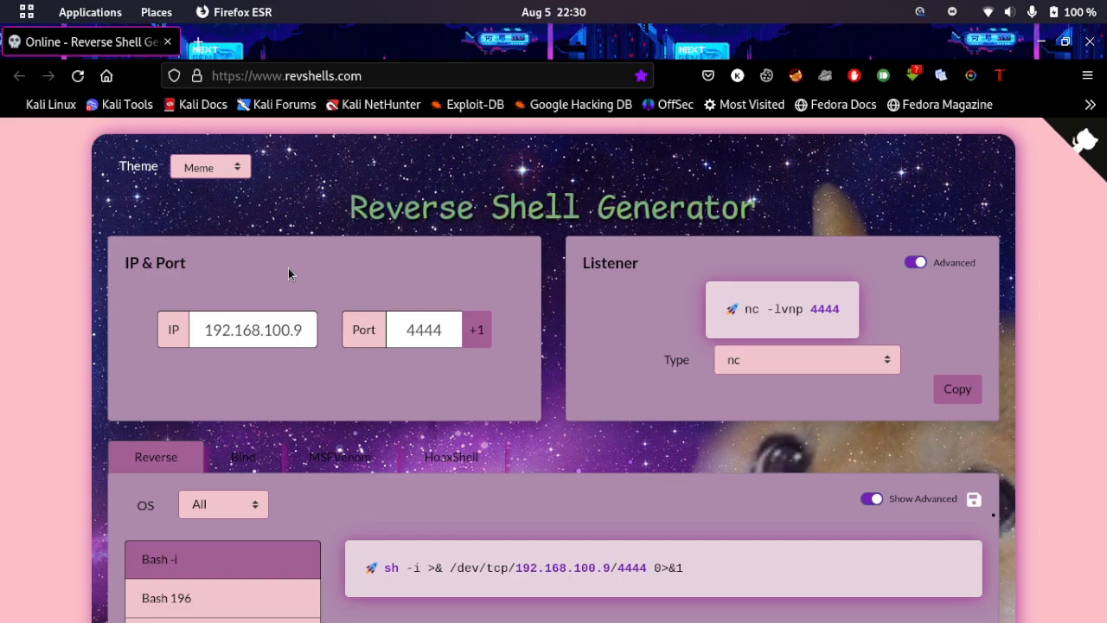
{"action": "triple_click", "coordinate": [252, 329]}
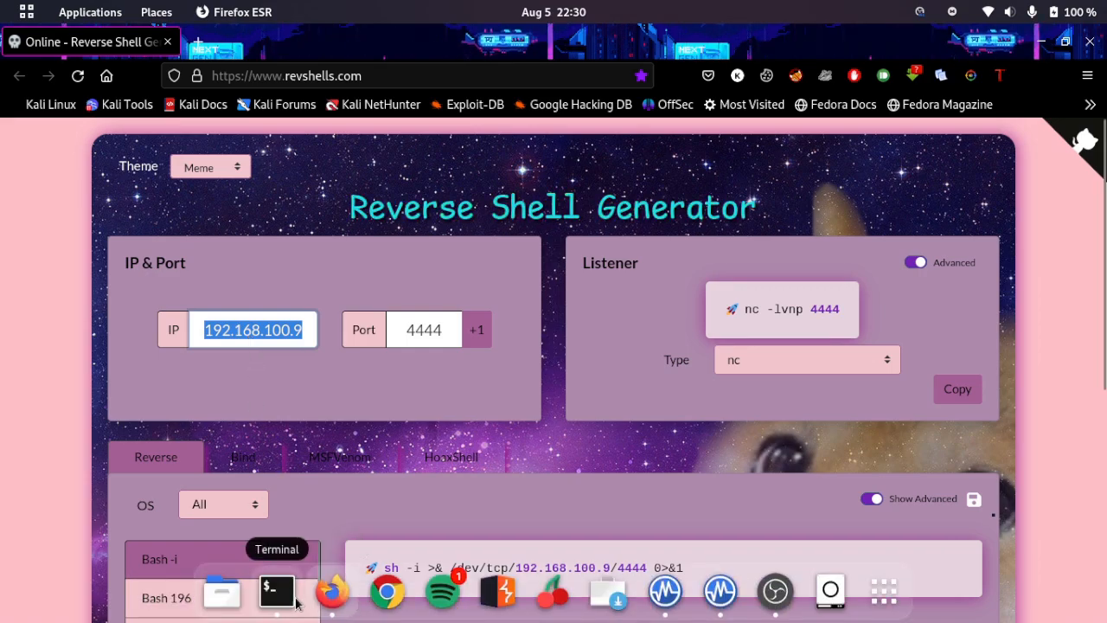
Run ifconfig in the terminal and highlight the wlan0 address 192.168.100.9.
{"action": "left_click", "coordinate": [276, 592]}
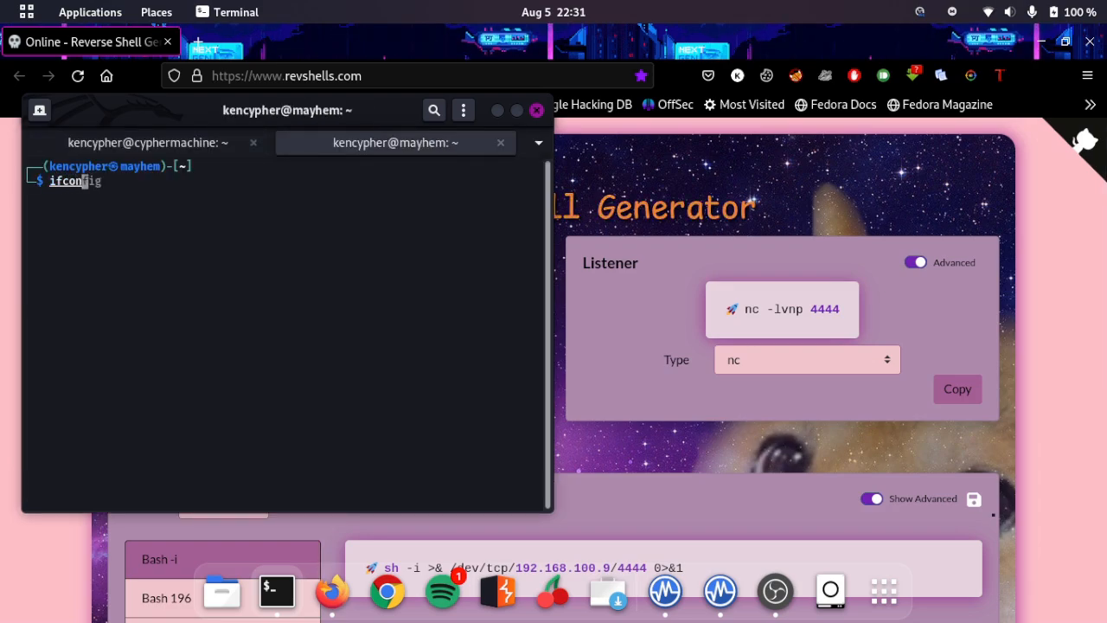
{"action": "key", "text": "Return"}
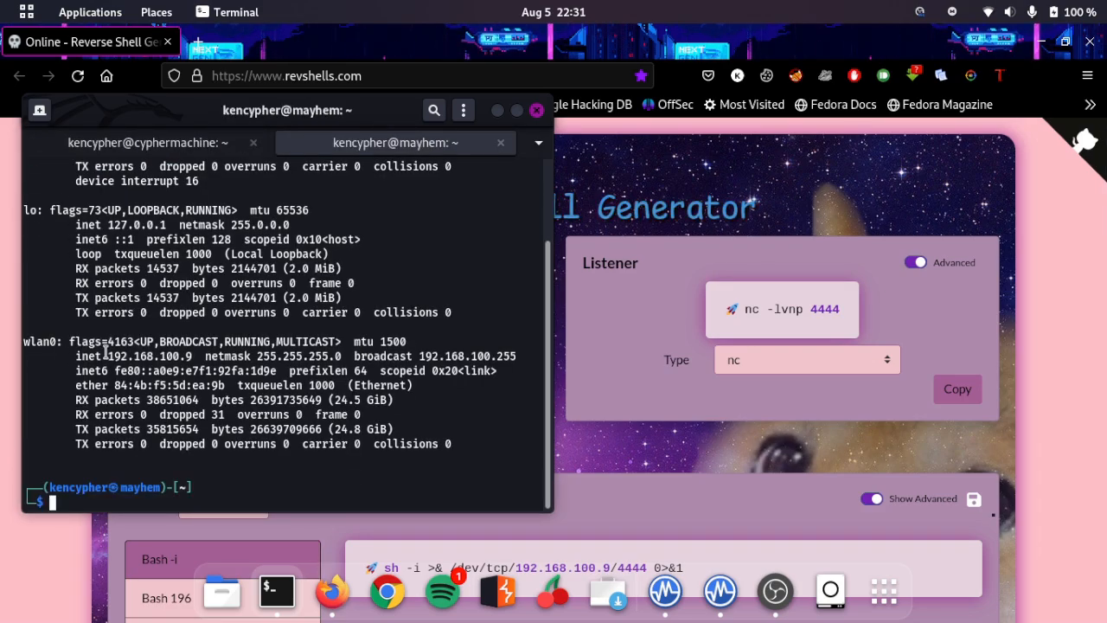
{"action": "double_click", "coordinate": [152, 356]}
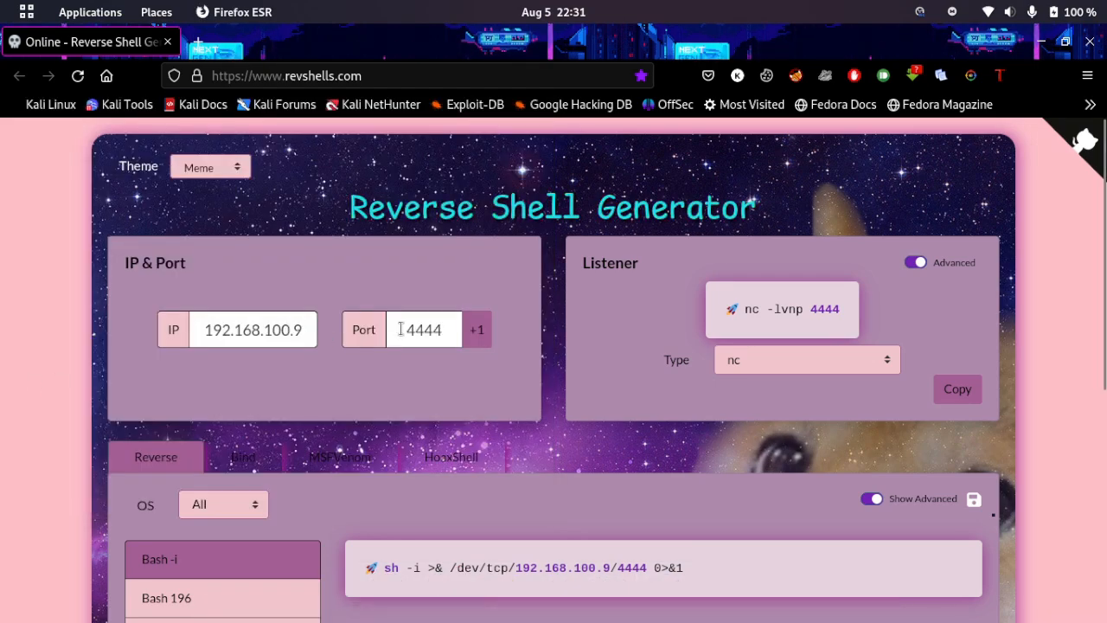
Check the port value 4444 and filter the payload list to Linux.
{"action": "triple_click", "coordinate": [423, 329]}
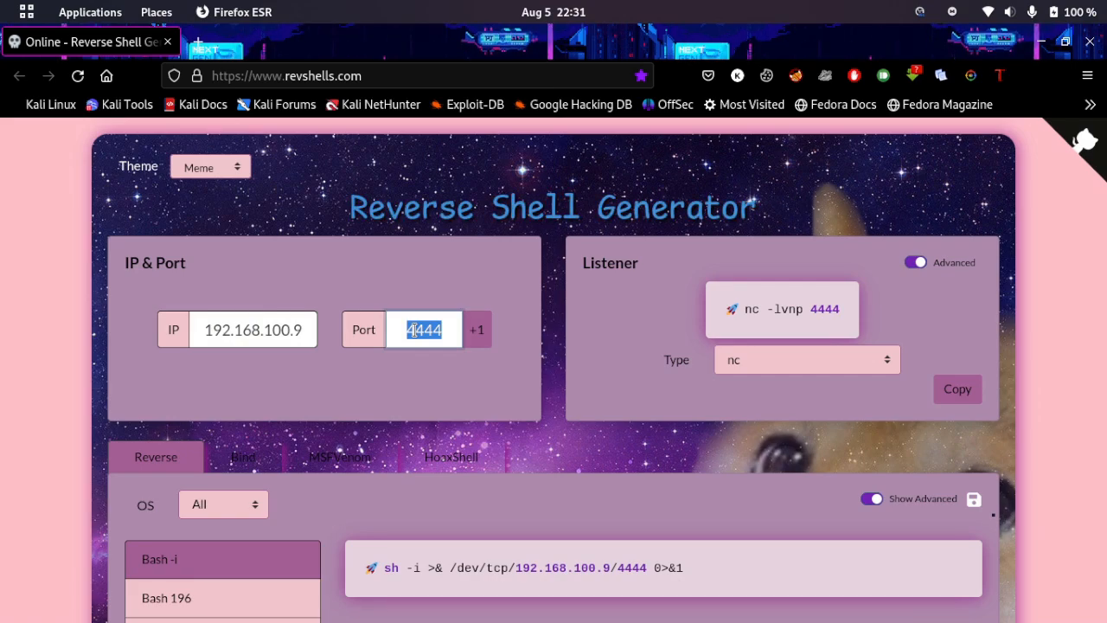
{"action": "mouse_move", "coordinate": [470, 332]}
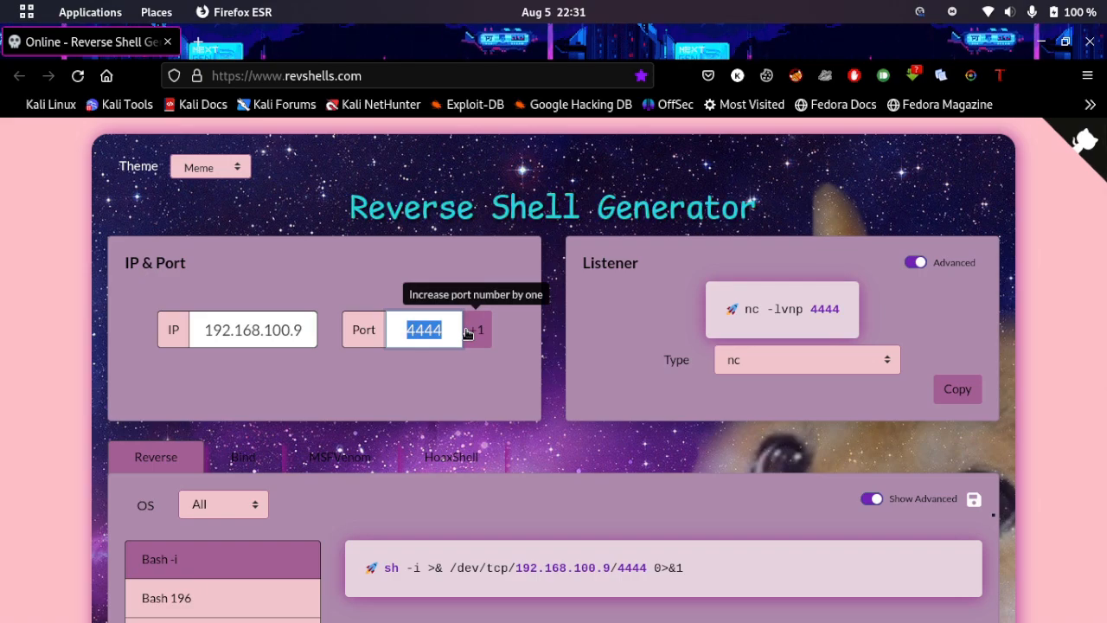
{"action": "mouse_move", "coordinate": [785, 287]}
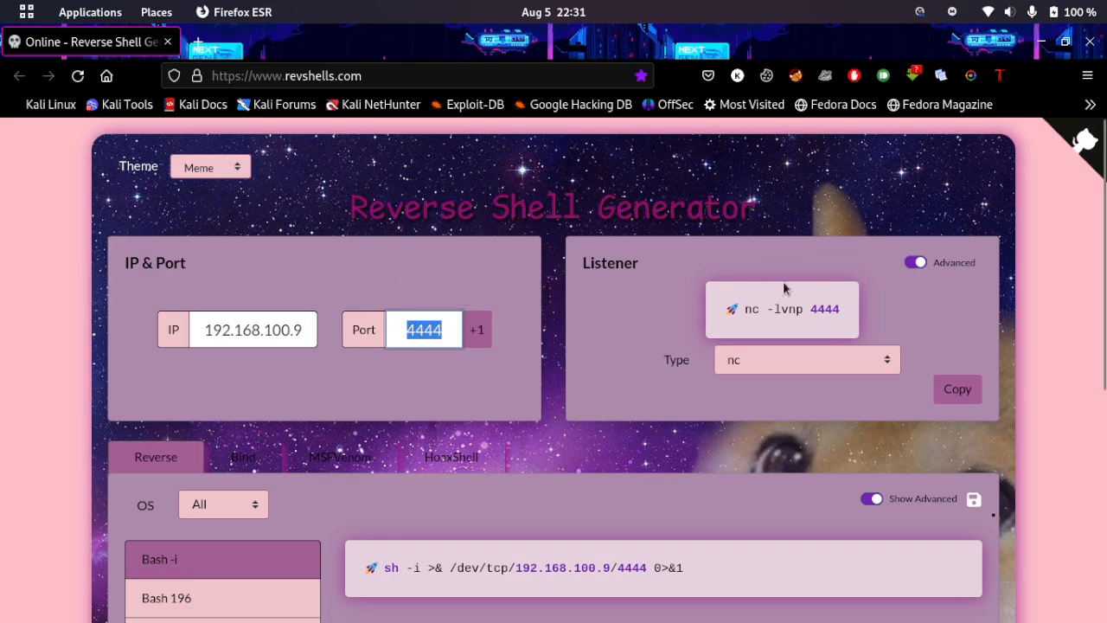
{"action": "scroll", "scroll_direction": "down", "scroll_amount": 3}
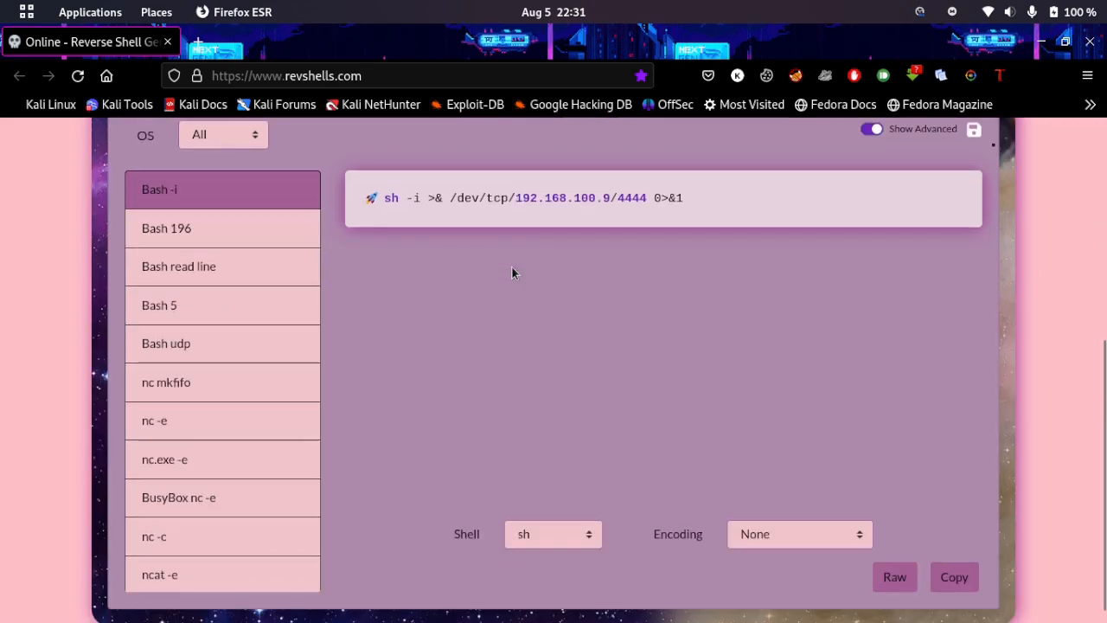
{"action": "scroll", "scroll_direction": "up", "scroll_amount": 3}
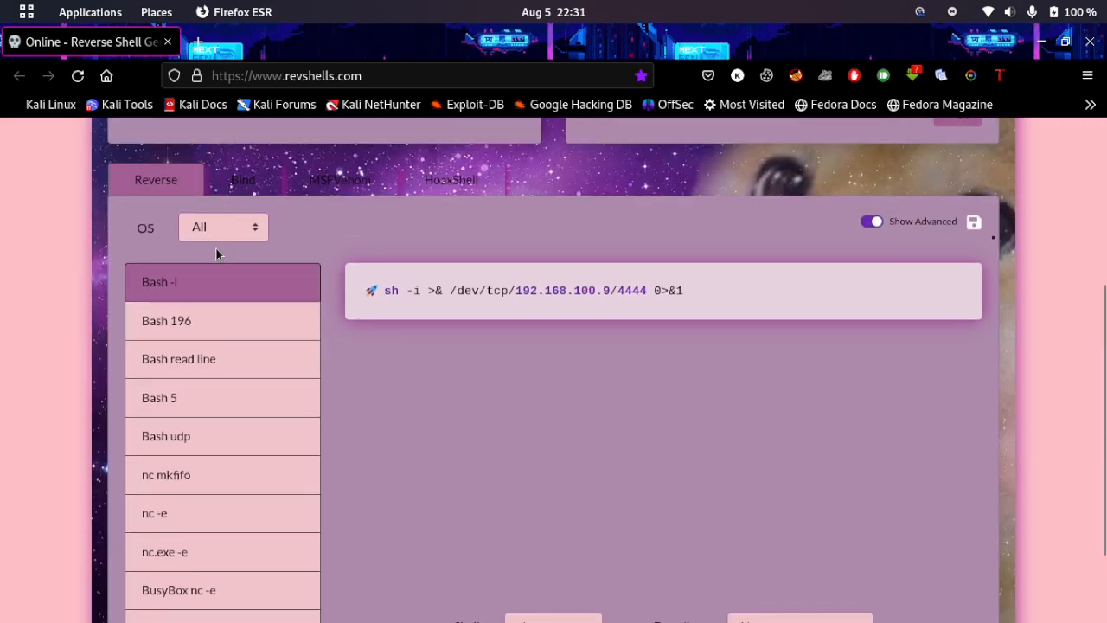
{"action": "left_click", "coordinate": [221, 227]}
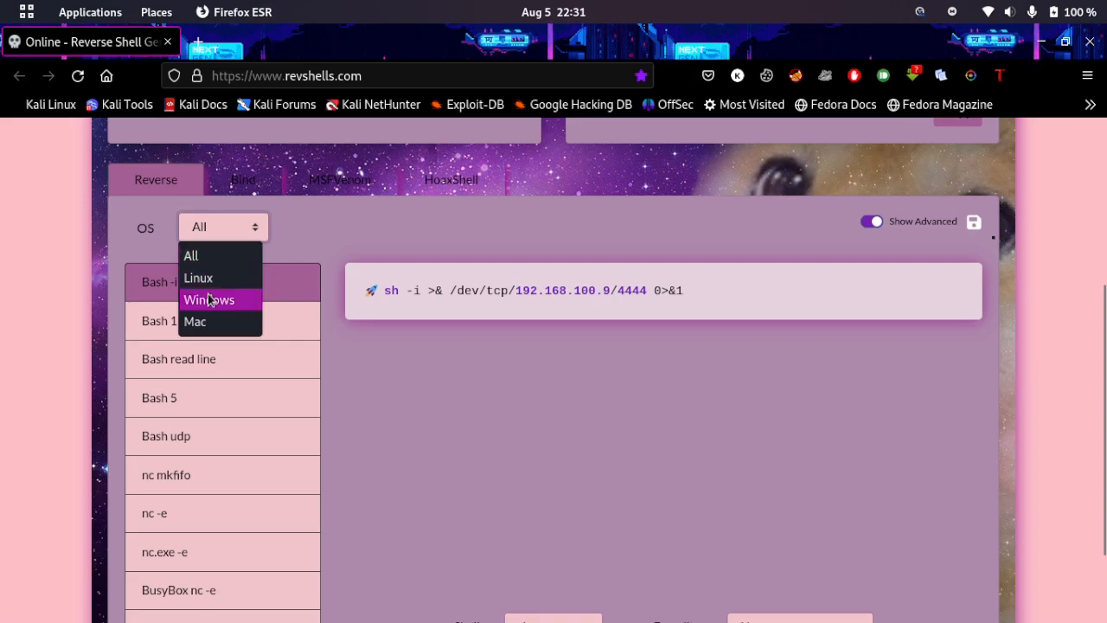
{"action": "left_click", "coordinate": [197, 277]}
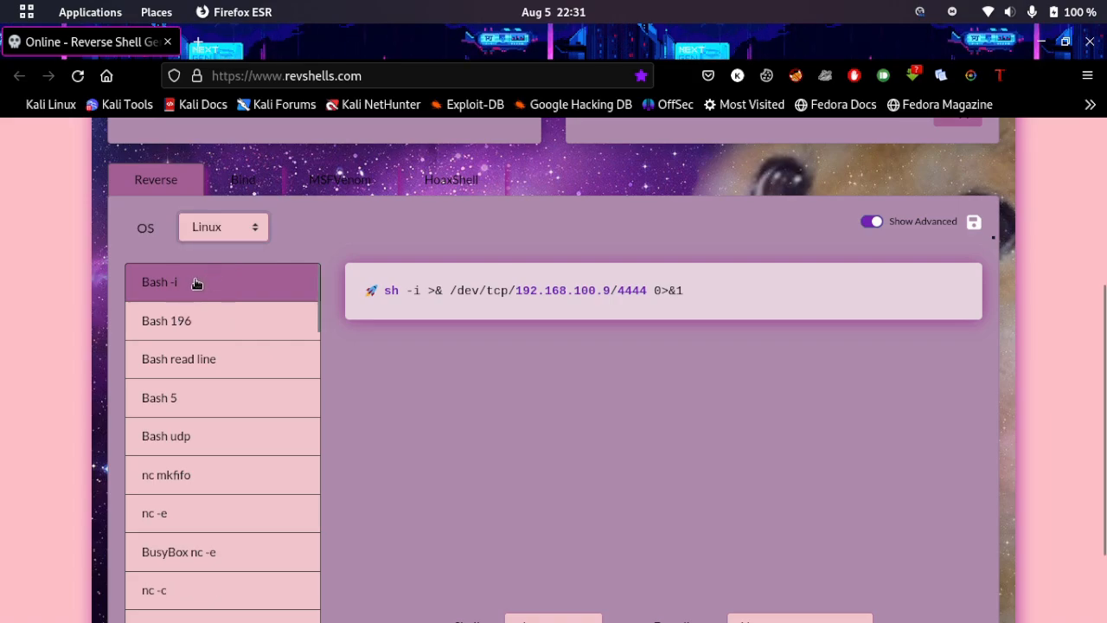
{"action": "mouse_move", "coordinate": [160, 285]}
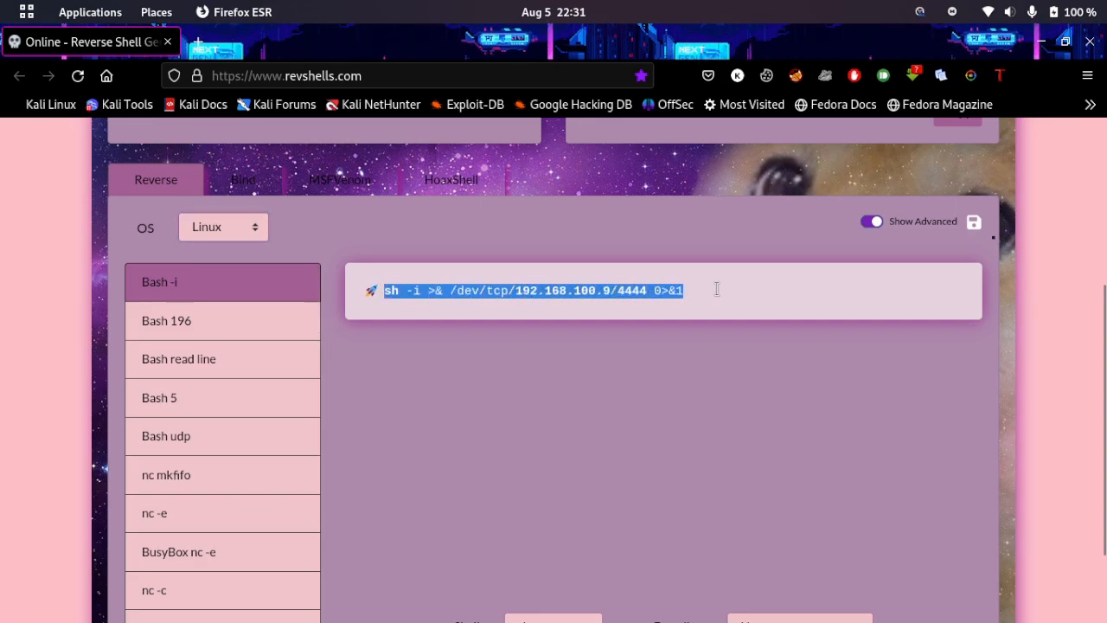
Clear the terminal and start a netcat listener with nc -lvp 4444.
{"action": "left_click", "coordinate": [277, 591]}
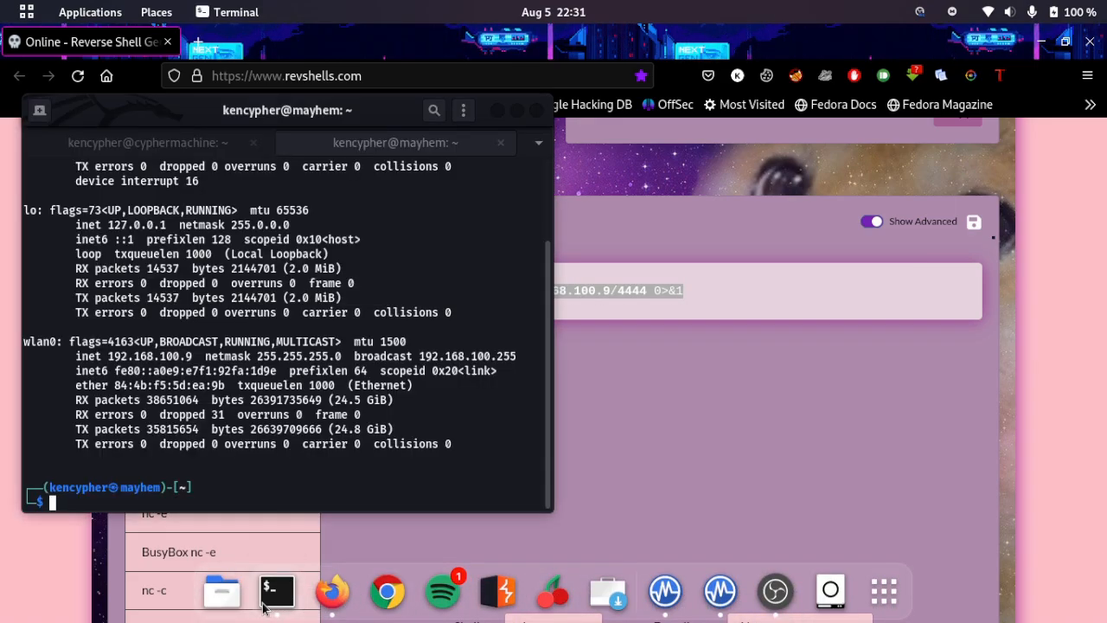
{"action": "type", "text": "clear"}
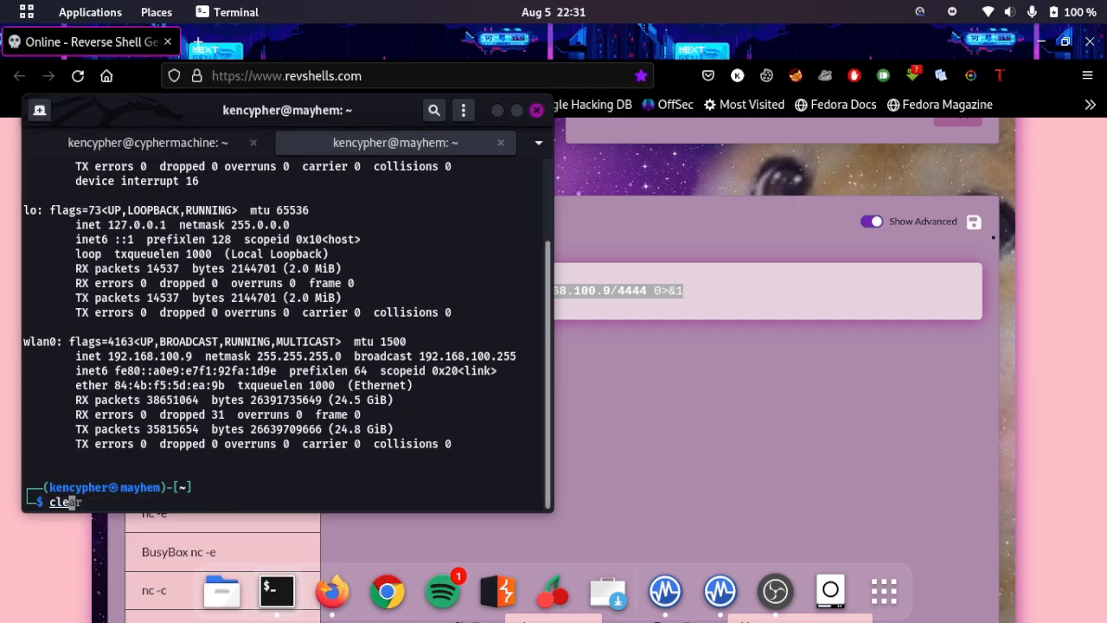
{"action": "key", "text": "Return"}
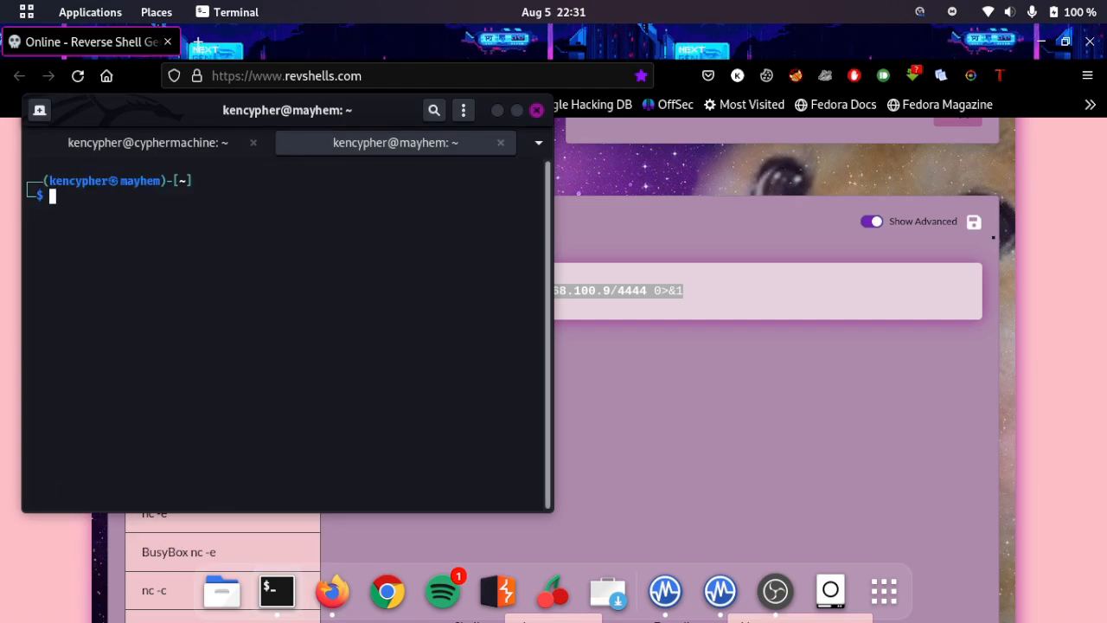
{"action": "type", "text": "nc -lvp 4444"}
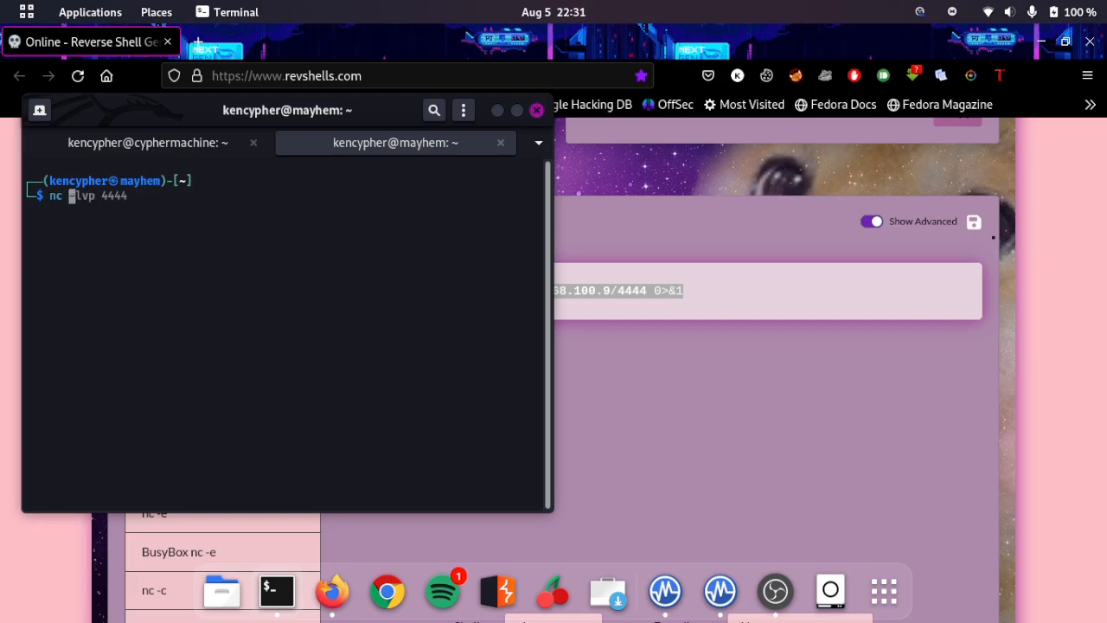
{"action": "type", "text": "-"}
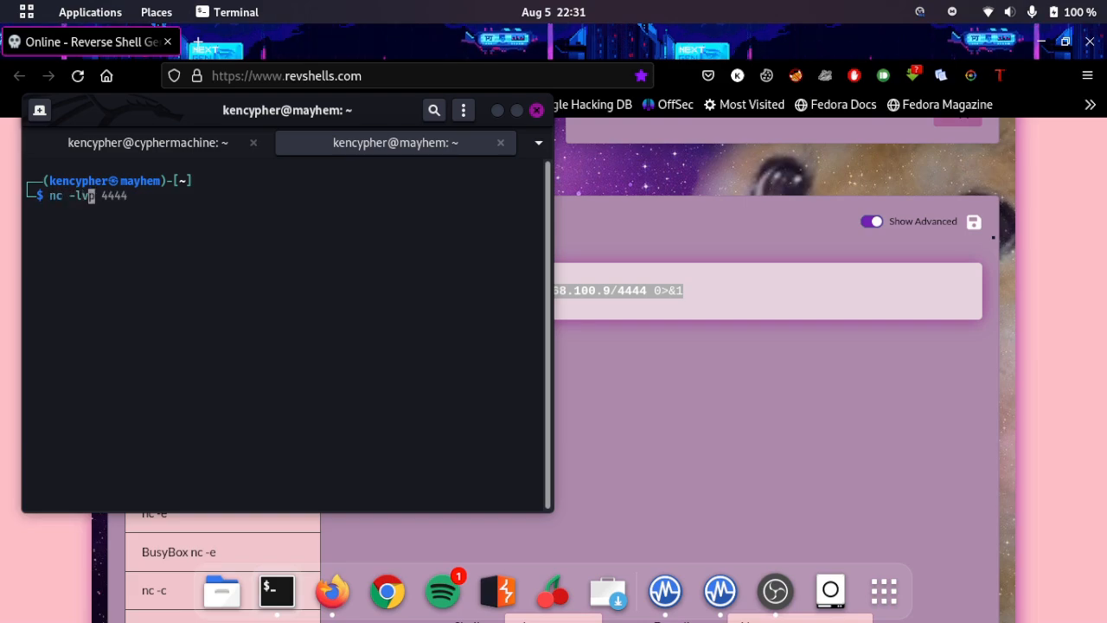
{"action": "type", "text": "p"}
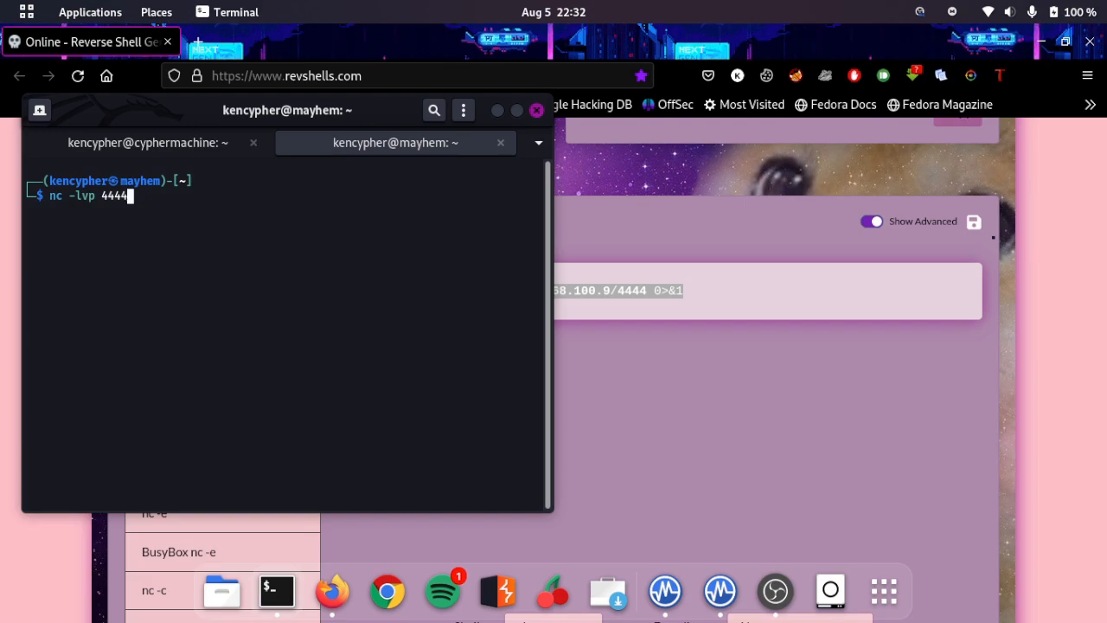
{"action": "key", "text": "Return"}
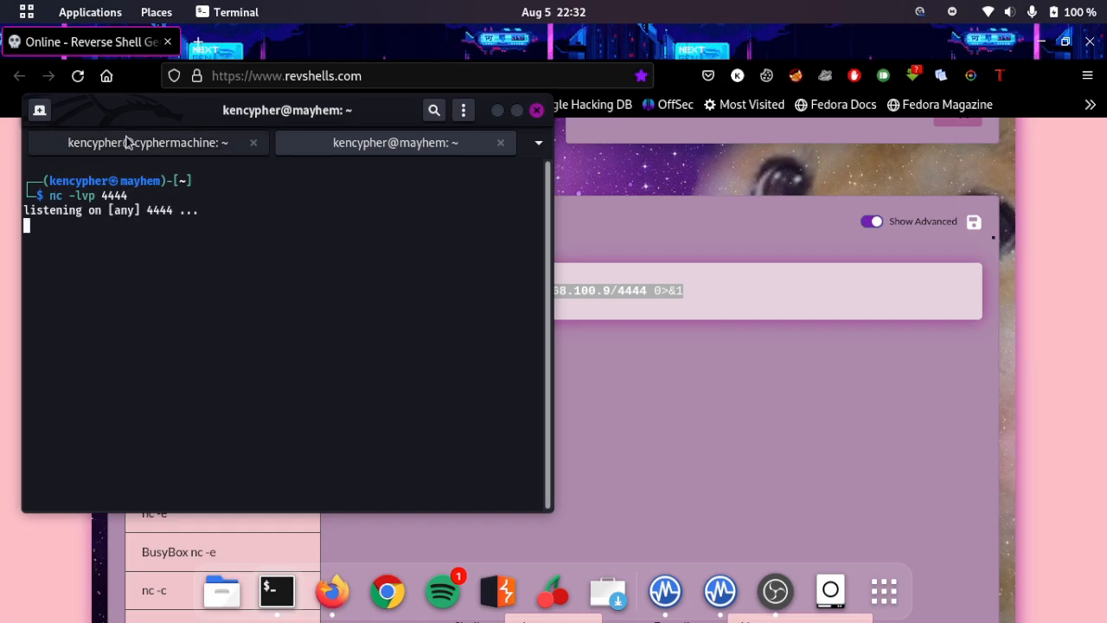
{"action": "mouse_move", "coordinate": [147, 142]}
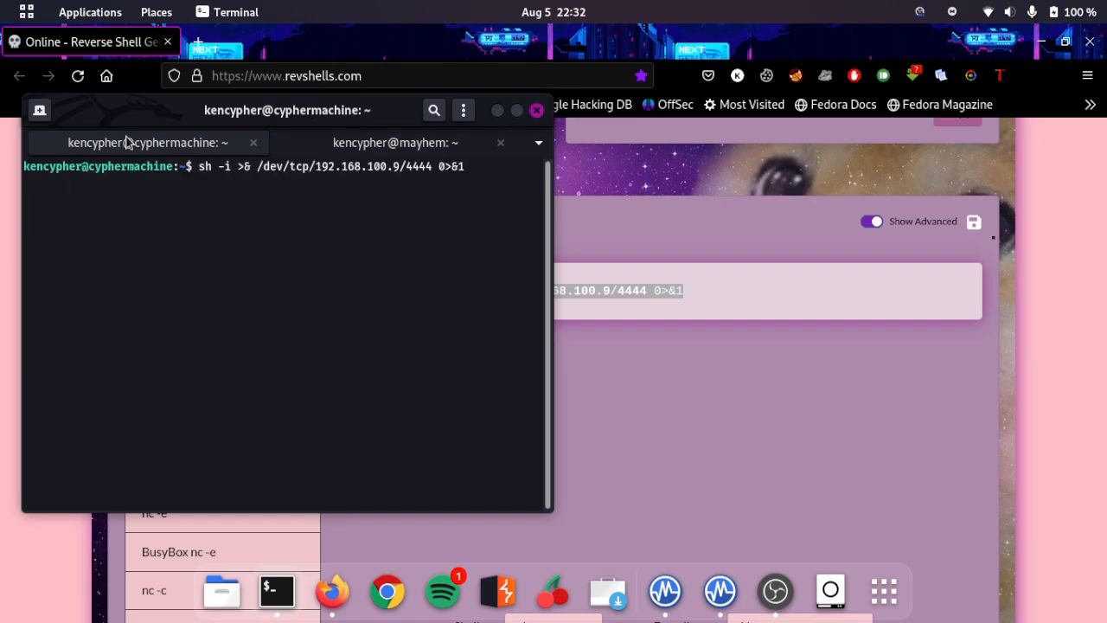
Run the sh -i payload on the target, then run id and uname -a in the caught shell.
{"action": "key", "text": "Return"}
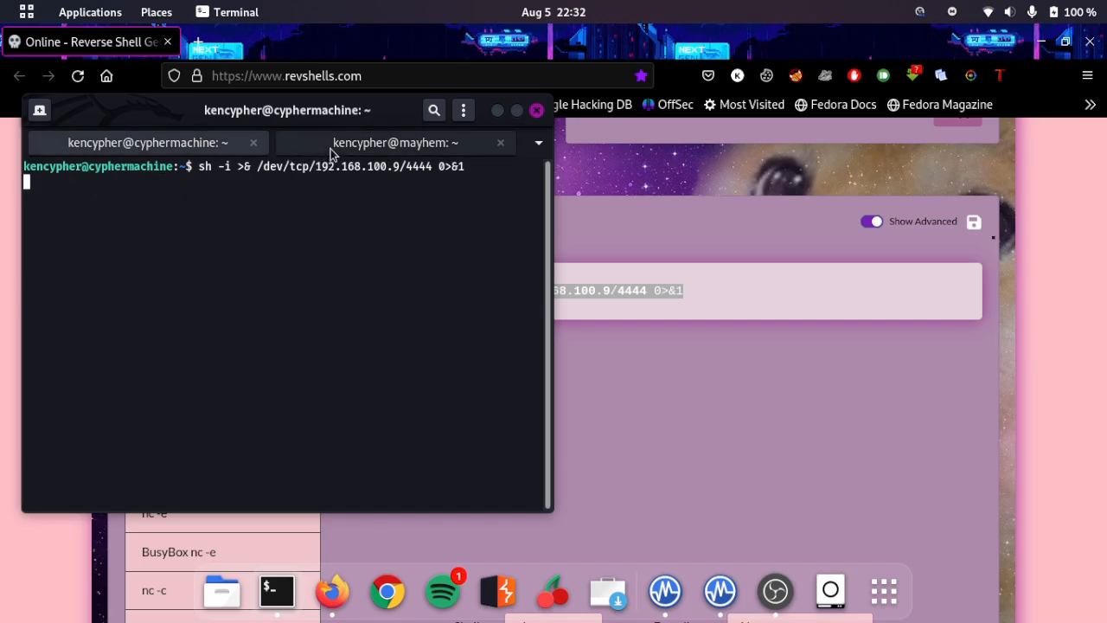
{"action": "left_click", "coordinate": [394, 142]}
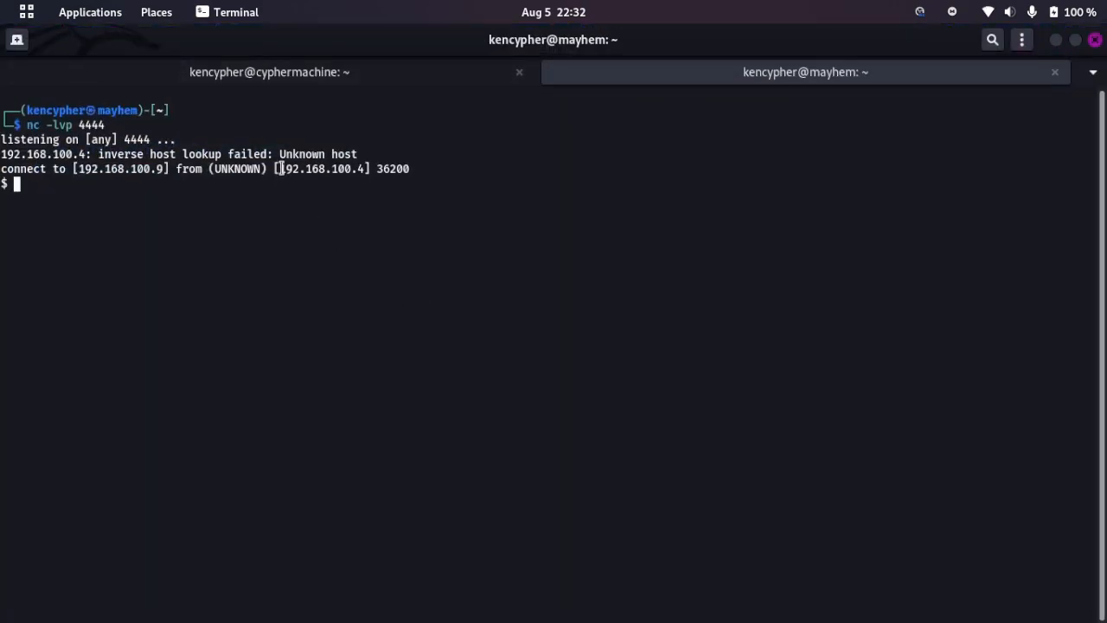
{"action": "mouse_move", "coordinate": [446, 190]}
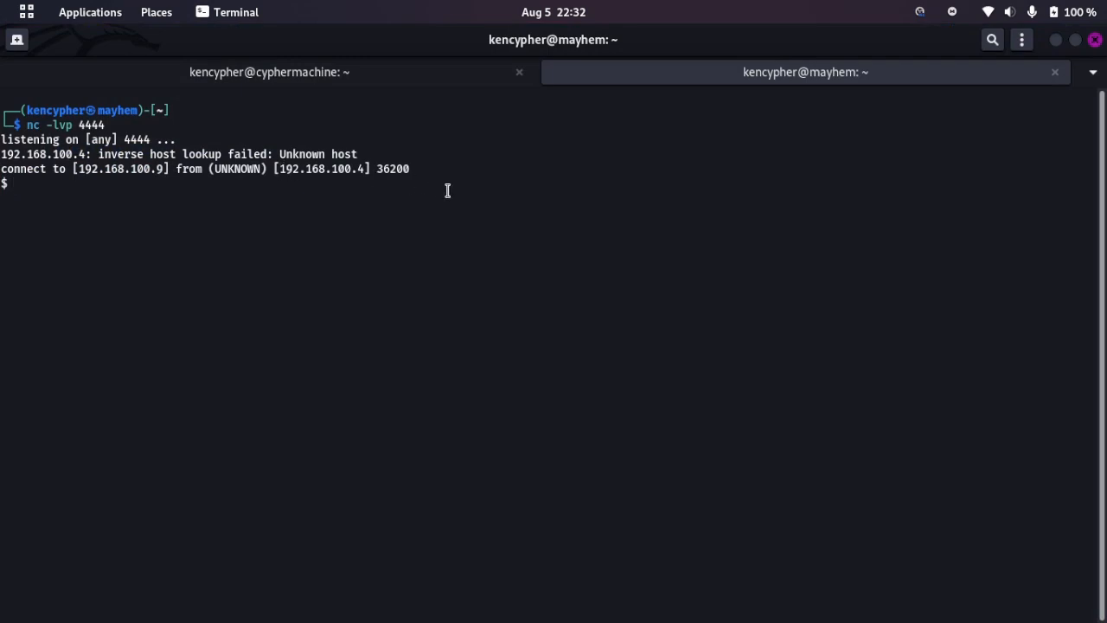
{"action": "type", "text": "id"}
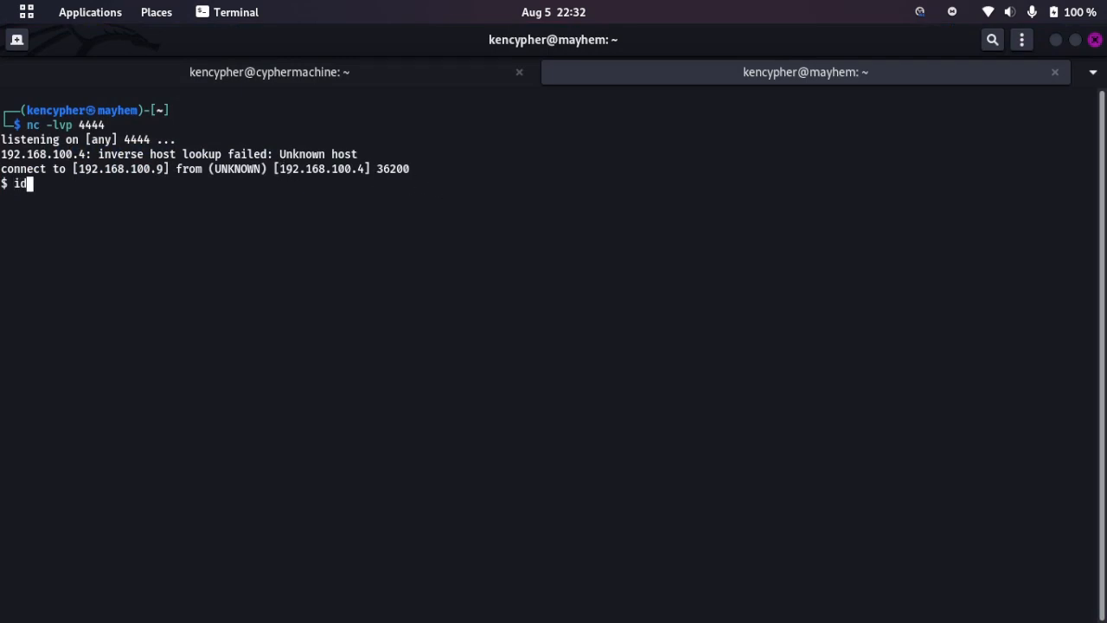
{"action": "key", "text": "Return"}
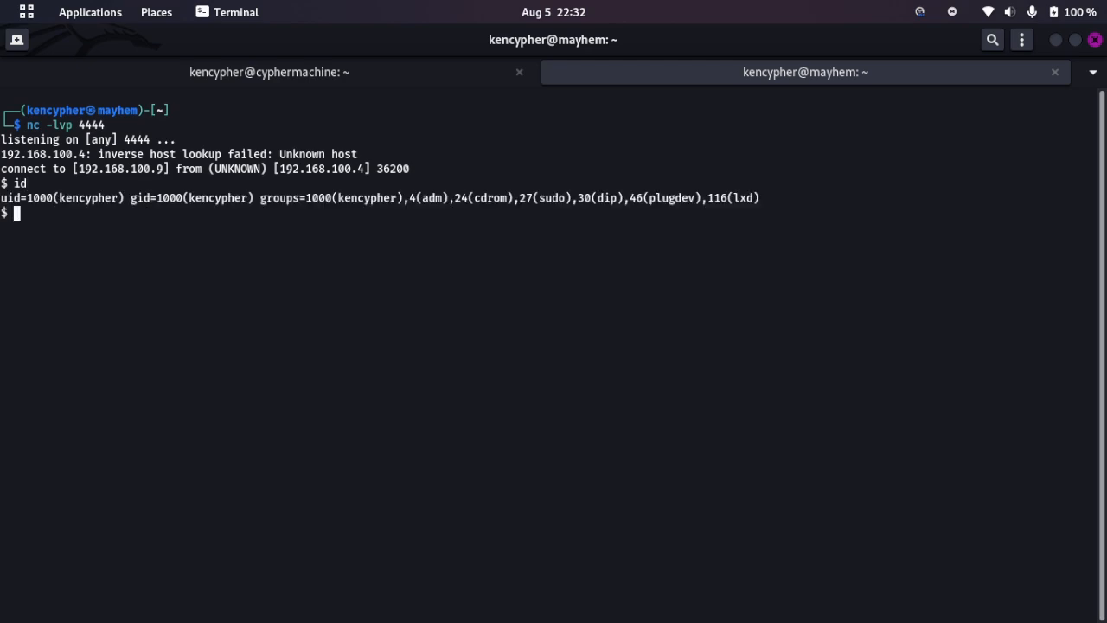
{"action": "type", "text": "unam"}
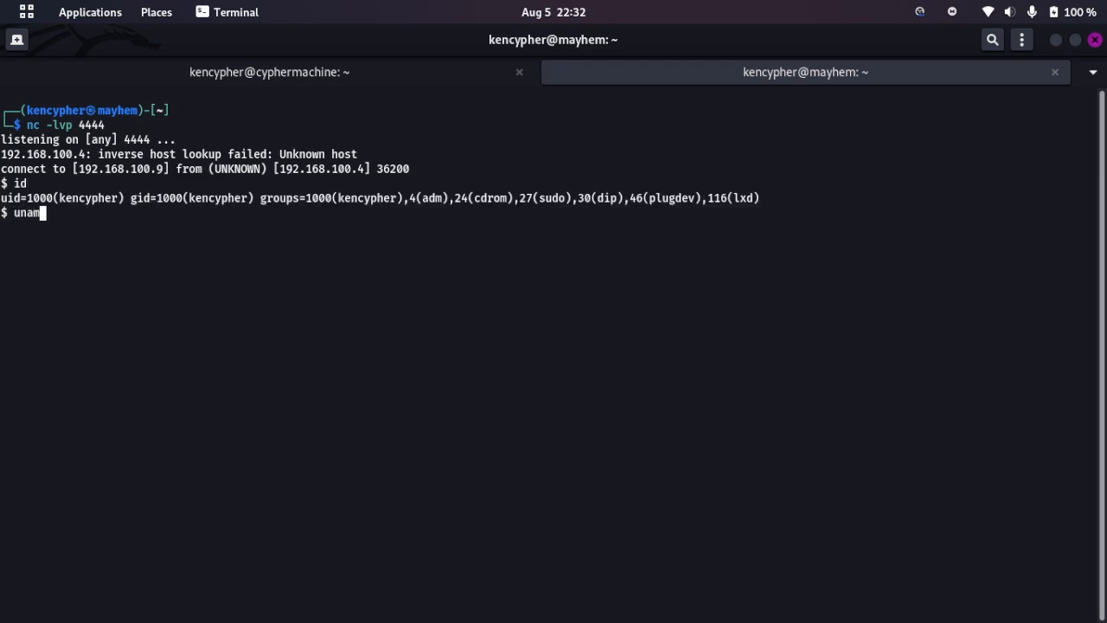
{"action": "key", "text": "Return"}
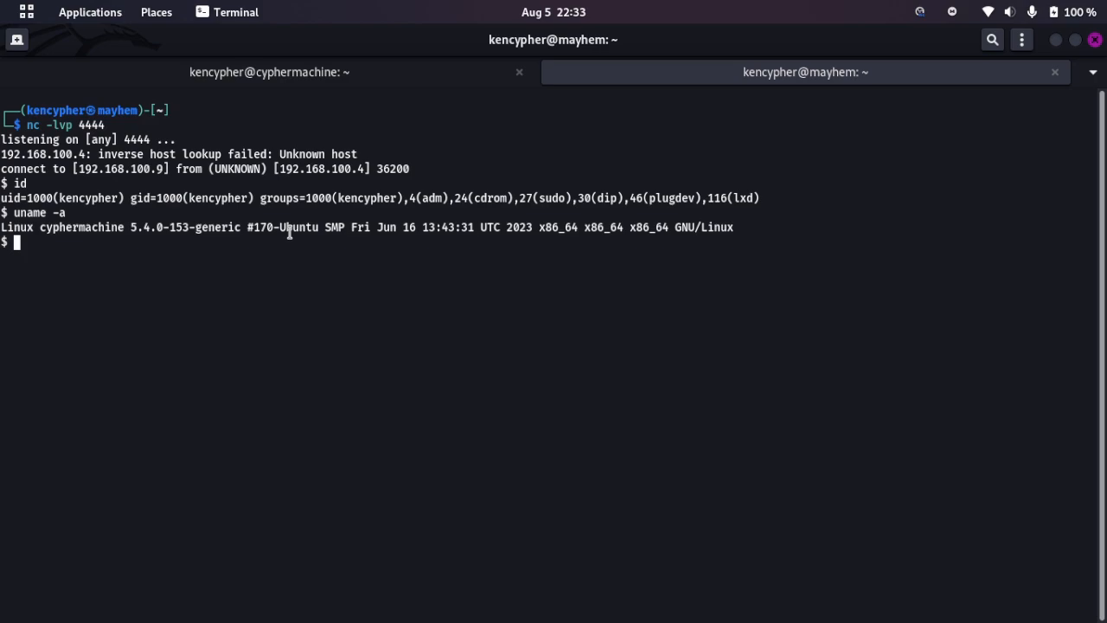
Interrupt the reverse shell with Ctrl+C, exit the listener, and clear the target's screen.
{"action": "left_click", "coordinate": [270, 73]}
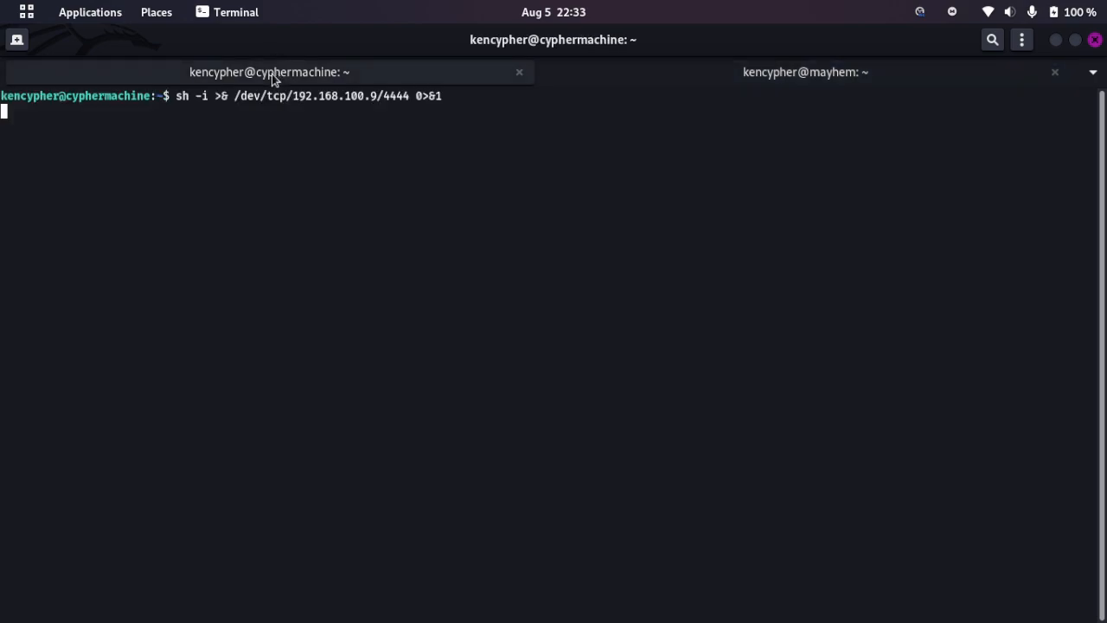
{"action": "key", "text": "ctrl+c"}
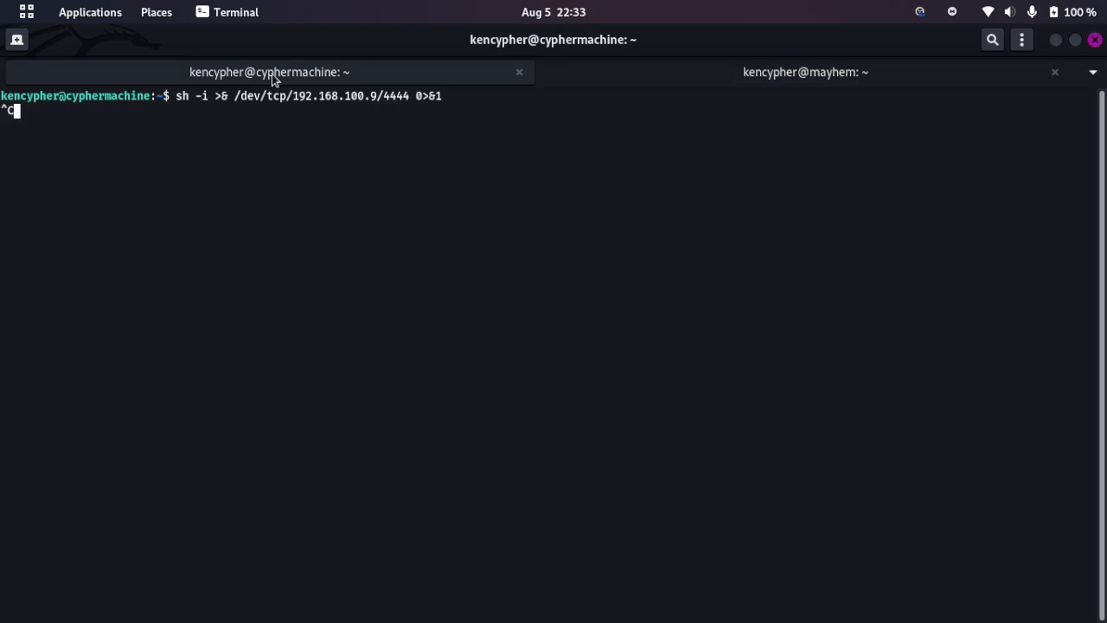
{"action": "key", "text": "ctrl+c"}
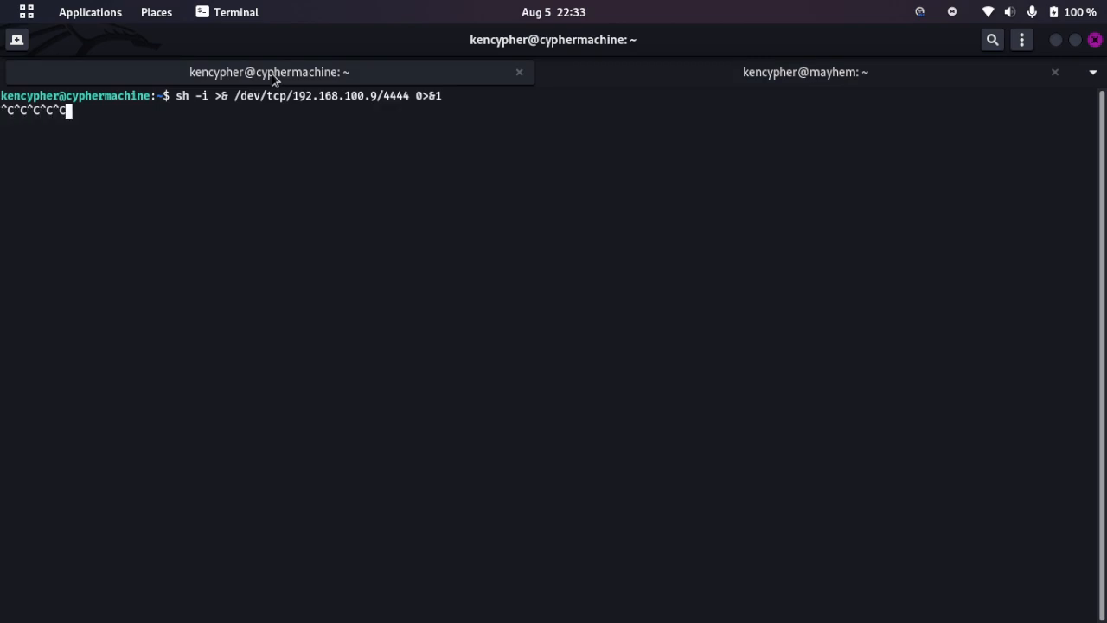
{"action": "mouse_move", "coordinate": [621, 73]}
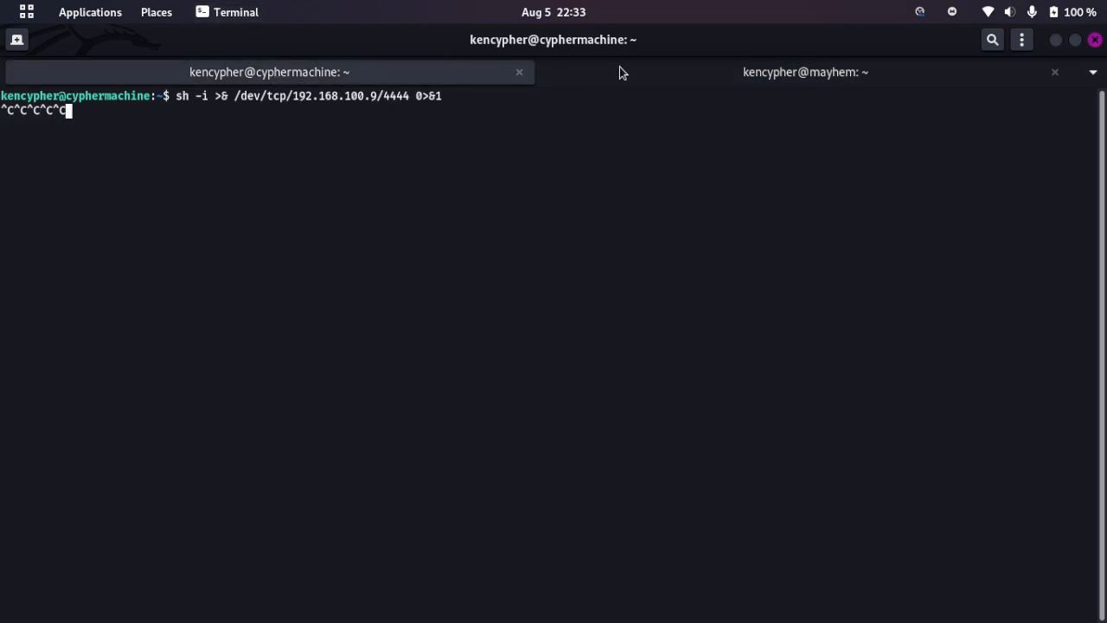
{"action": "left_click", "coordinate": [804, 73]}
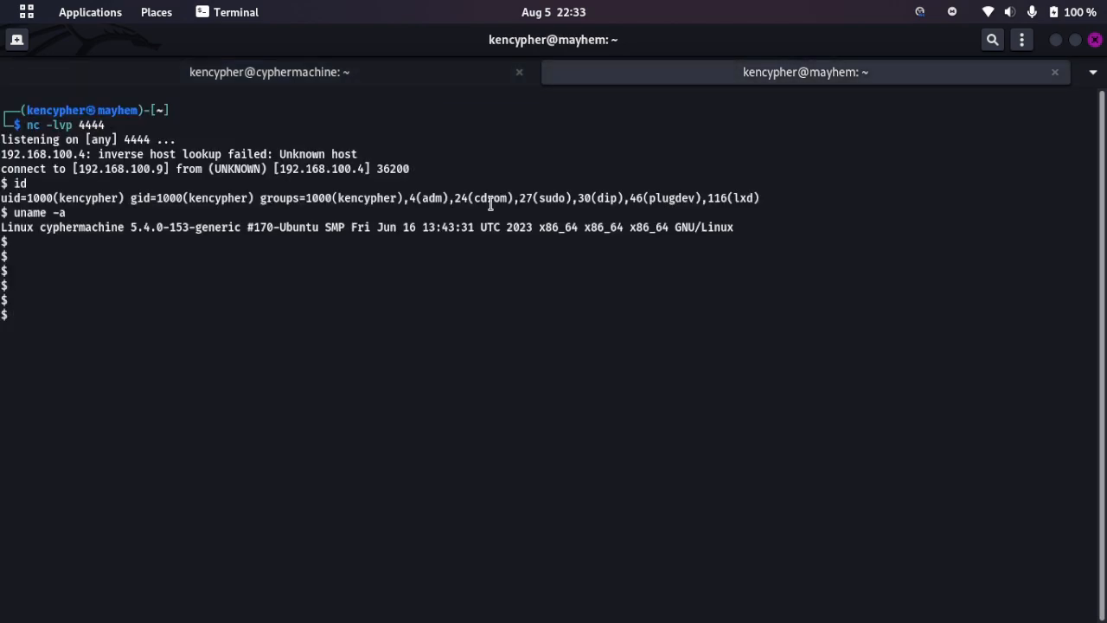
{"action": "type", "text": "exit"}
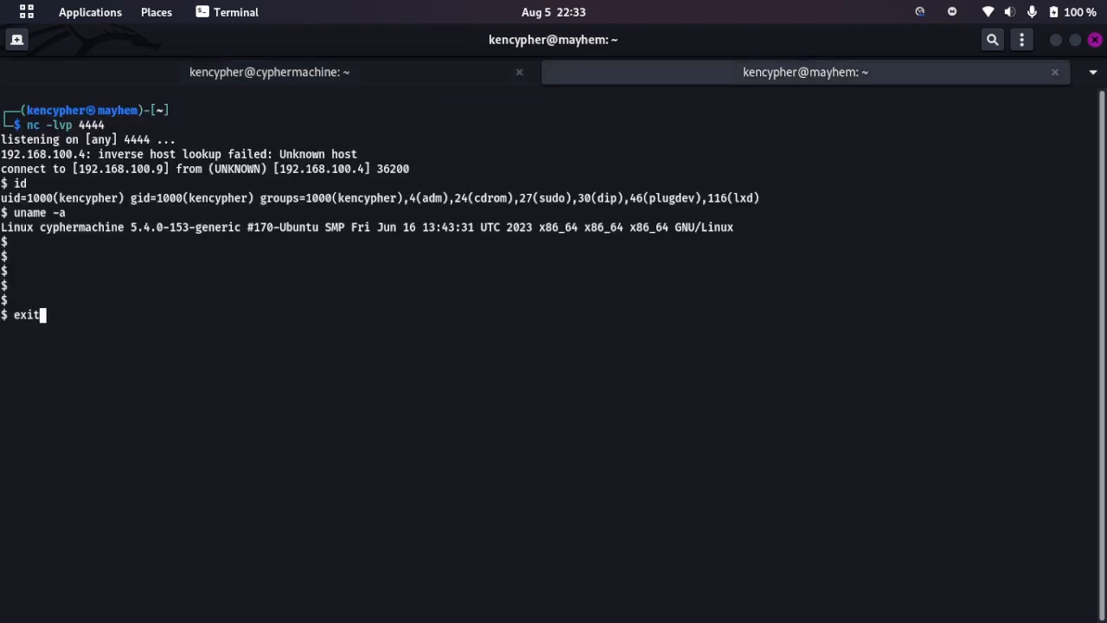
{"action": "left_click", "coordinate": [268, 73]}
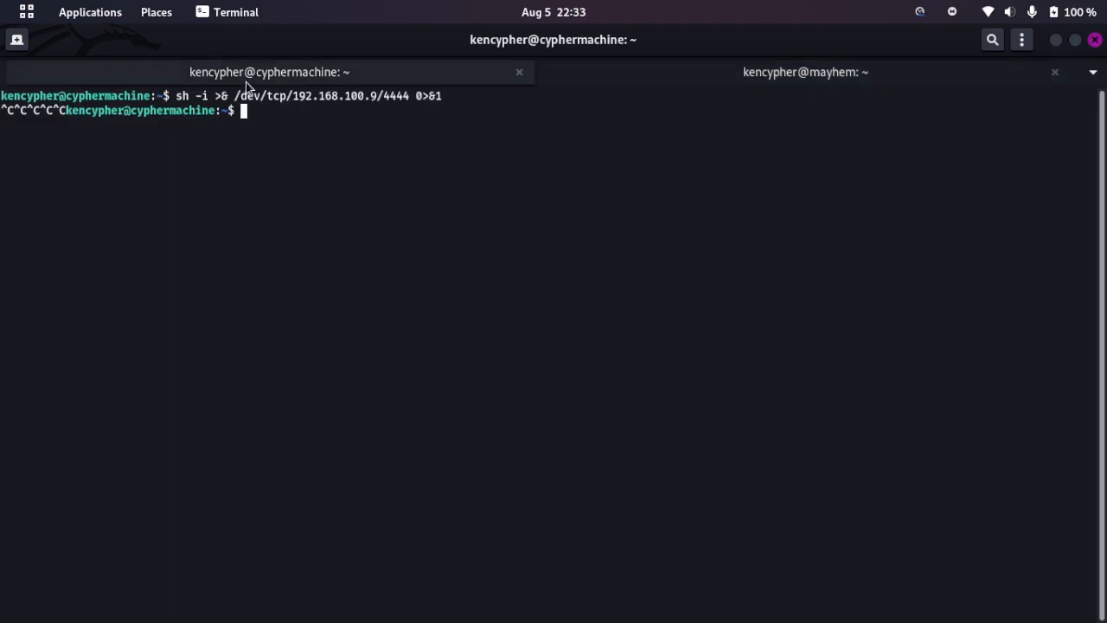
{"action": "key", "text": "Return"}
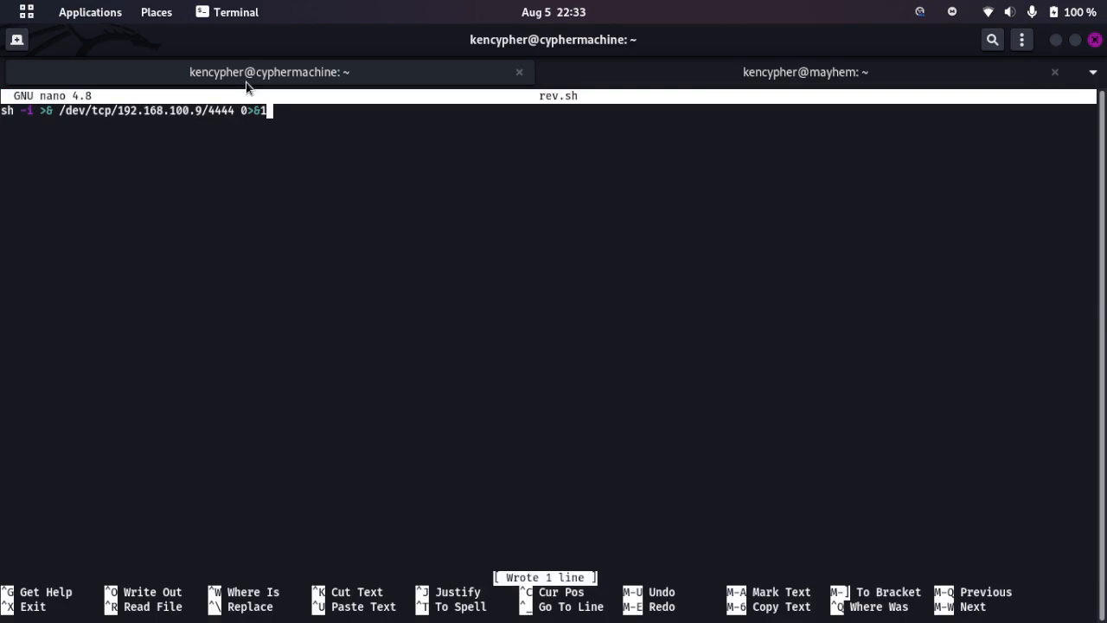
Save rev.sh from nano and make it executable with chmod +x.
{"action": "key", "text": "ctrl+x"}
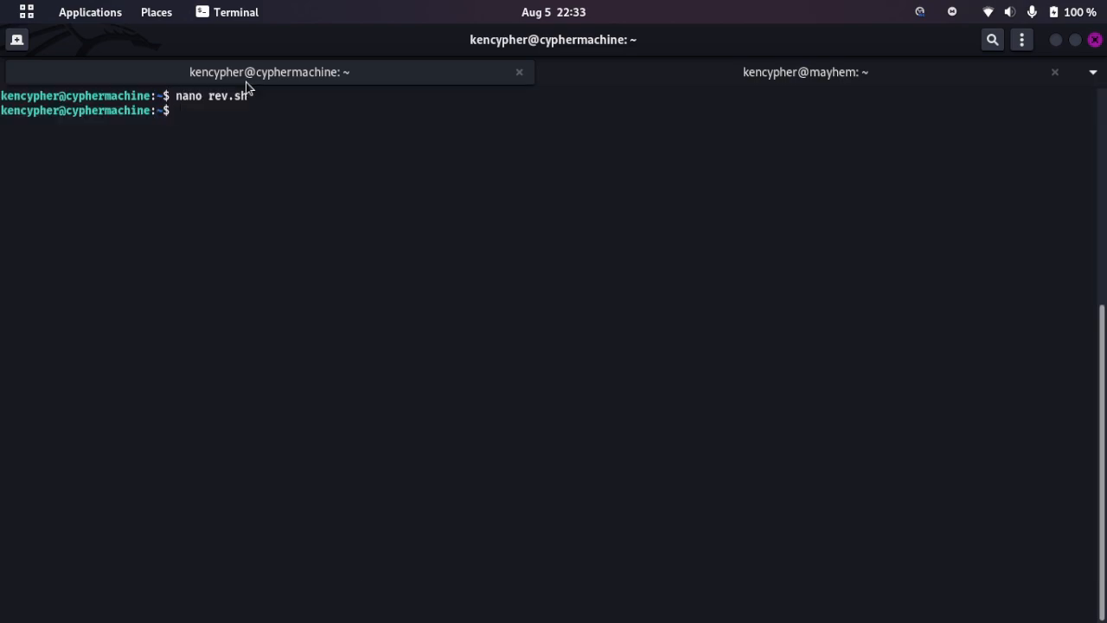
{"action": "type", "text": "chmod +"}
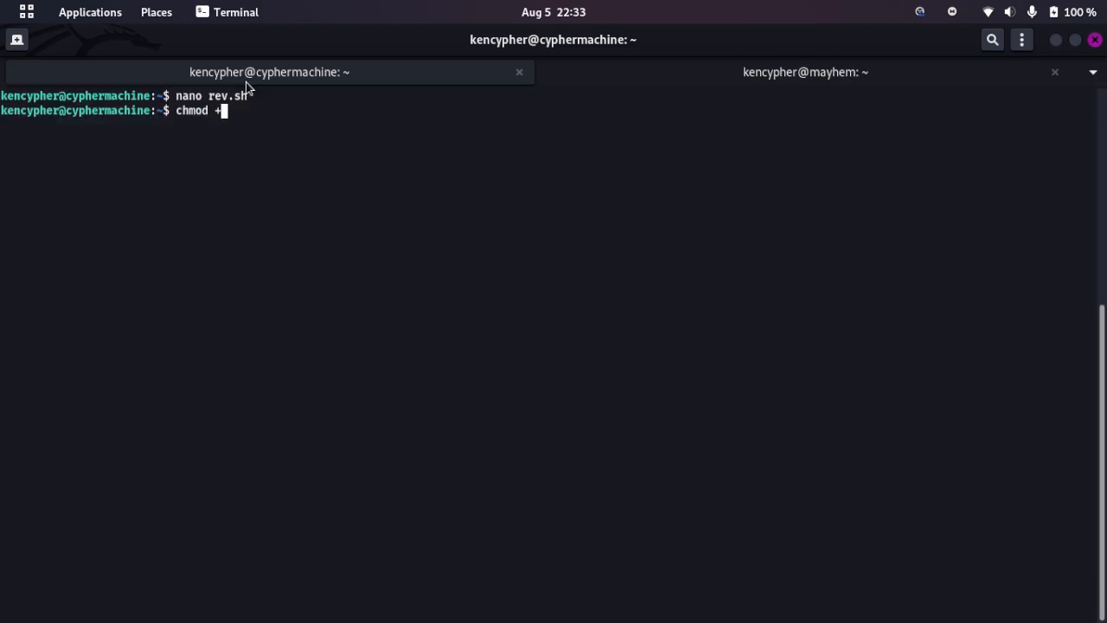
{"action": "key", "text": "Return"}
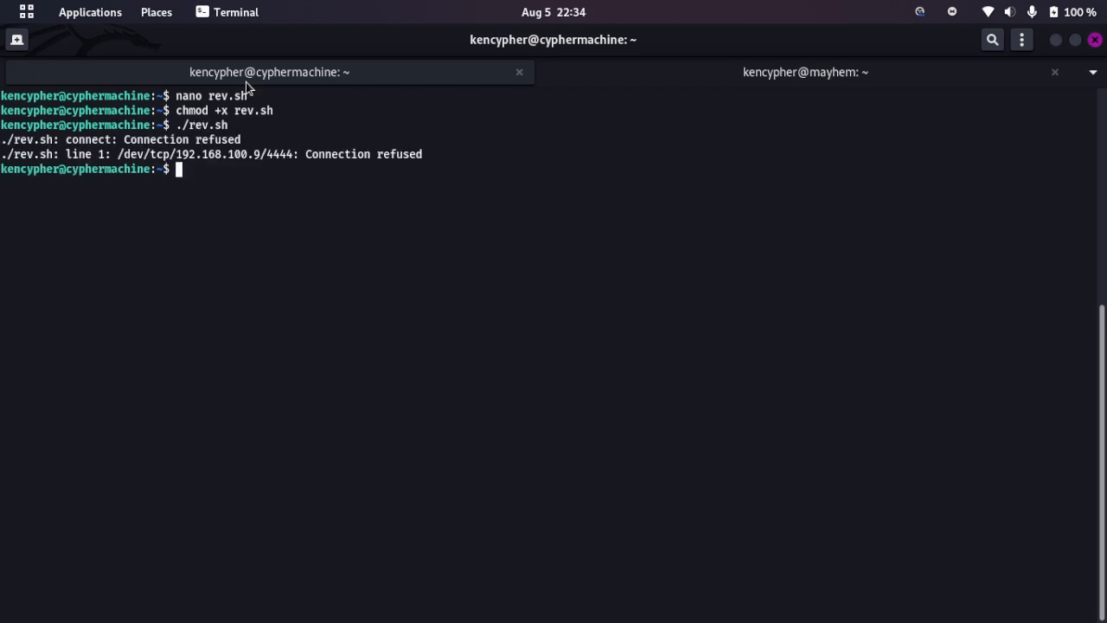
Confirm nc is listening, rerun ./rev.sh on the target, and check the new connection.
{"action": "left_click", "coordinate": [804, 72]}
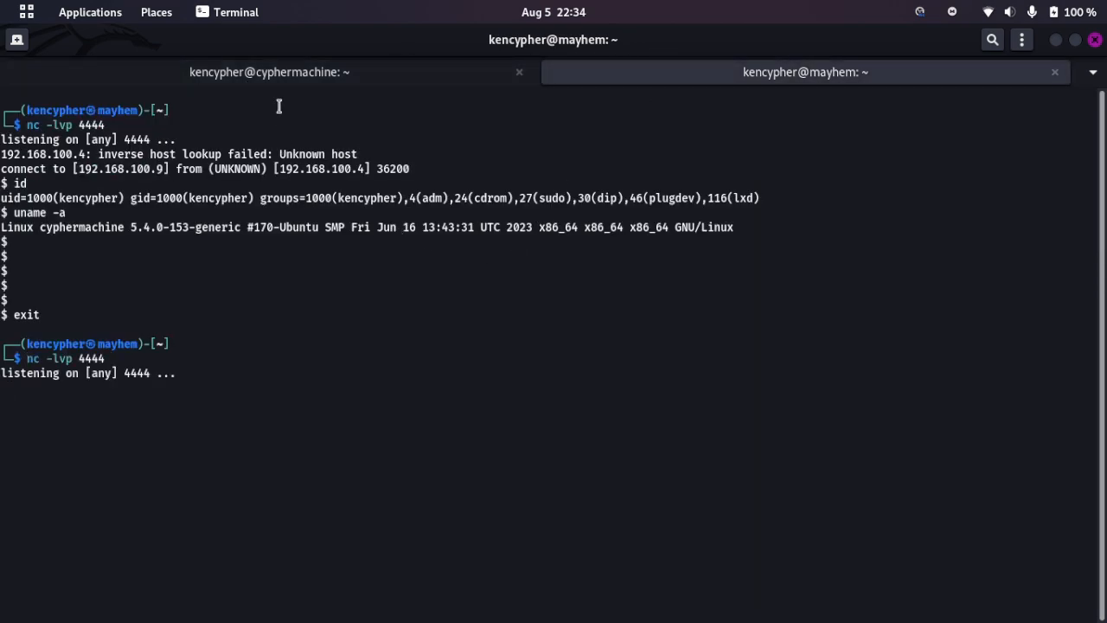
{"action": "left_click", "coordinate": [270, 73]}
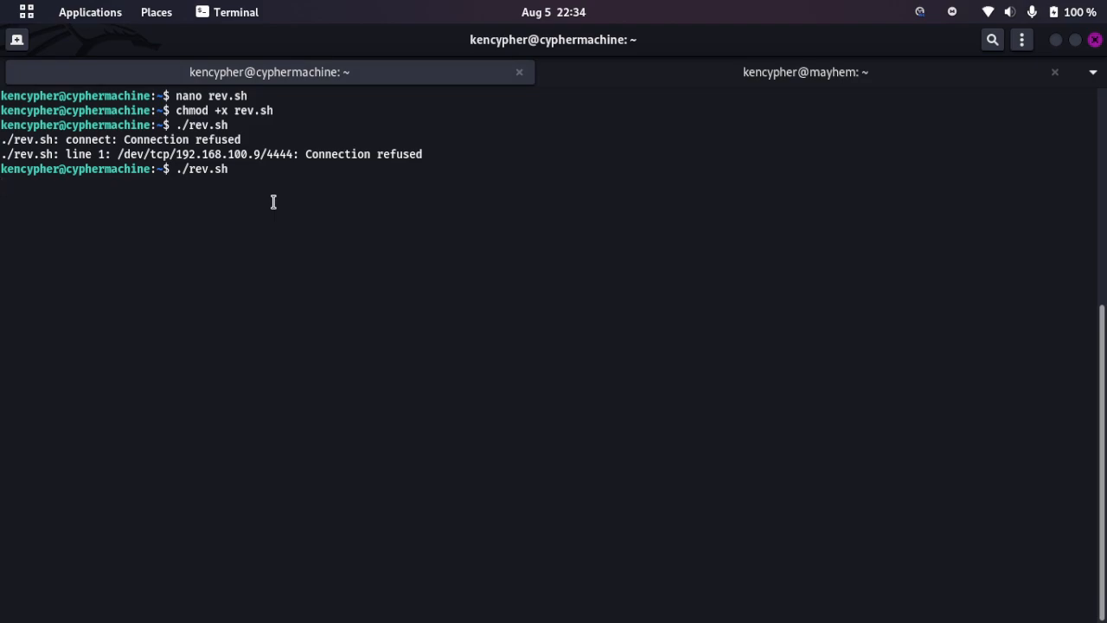
{"action": "key", "text": "Return"}
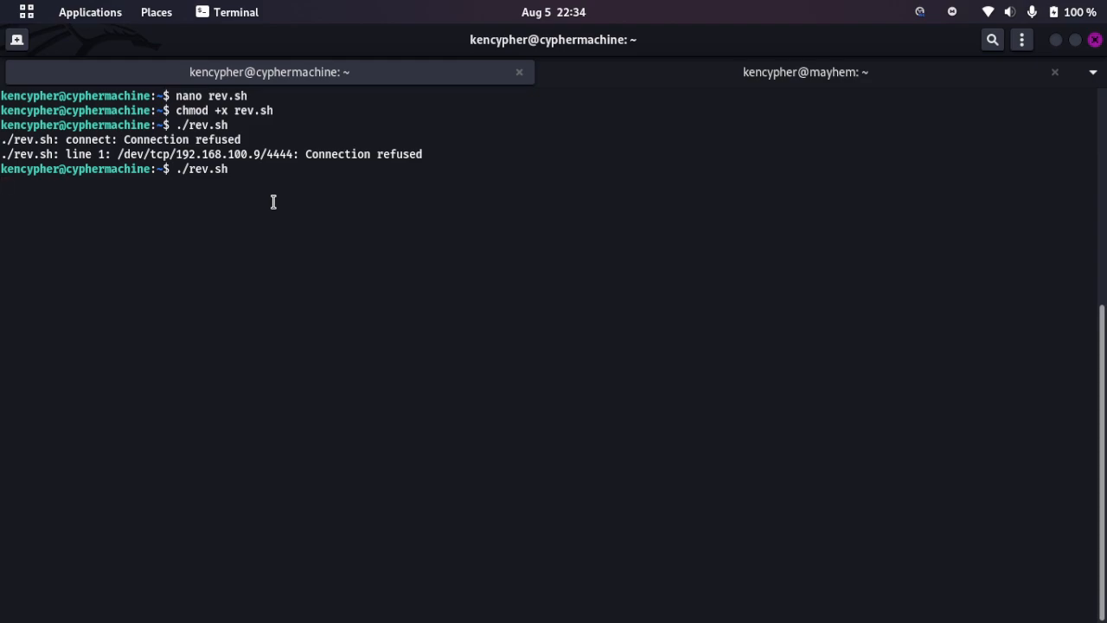
{"action": "key", "text": "Return"}
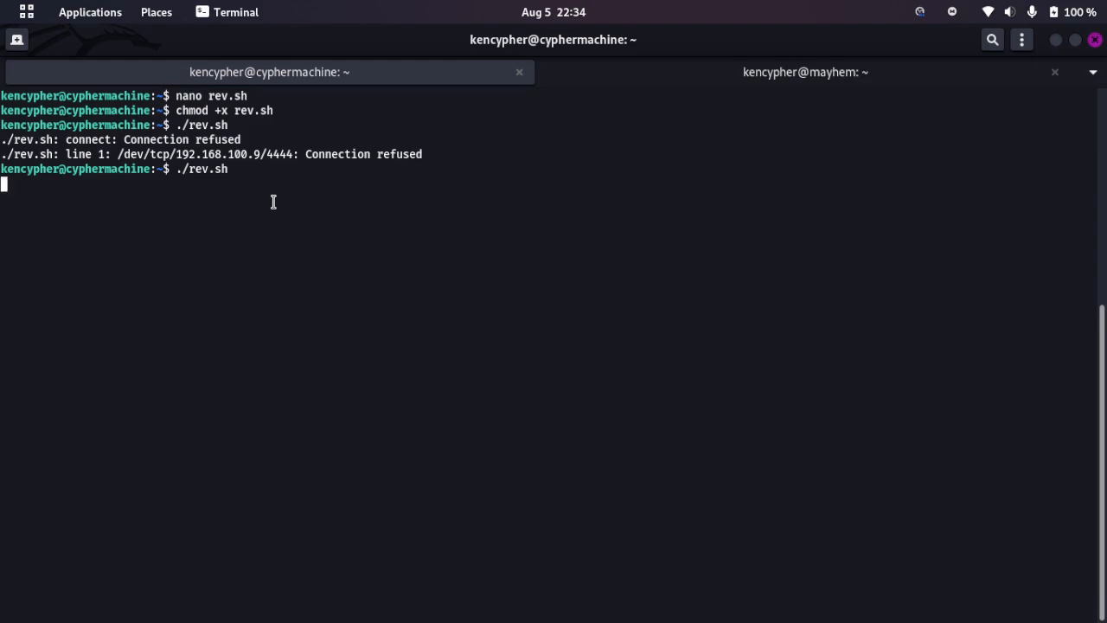
{"action": "mouse_move", "coordinate": [581, 83]}
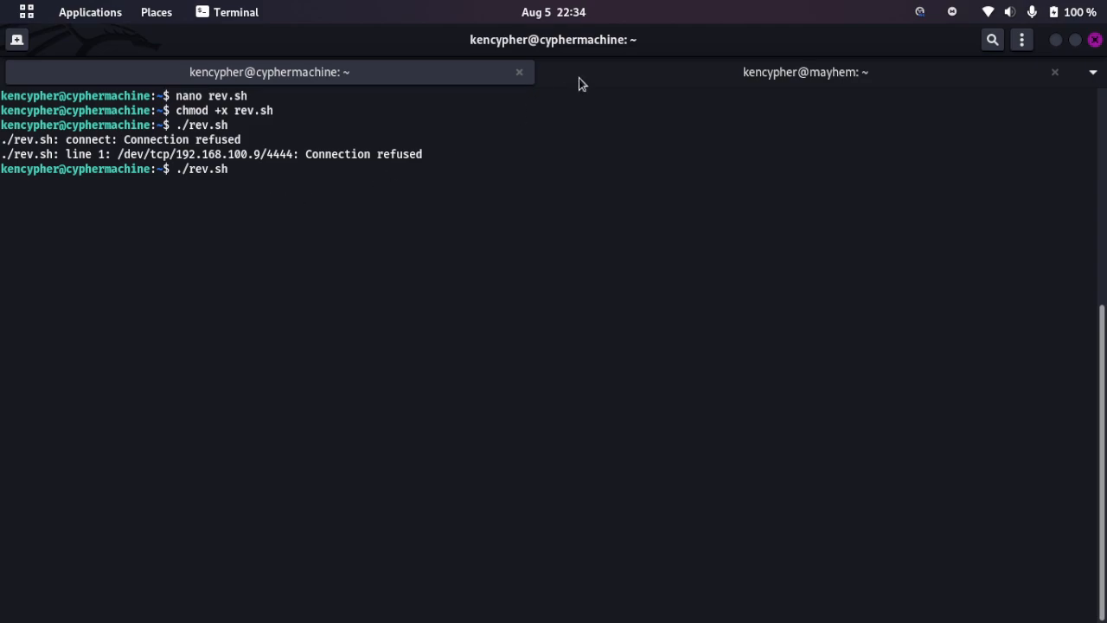
{"action": "left_click", "coordinate": [804, 72]}
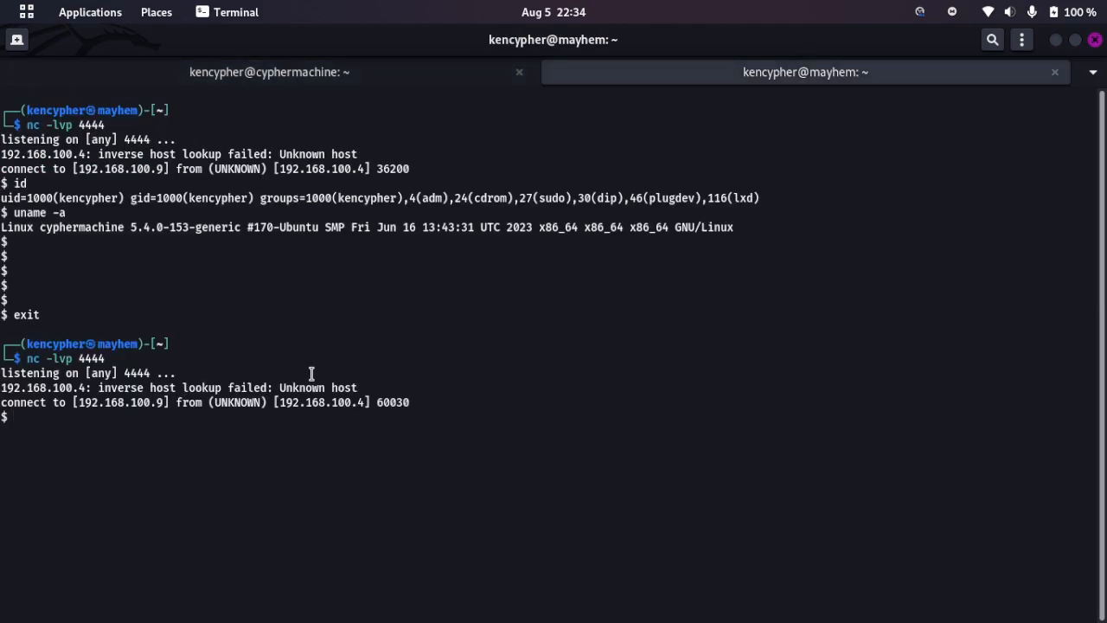
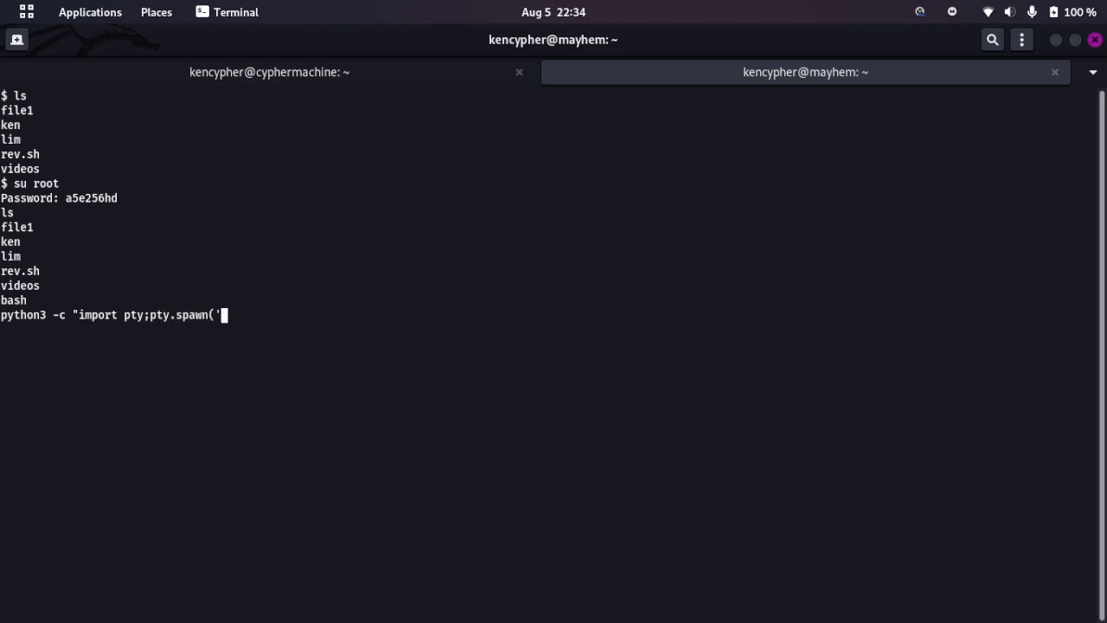
Finish the pty.spawn('/bin/bash') command and run it to get an interactive root bash.
{"action": "type", "text": "/bin/ba"}
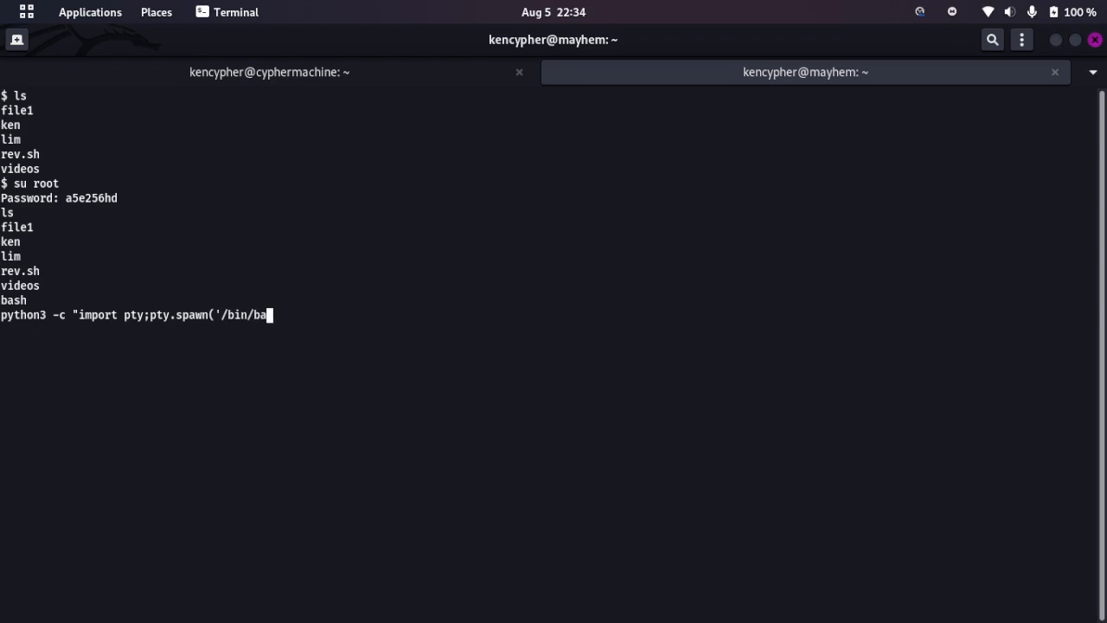
{"action": "type", "text": "sh')"}
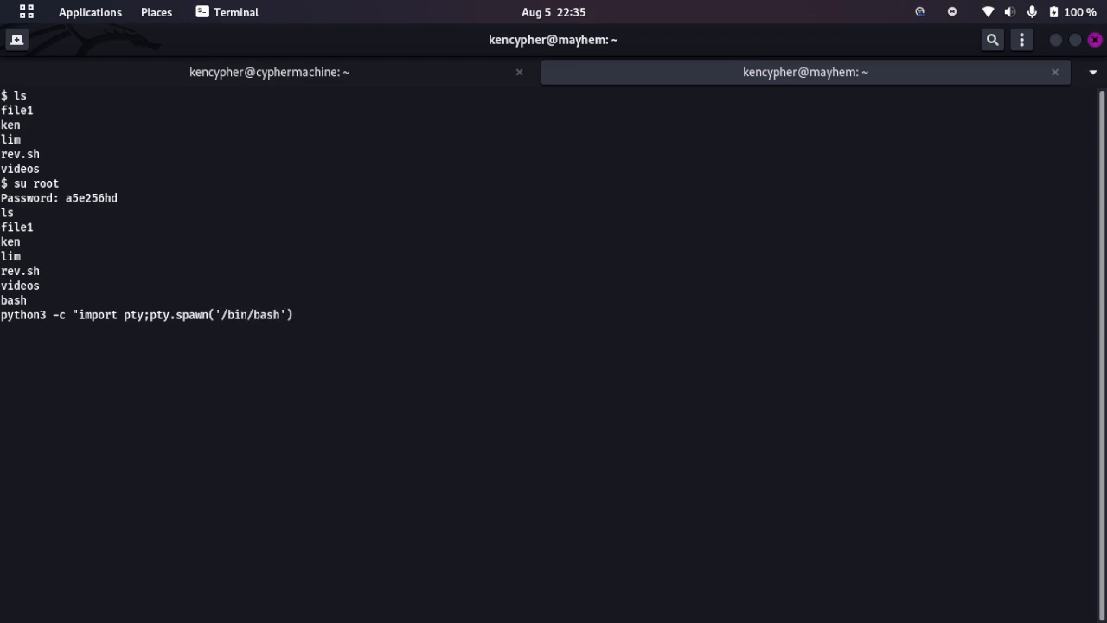
{"action": "key", "text": "Return"}
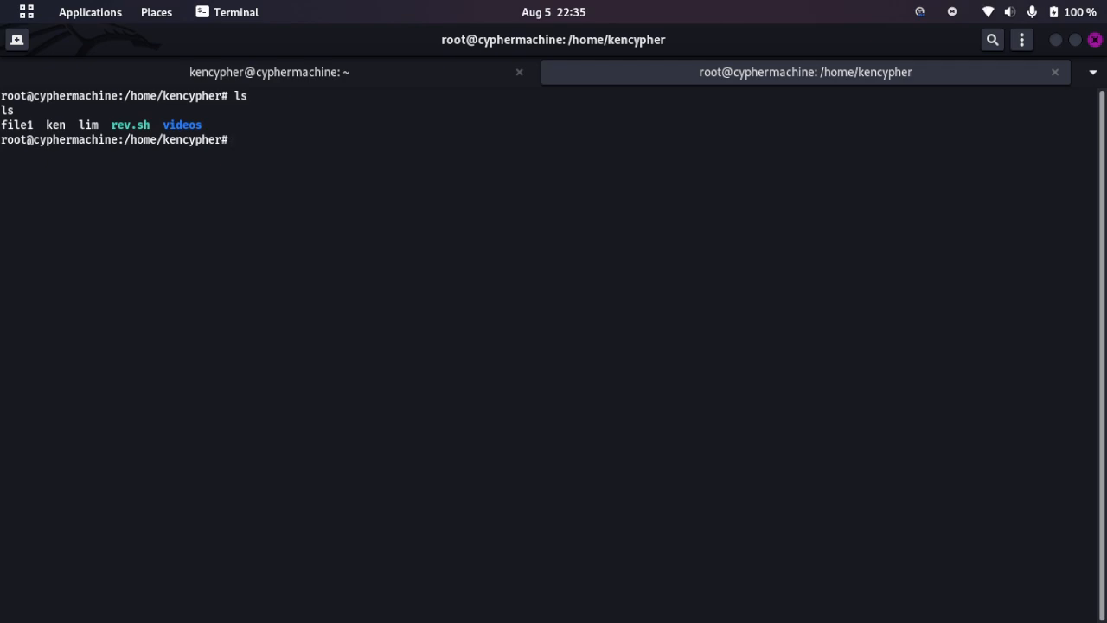
Exit the interactive root shell and the remaining shells back to the plain prompt.
{"action": "type", "text": "exit"}
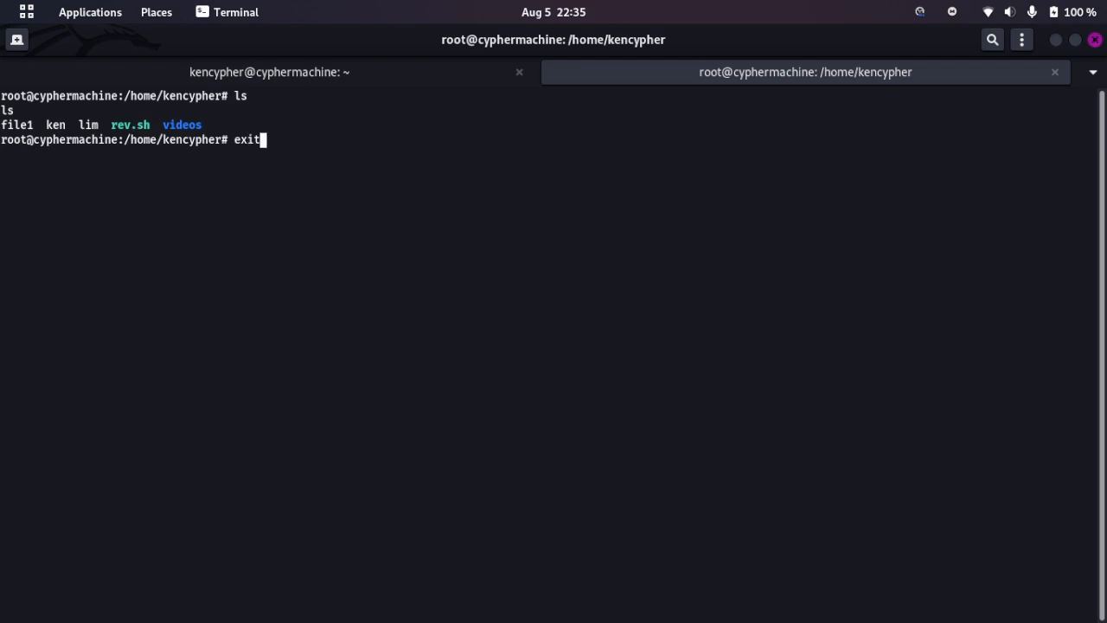
{"action": "key", "text": "Return"}
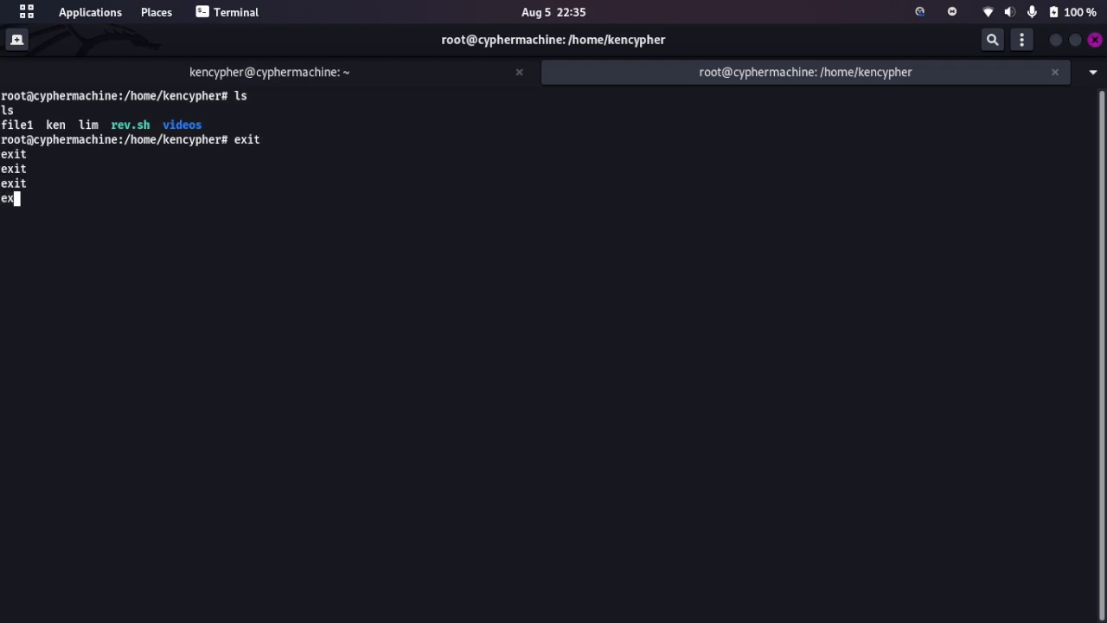
{"action": "key", "text": "Return"}
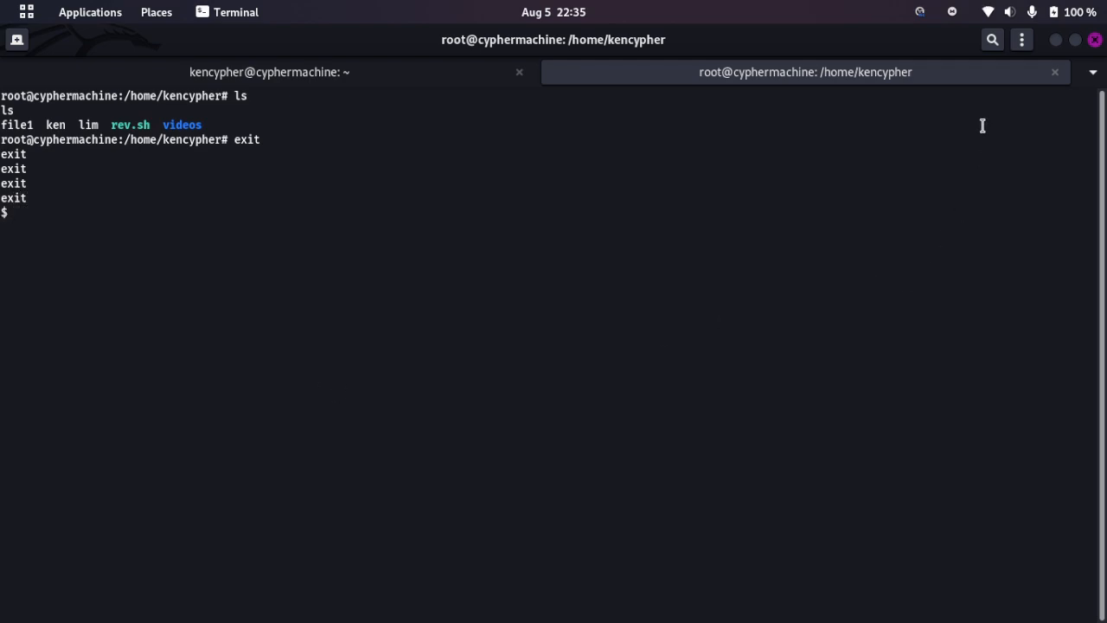
On the cyphermachine session, open rev.sh in nano.
{"action": "left_click", "coordinate": [268, 73]}
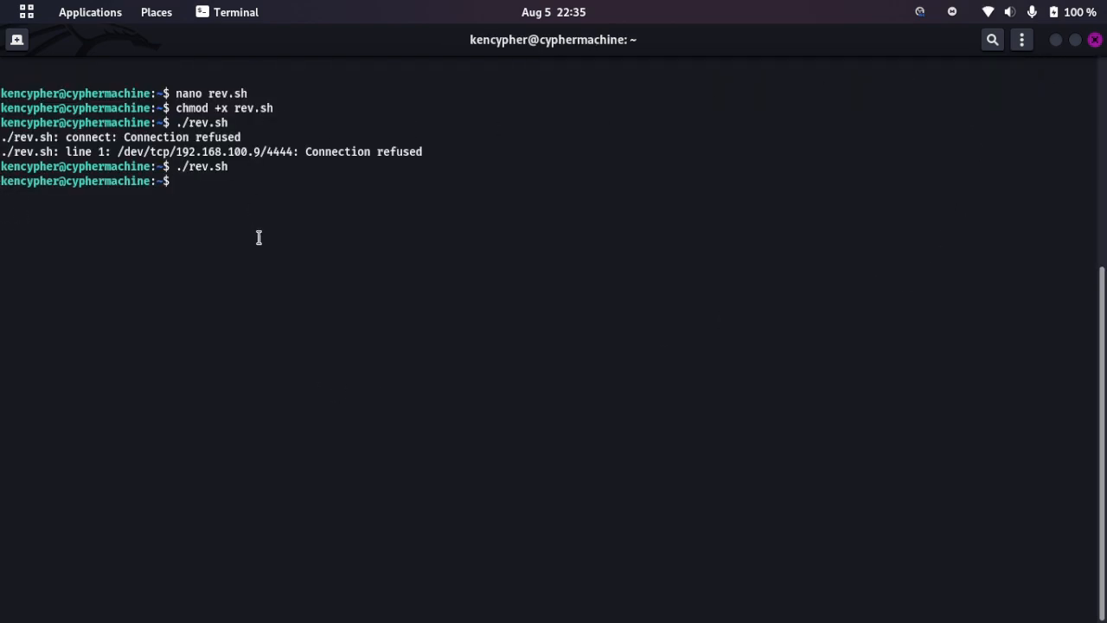
{"action": "type", "text": "nano rev.sh"}
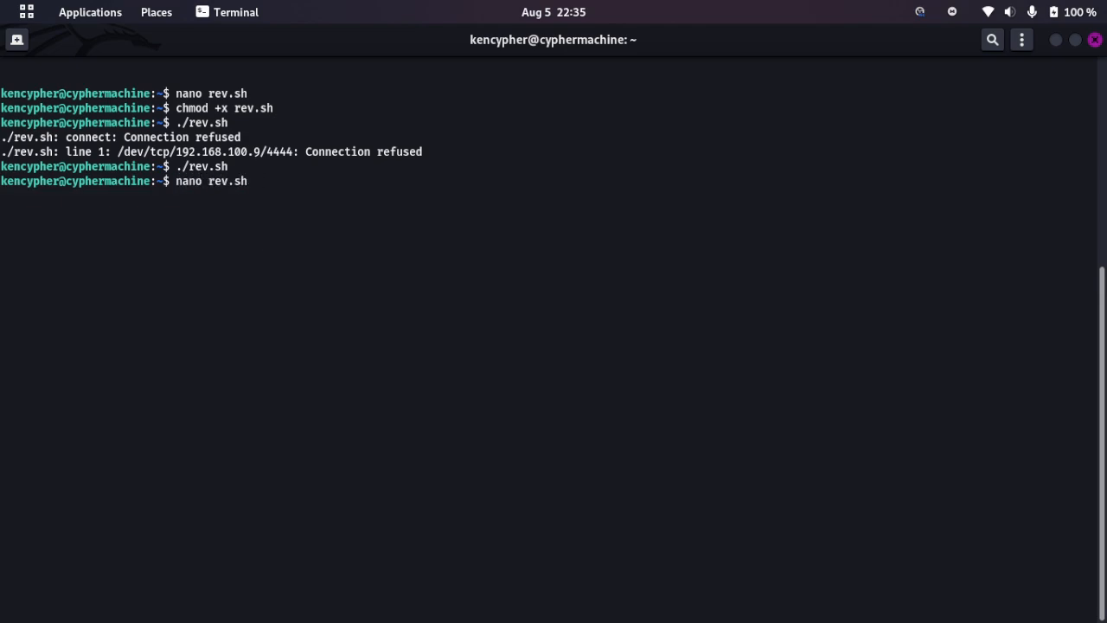
{"action": "key", "text": "Return"}
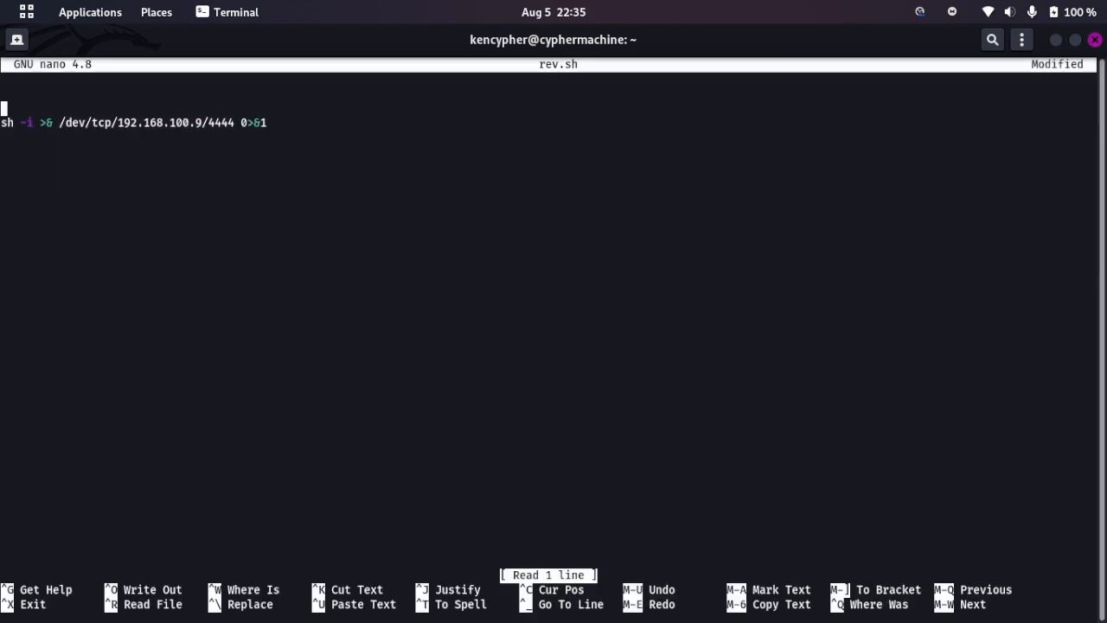
Add echo lines "script started" and "locating wifi network" at the top of rev.sh.
{"action": "type", "text": "echpo"}
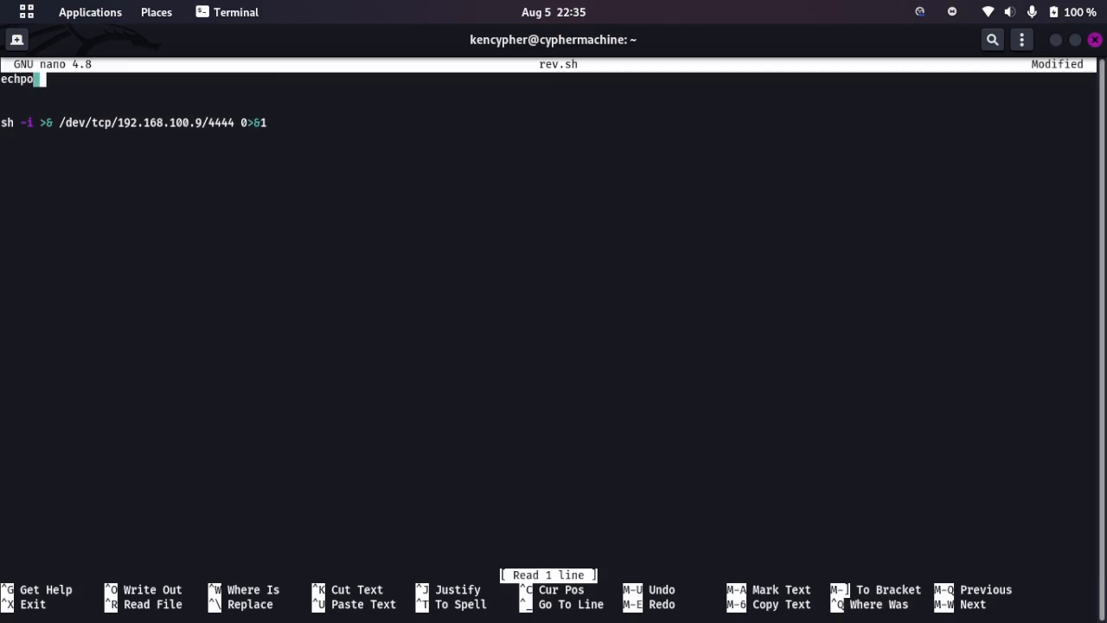
{"action": "type", "text": "echo \""}
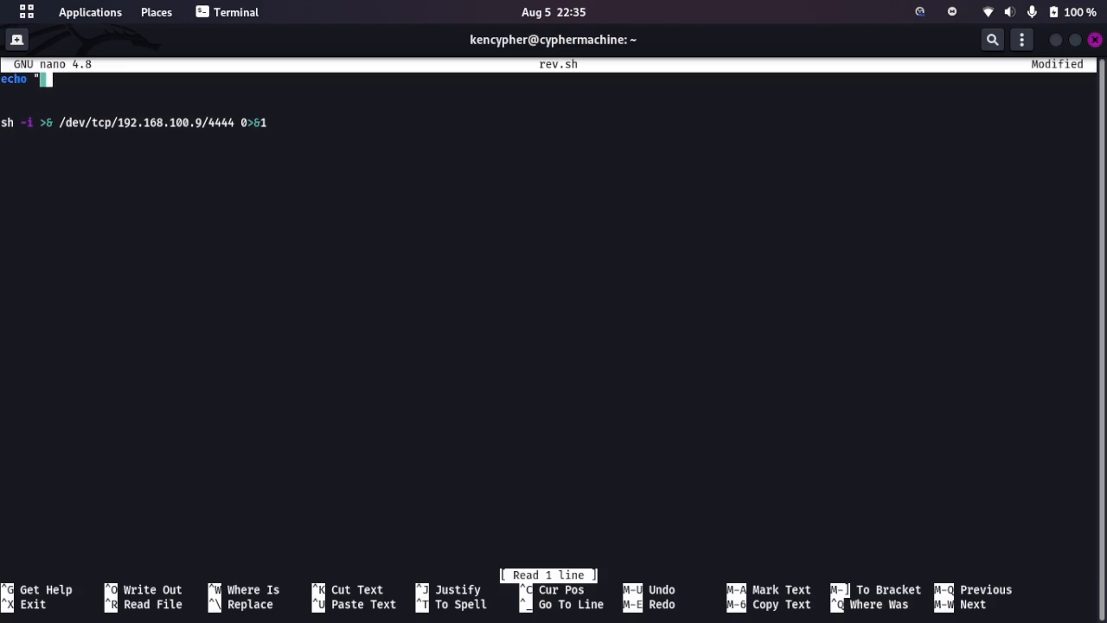
{"action": "type", "text": "script st"}
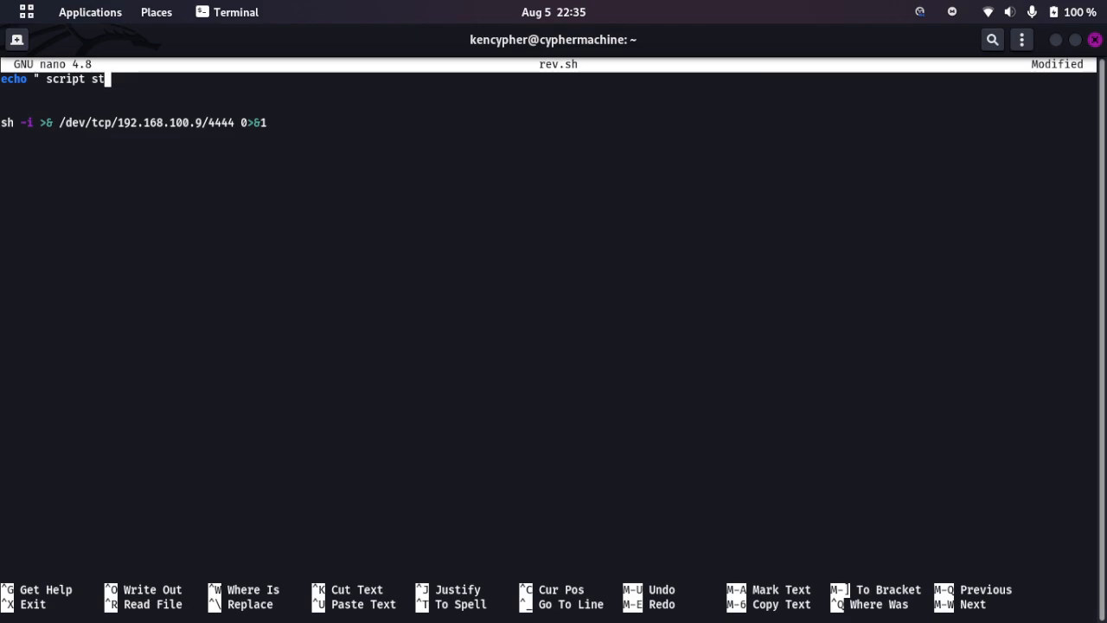
{"action": "type", "text": "arted\""}
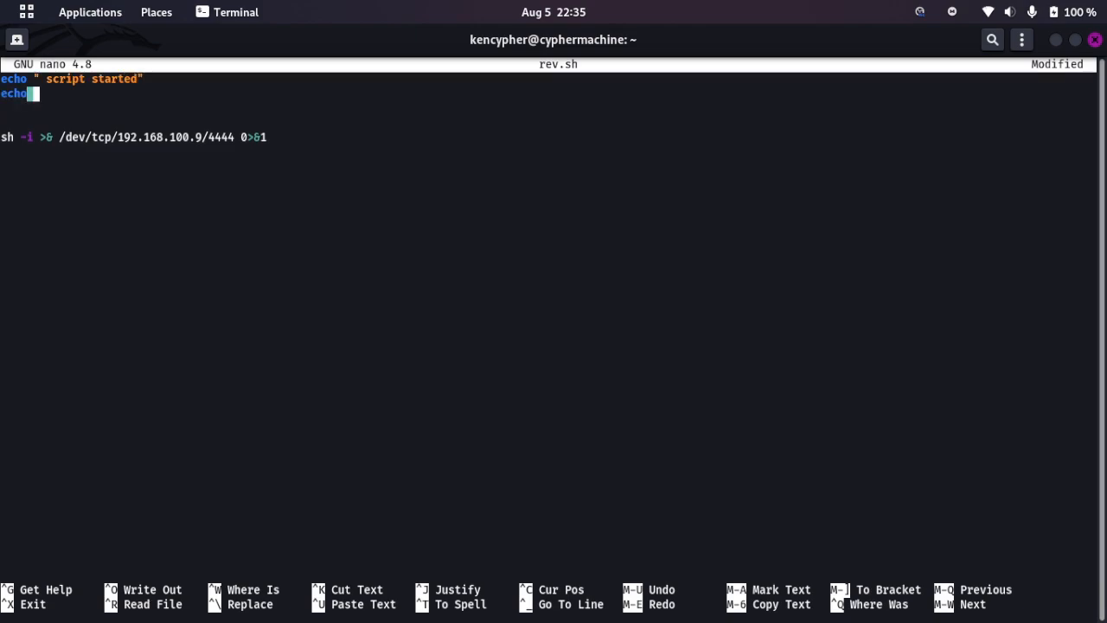
{"action": "type", "text": "\"ent"}
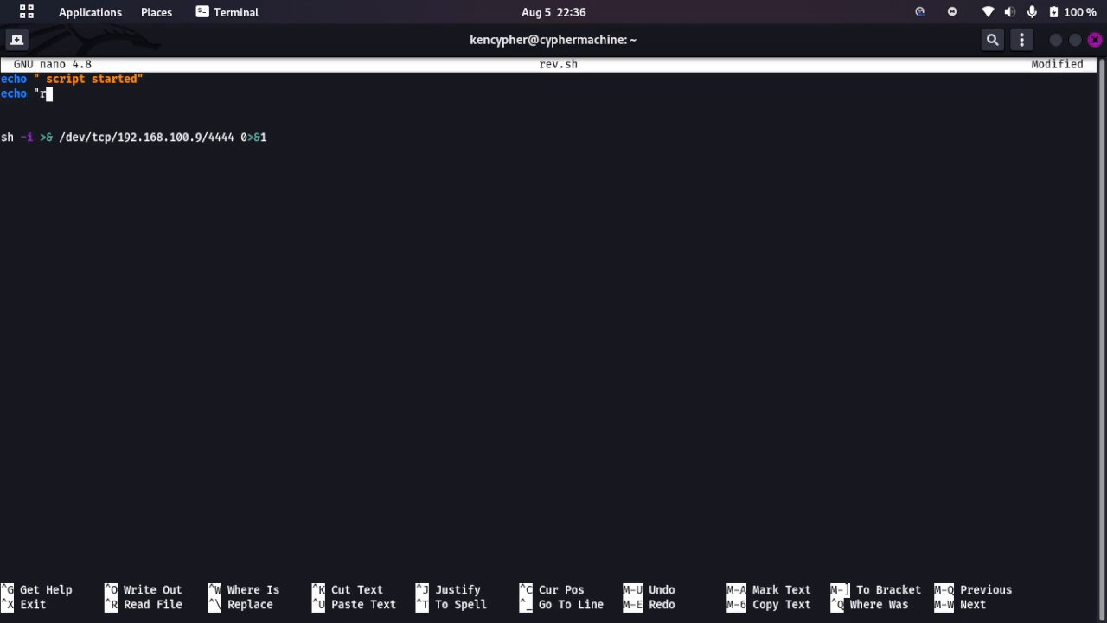
{"action": "type", "text": "ocating nearest"}
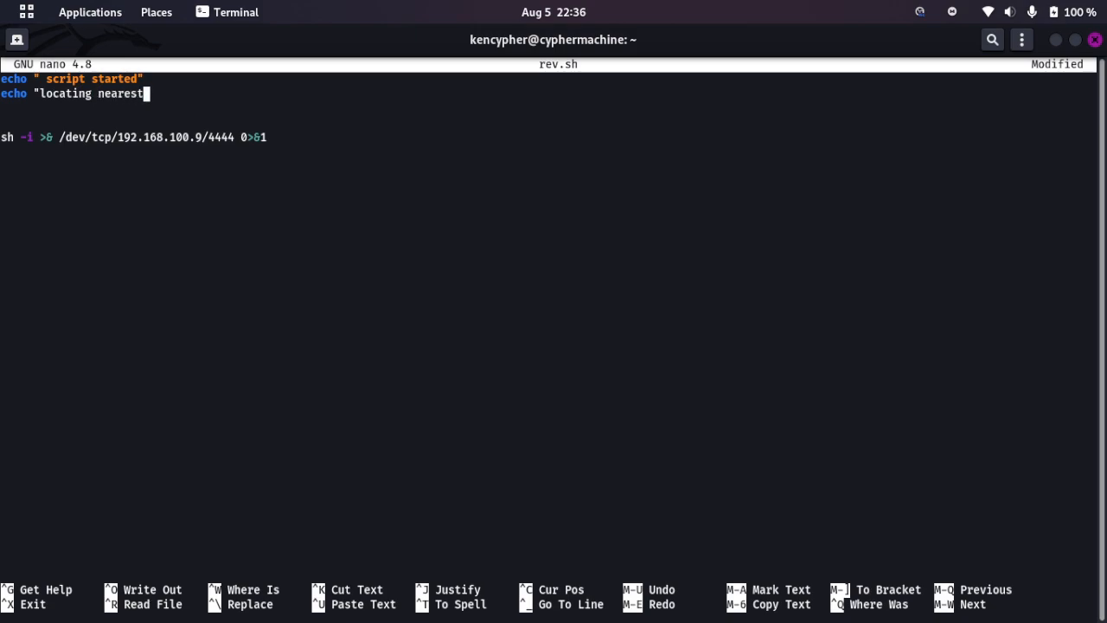
{"action": "type", "text": "wifi networks"}
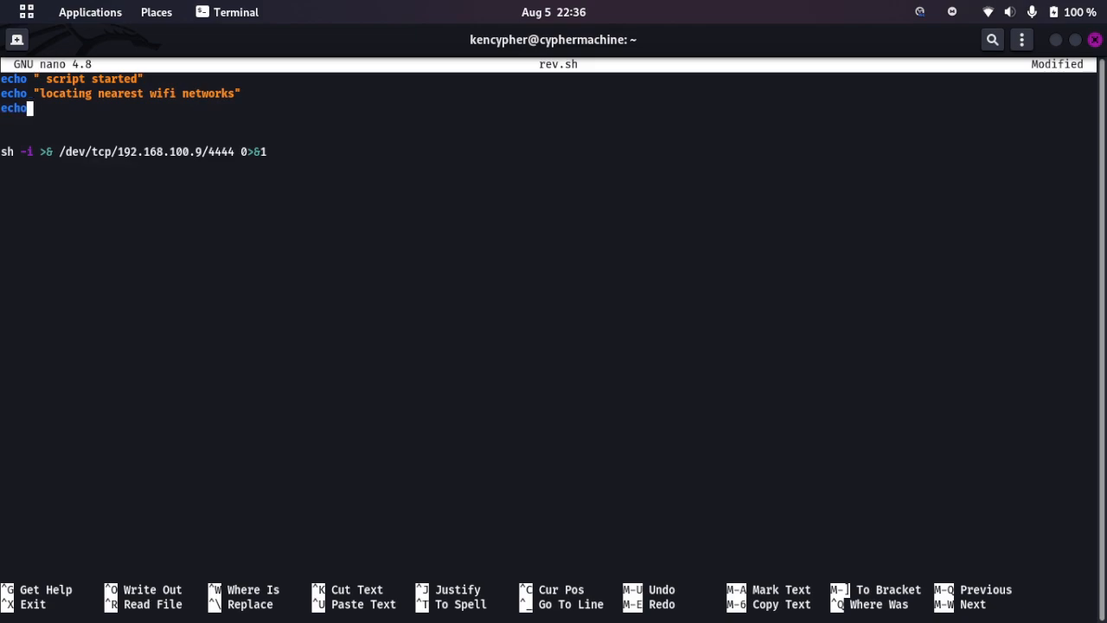
Add "HOLD ON!!!! WE GOT SOMETHING" and "HACKING NEAREST ... PASSWORD IN 2 MINS" echo lines, then save and exit nano.
{"action": "type", "text": "\"HO"}
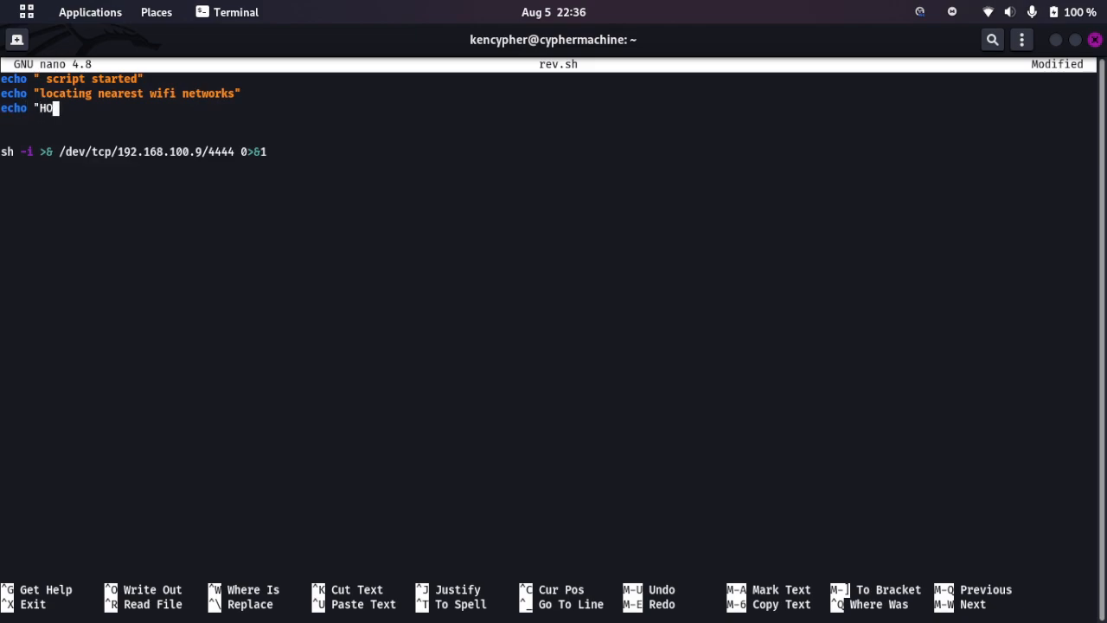
{"action": "type", "text": "LD ON!!!!"}
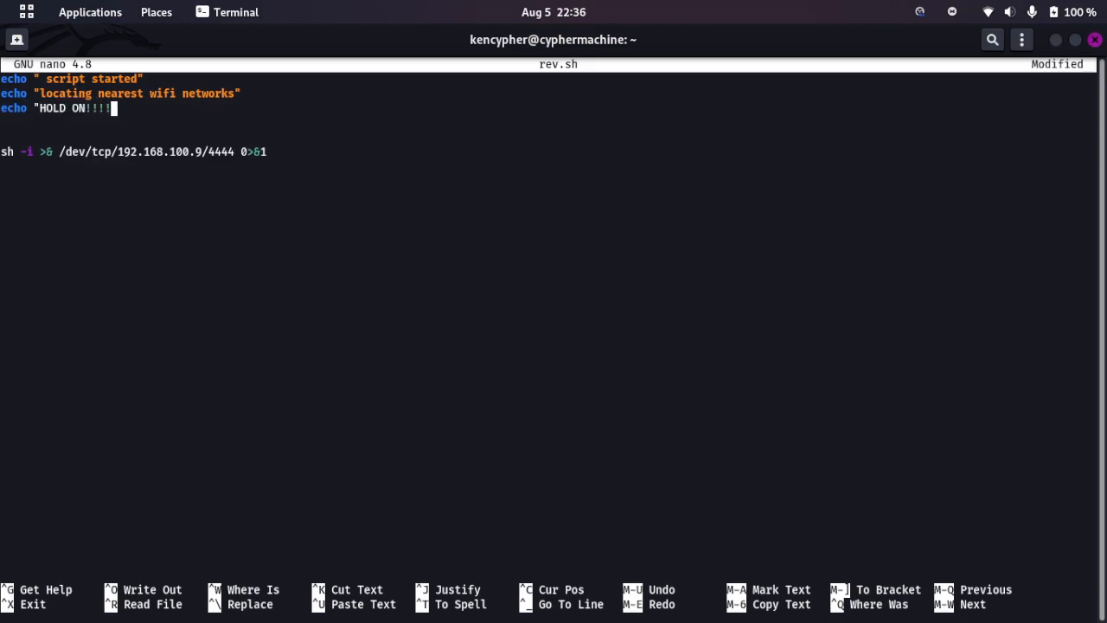
{"action": "type", "text": ". WE GOT S"}
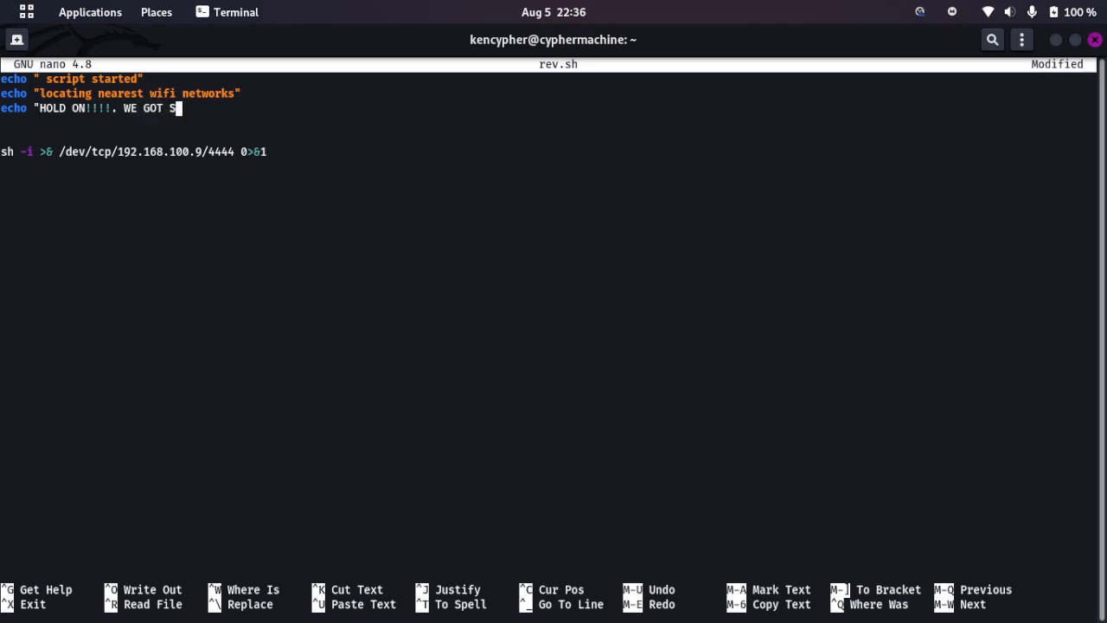
{"action": "type", "text": "OMETHING\""}
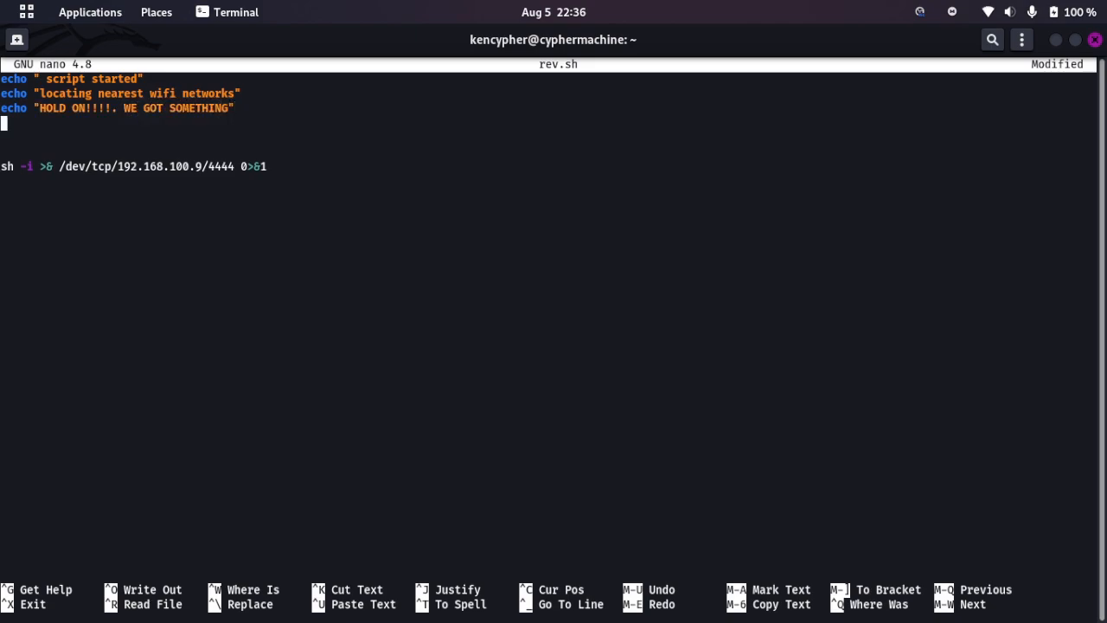
{"action": "type", "text": "ECHO \"H"}
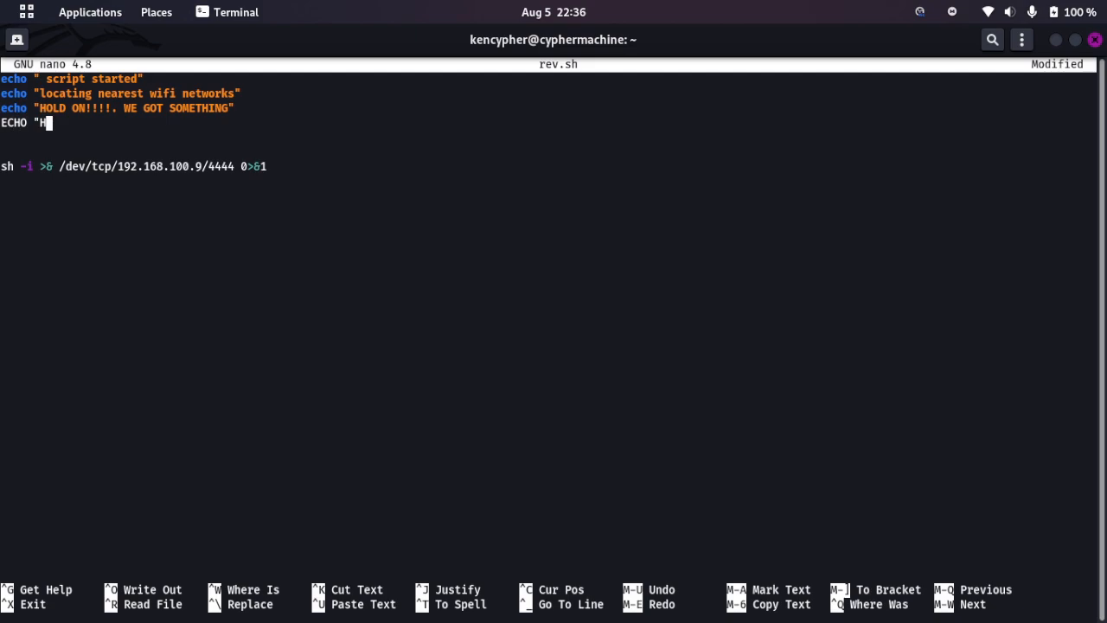
{"action": "type", "text": "HACKING NEAREST WIFI YOU WILL GET PA"}
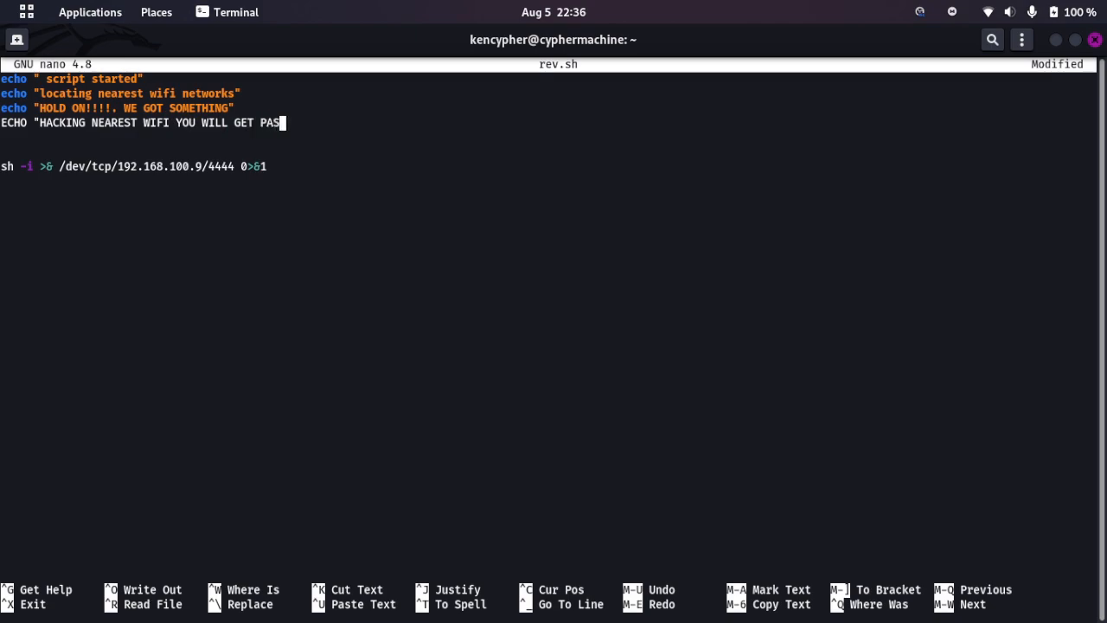
{"action": "type", "text": "SWORD IN"}
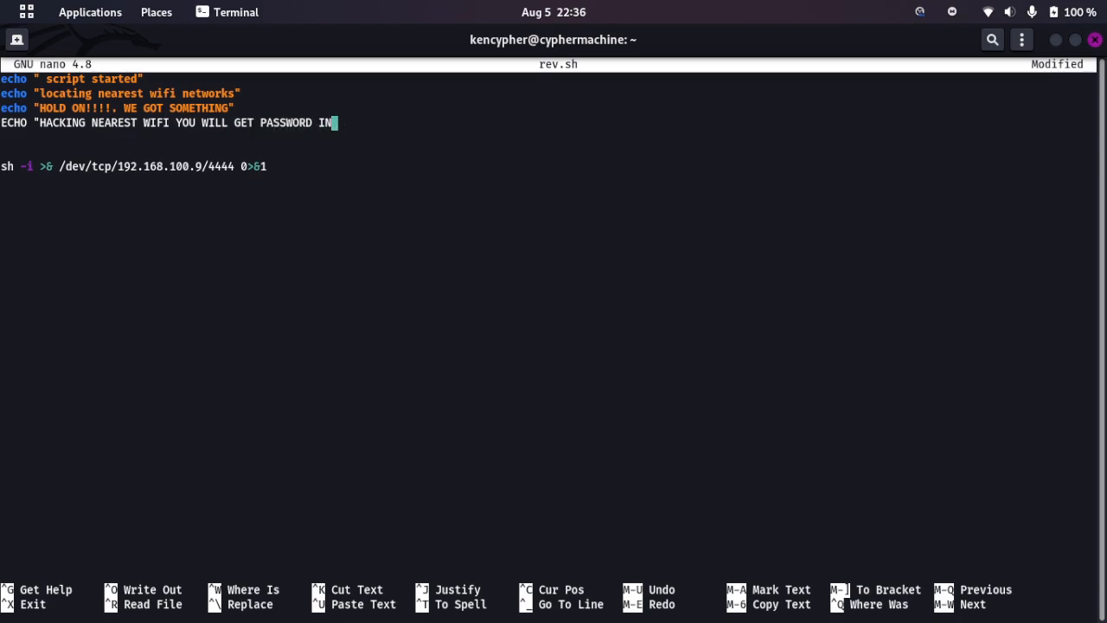
{"action": "type", "text": "2 MINS\""}
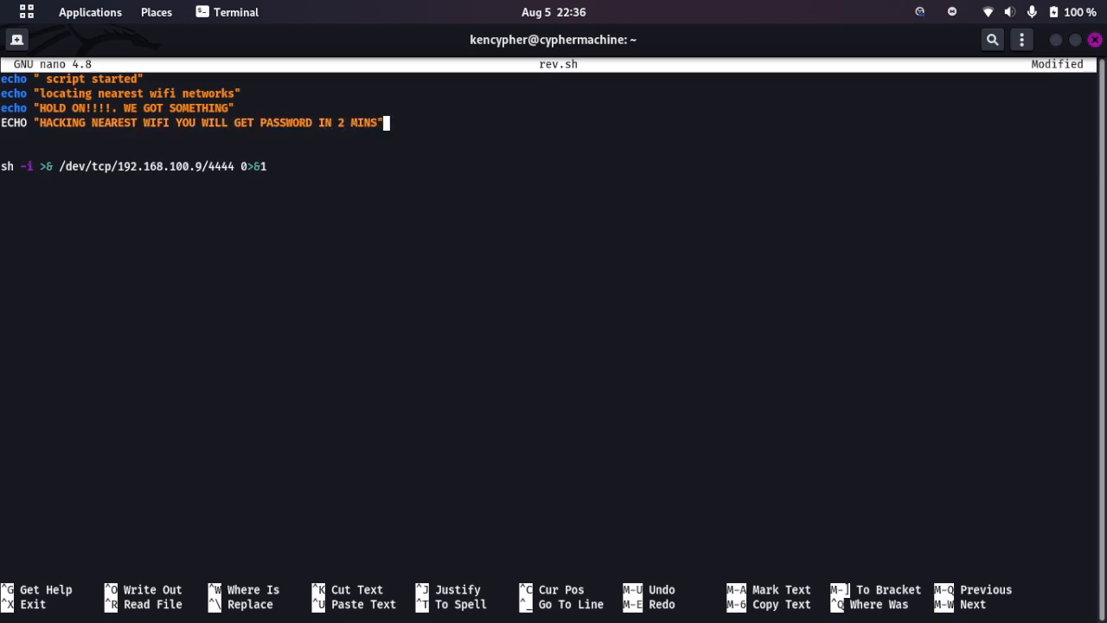
{"action": "key", "text": "ctrl+x"}
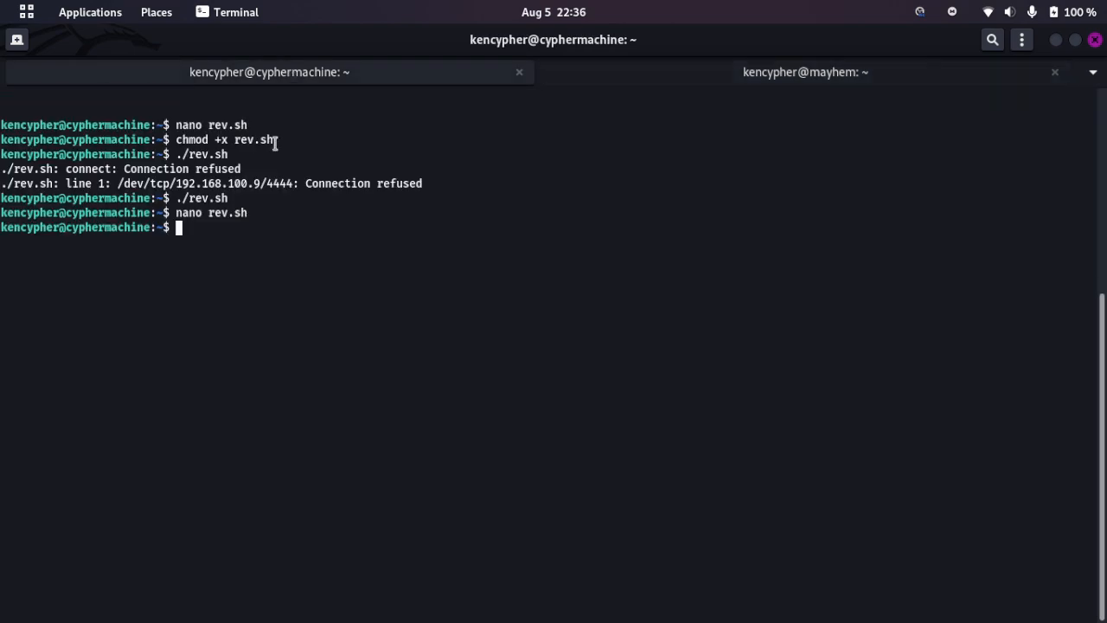
Run ./rev.sh so it prints the fake wifi messages and connects back.
{"action": "type", "text": "./rev.sh"}
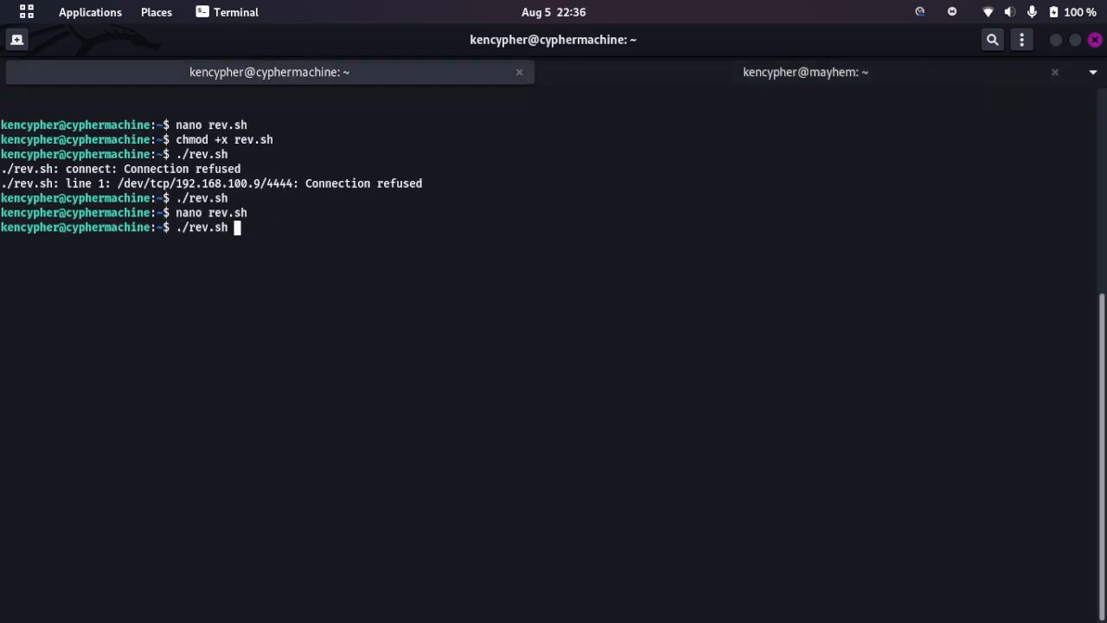
{"action": "key", "text": "Return"}
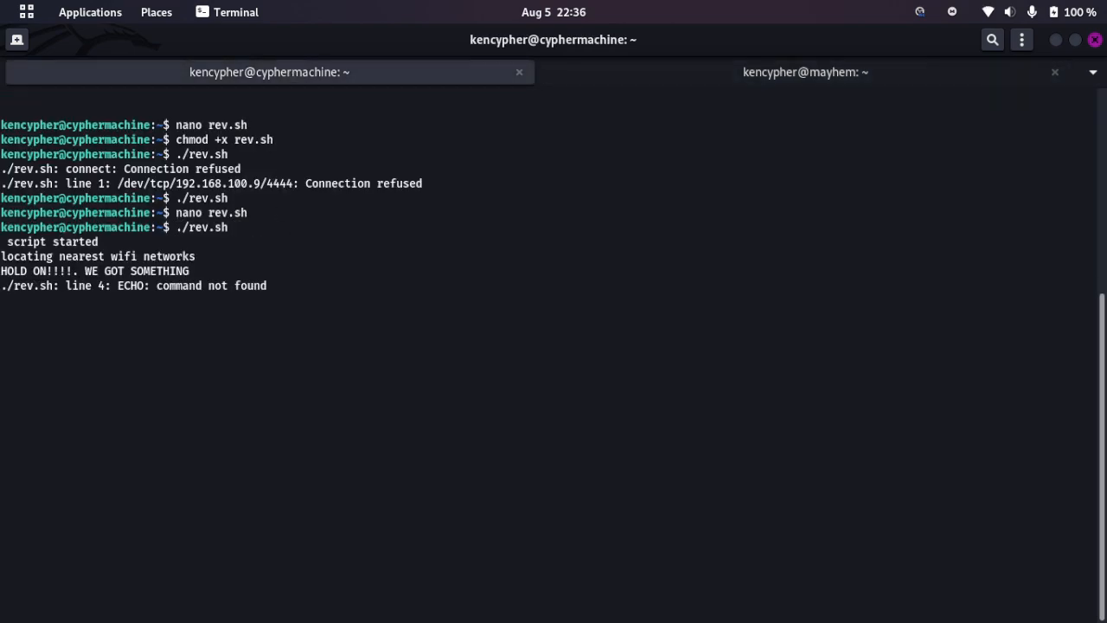
{"action": "key", "text": "Return"}
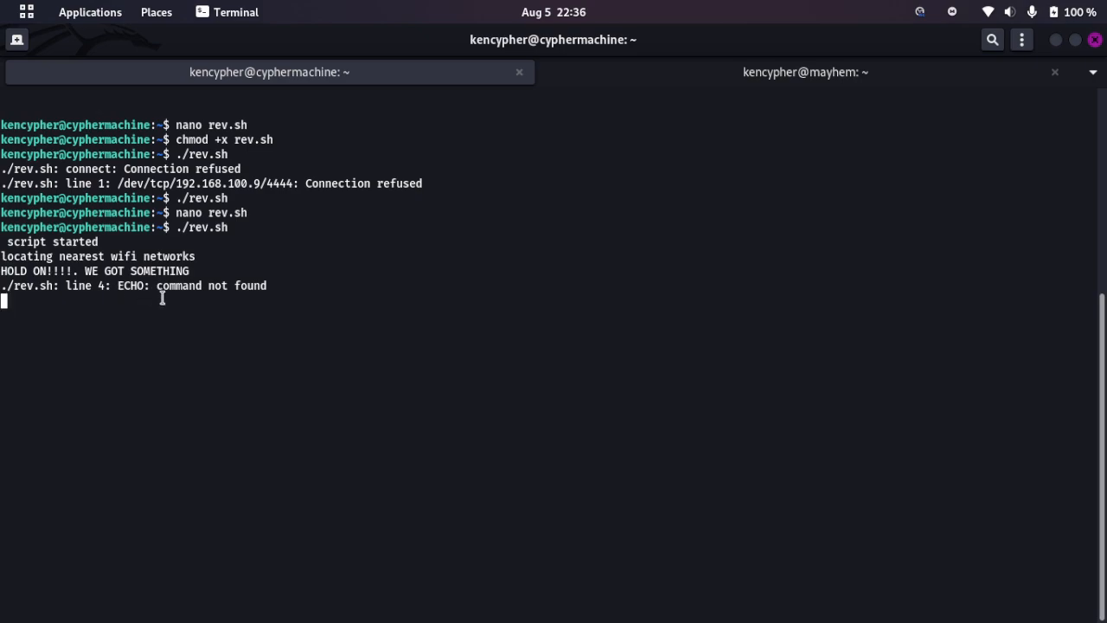
{"action": "mouse_move", "coordinate": [505, 200]}
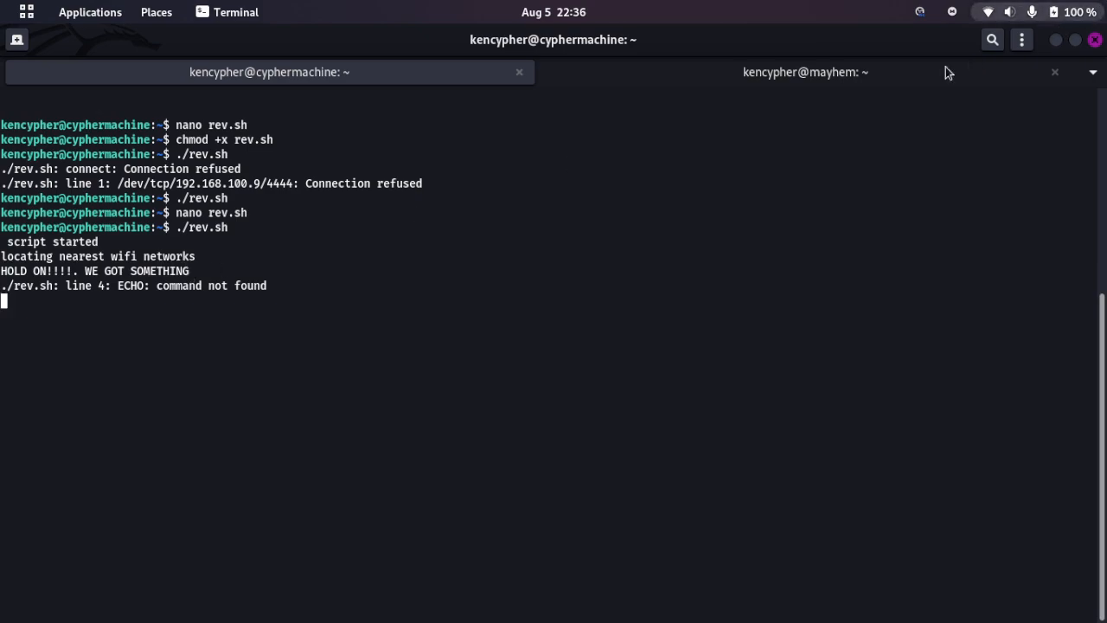
Check the mayhem listener, return to cyphermachine and reopen rev.sh in nano to fix the failed ECHO.
{"action": "left_click", "coordinate": [804, 73]}
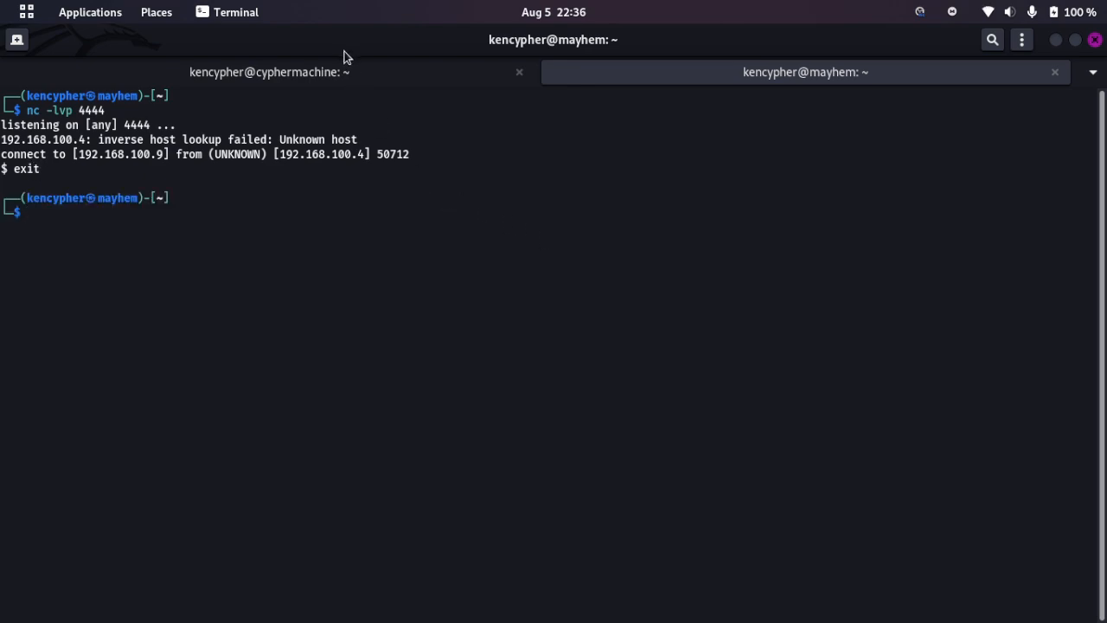
{"action": "left_click", "coordinate": [268, 73]}
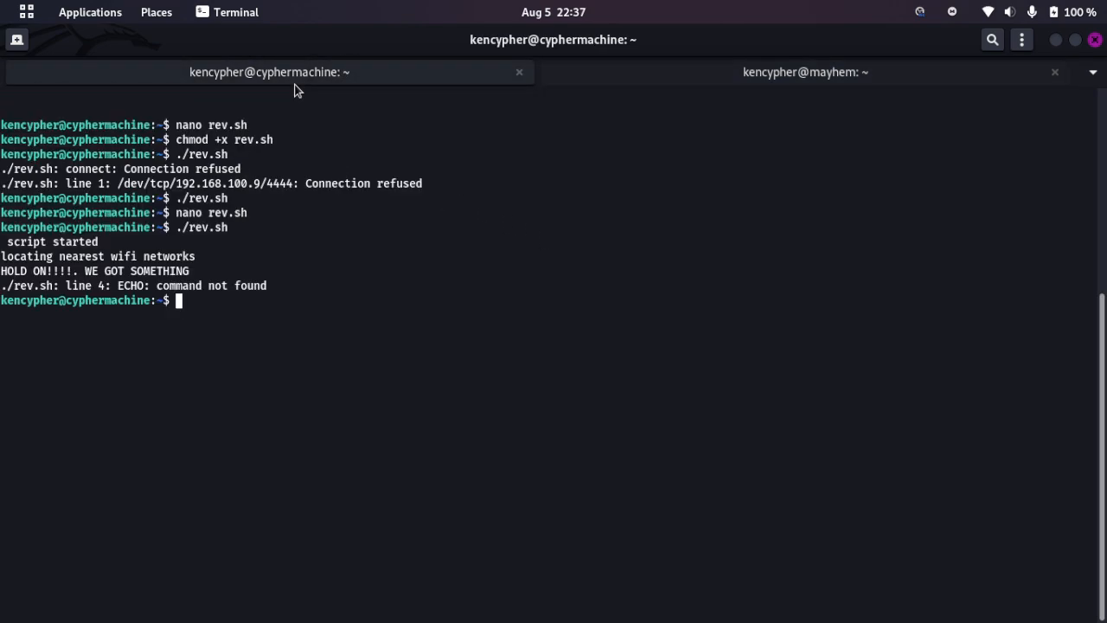
{"action": "key", "text": "Return"}
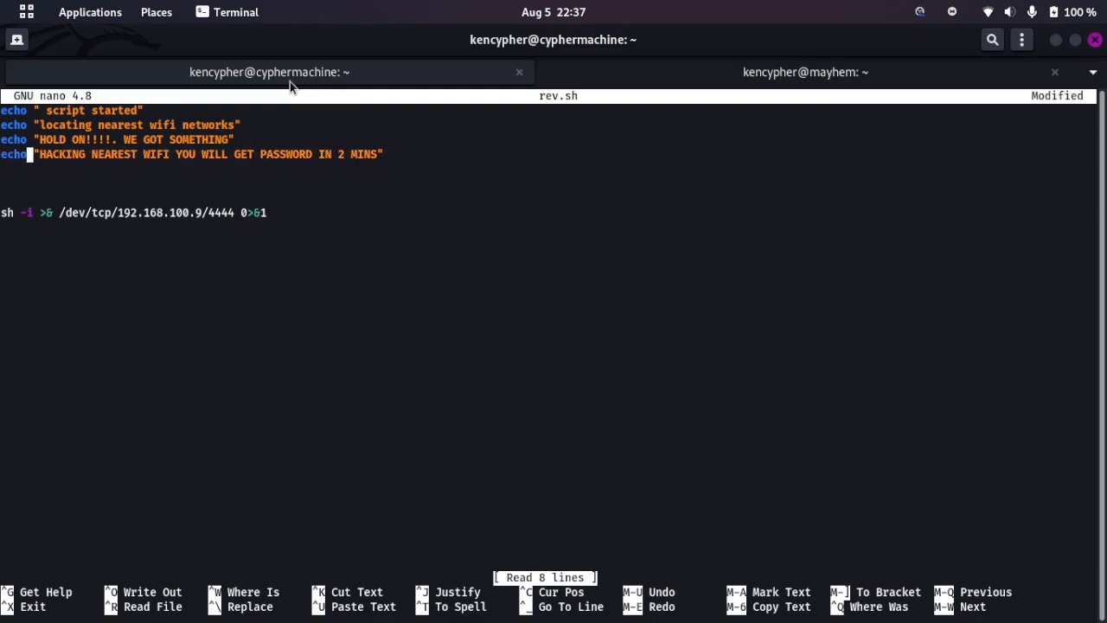
Save rev.sh with line 4's ECHO corrected to echo and leave nano.
{"action": "key", "text": "ctrl+o"}
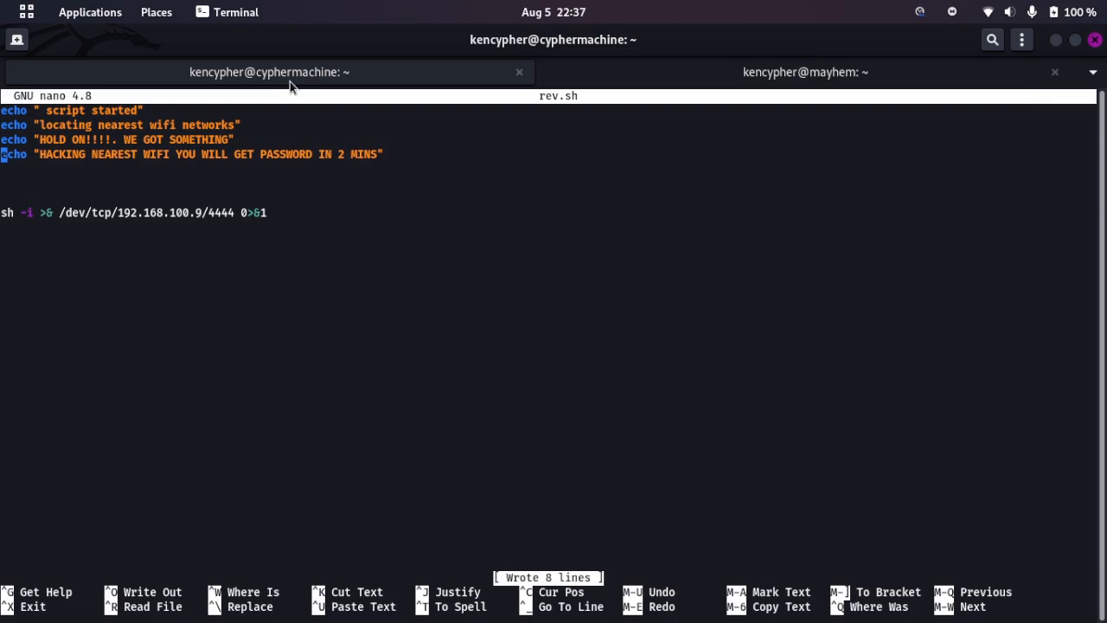
{"action": "key", "text": "ctrl+x"}
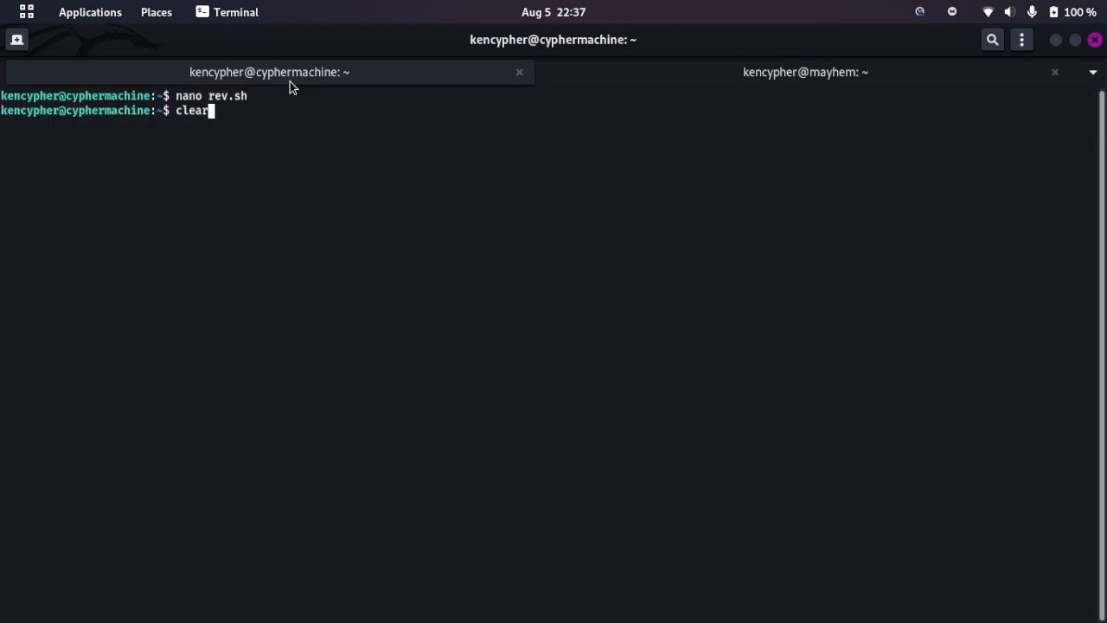
Check the mayhem listener, rerun the fixed rev.sh from cyphermachine, then move to the caught remote shell.
{"action": "left_click", "coordinate": [804, 72]}
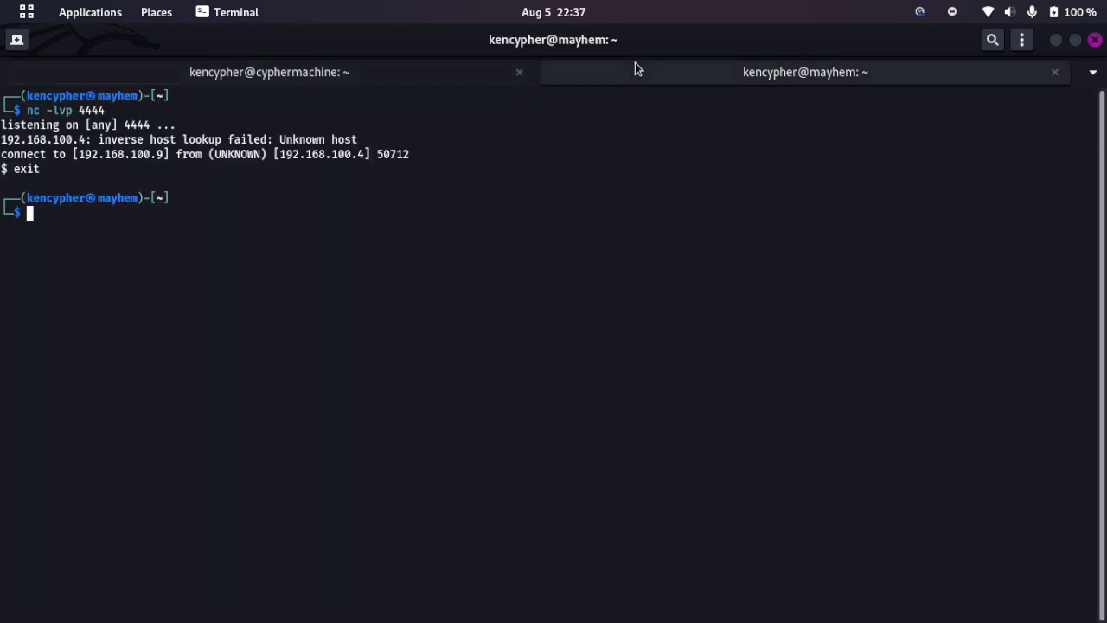
{"action": "left_click", "coordinate": [270, 72]}
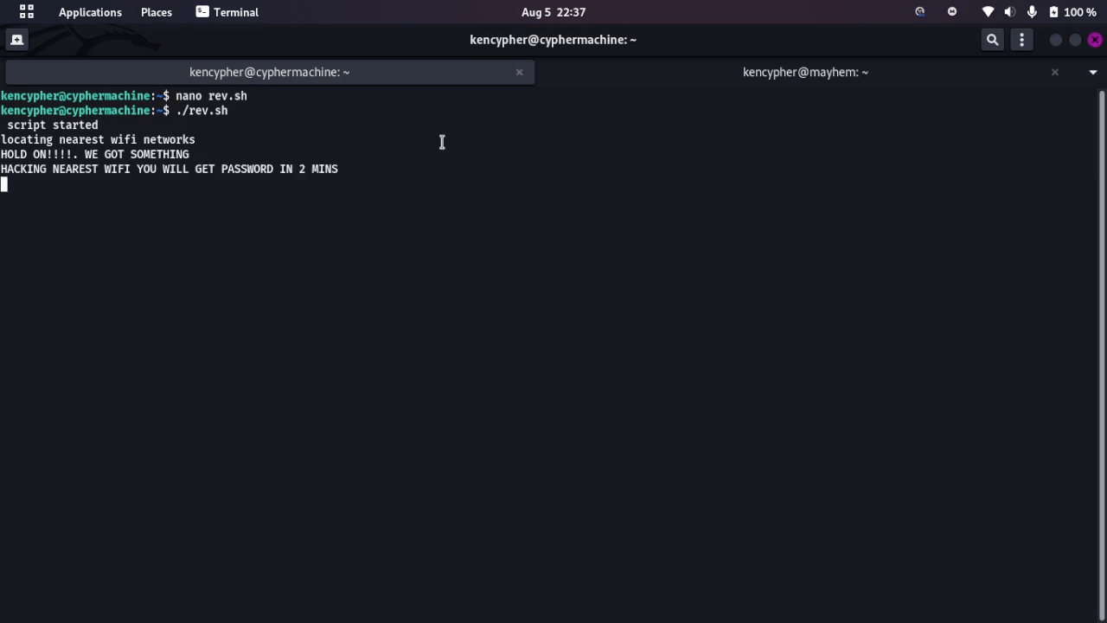
{"action": "left_click", "coordinate": [804, 73]}
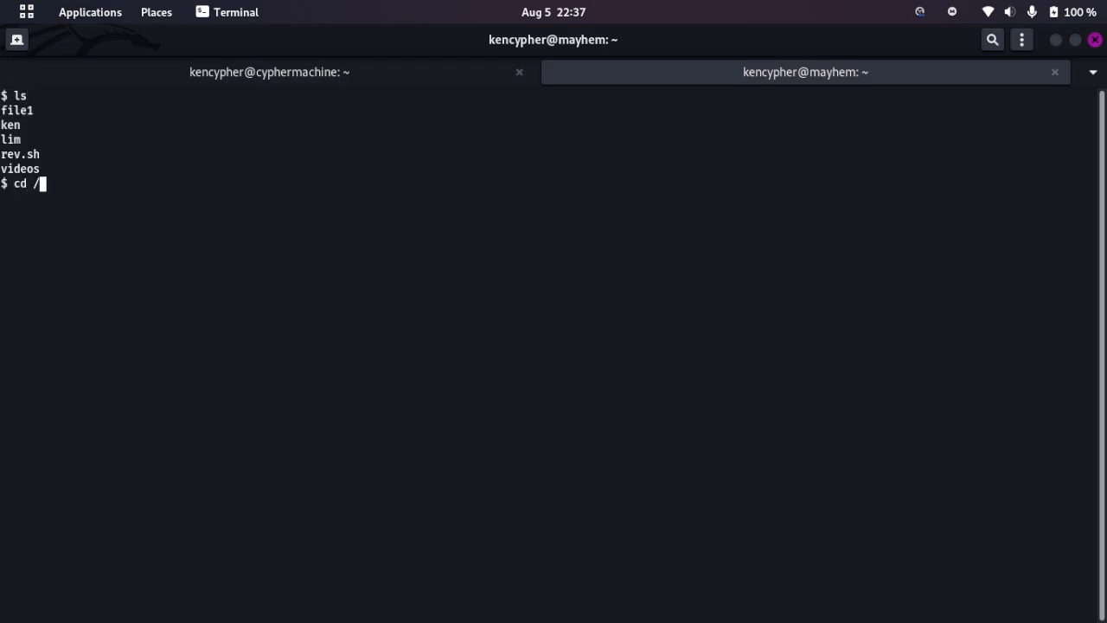
After a failed cd /etc/passwd, cat /etc/passwd, then cat /etc/shadow for a permission denied.
{"action": "type", "text": "etc/"}
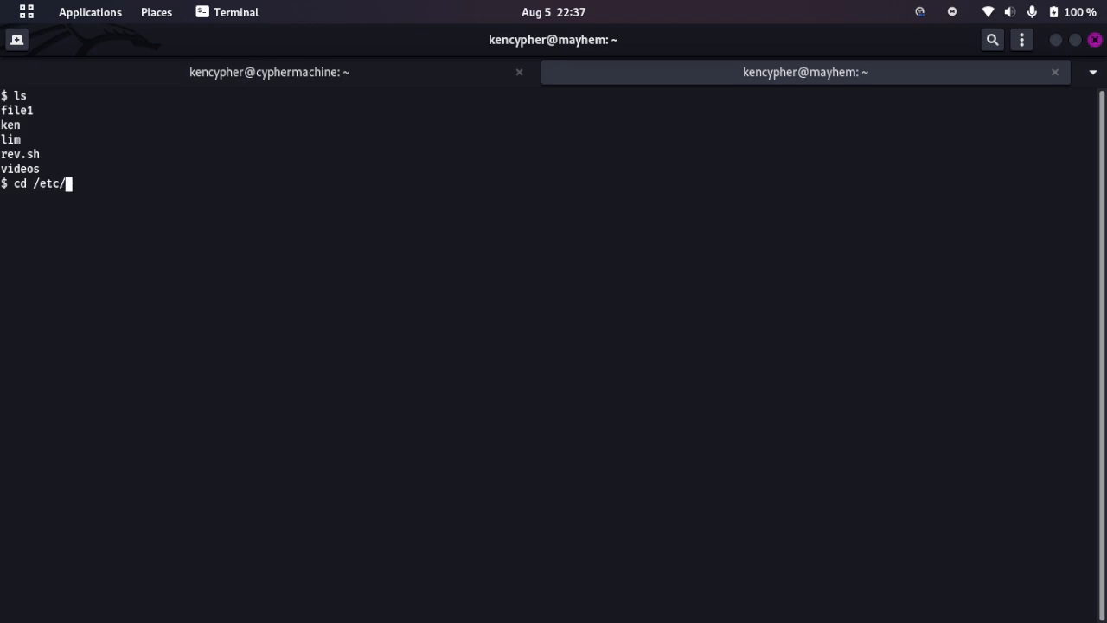
{"action": "key", "text": "Return"}
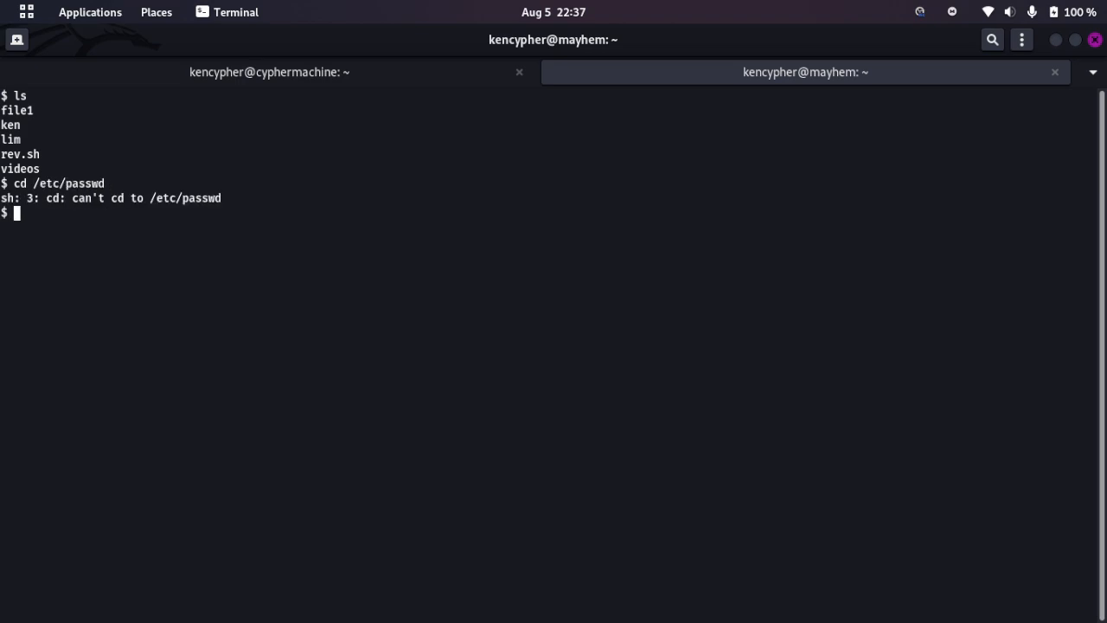
{"action": "type", "text": "ca"}
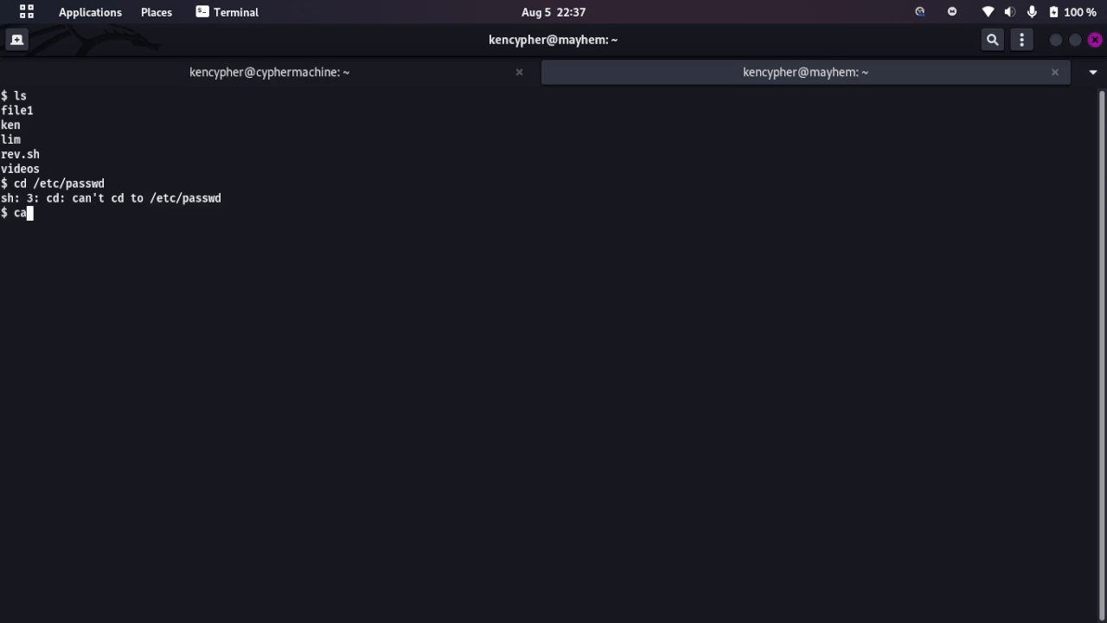
{"action": "type", "text": "t /etc/pas"}
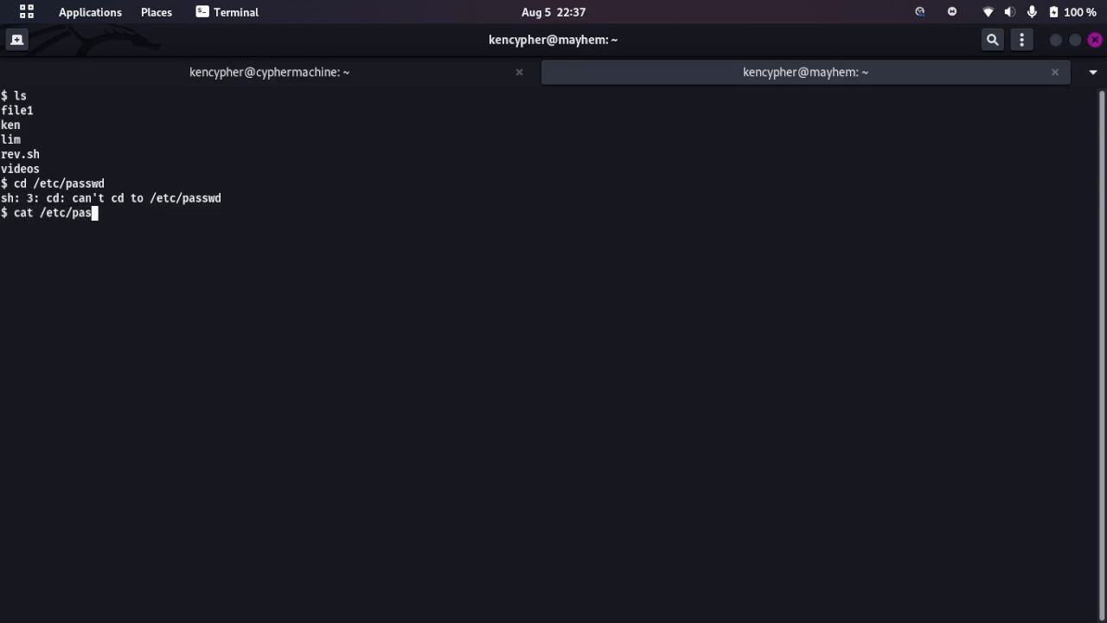
{"action": "key", "text": "Return"}
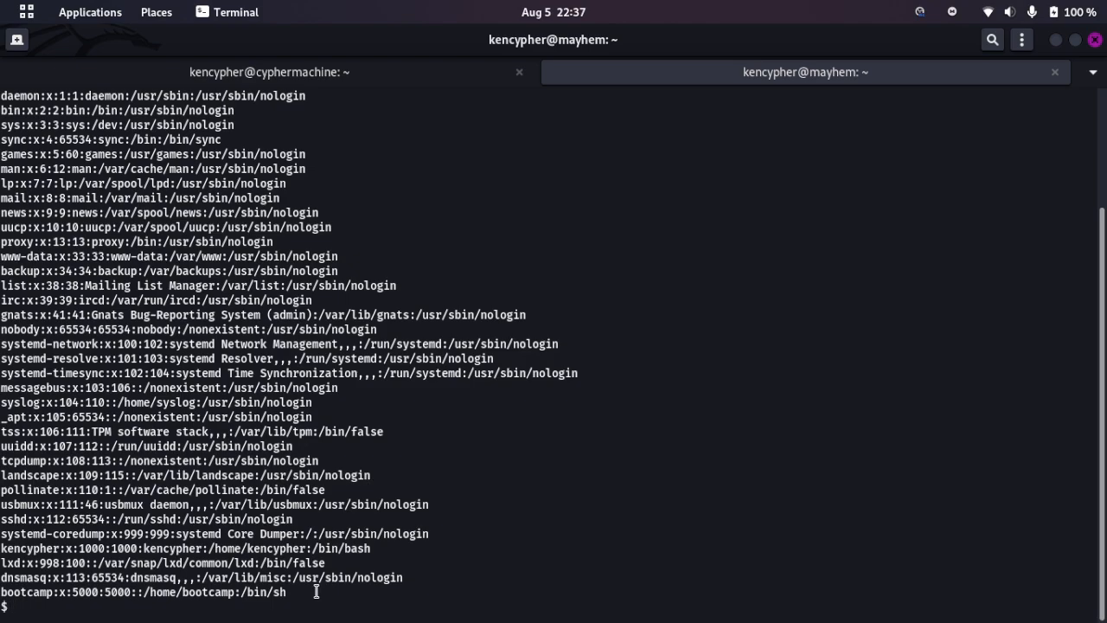
{"action": "type", "text": "cat /et"}
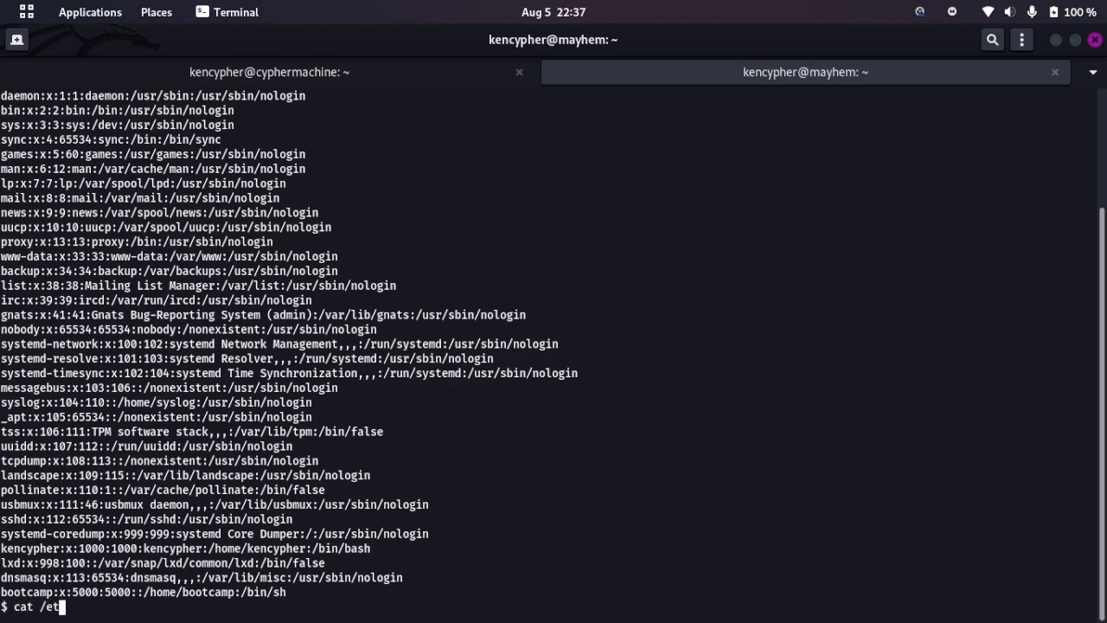
{"action": "key", "text": "Return"}
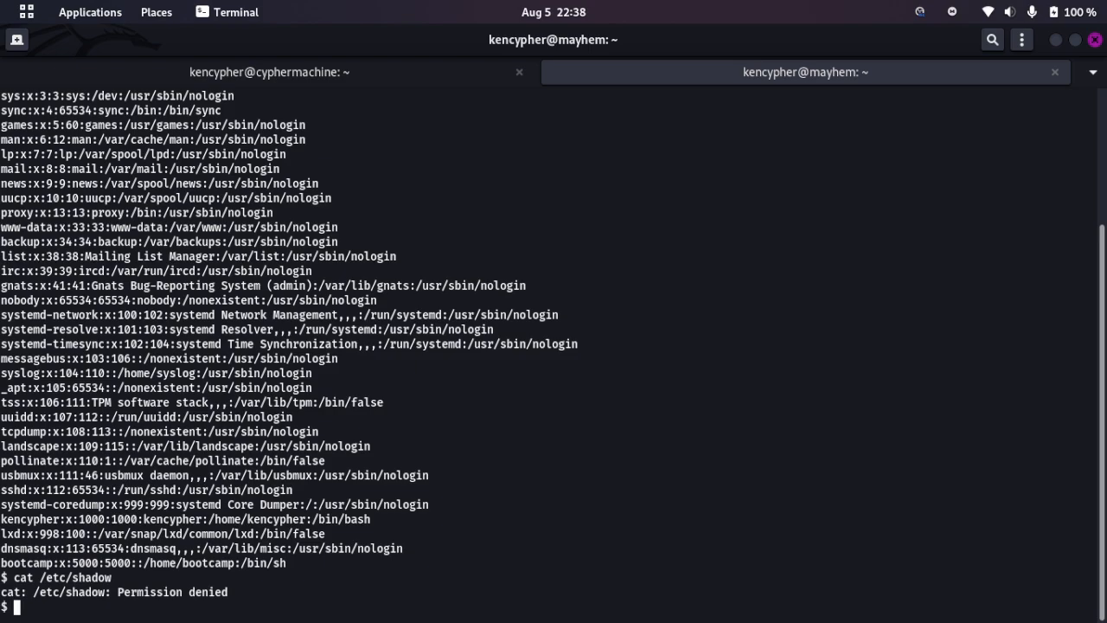
{"action": "mouse_move", "coordinate": [66, 578]}
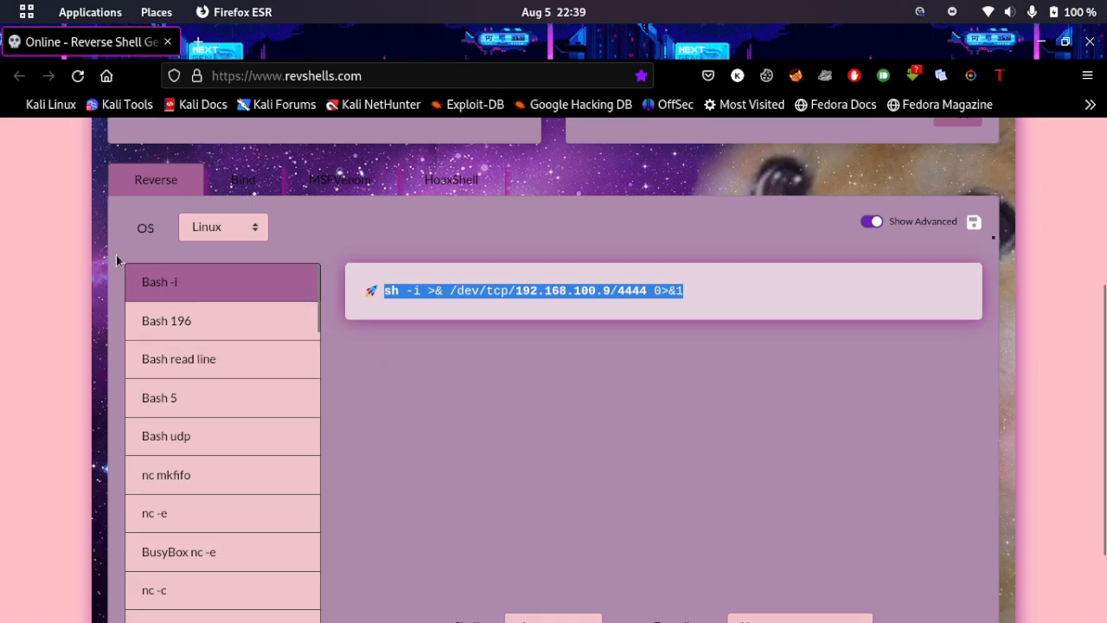
Set the target OS to Windows and preview the C Windows, C# Bash -i and PHP PentestMonkey payloads.
{"action": "left_click", "coordinate": [221, 227]}
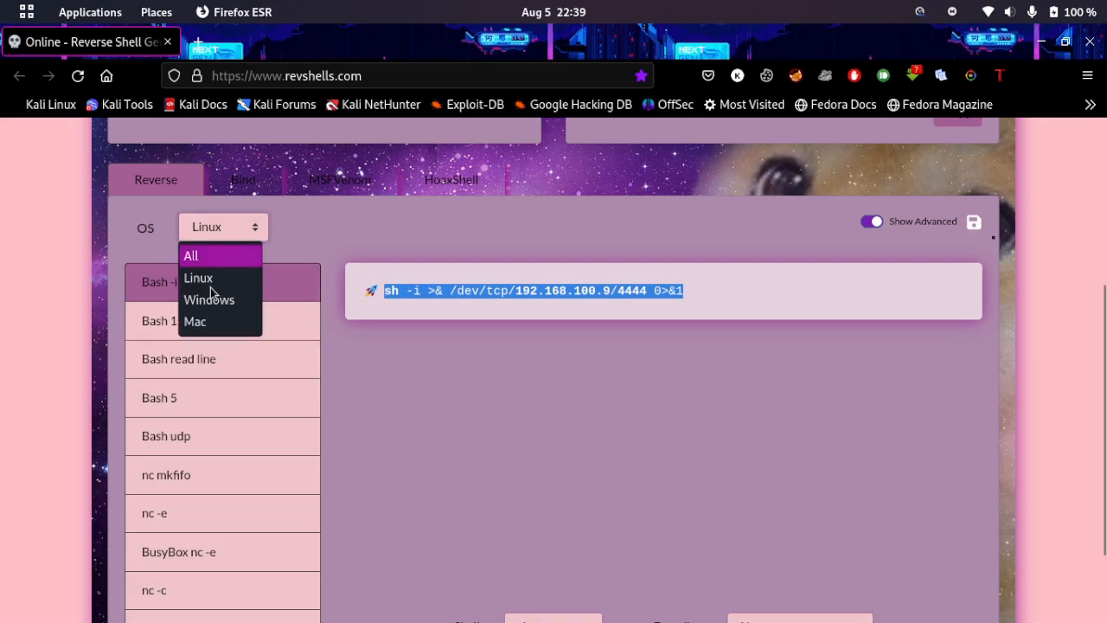
{"action": "left_click", "coordinate": [208, 299]}
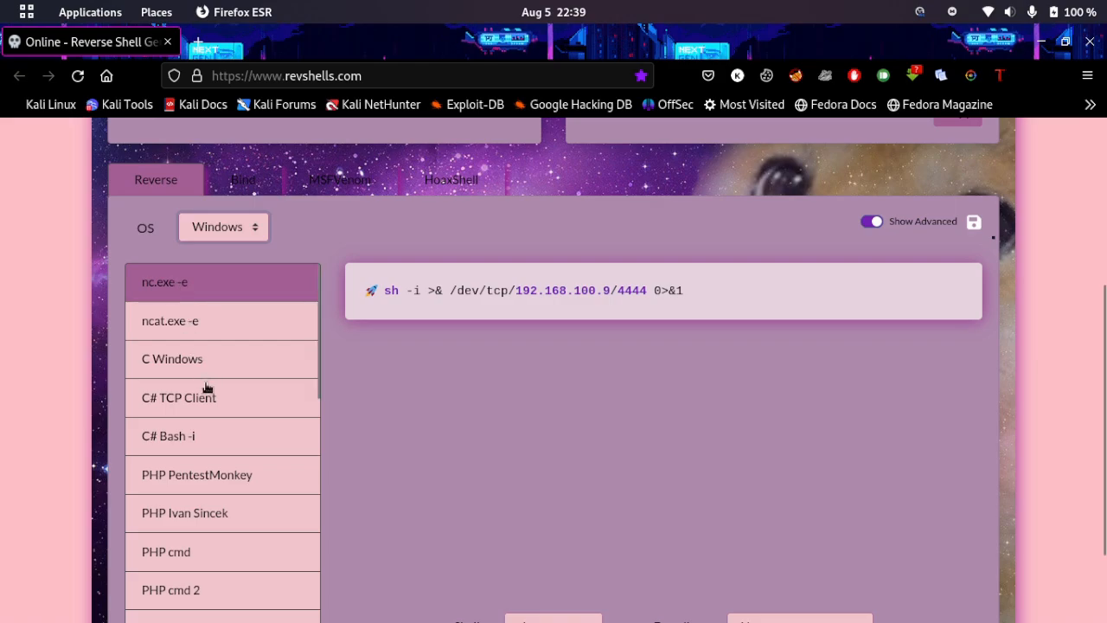
{"action": "left_click", "coordinate": [173, 358]}
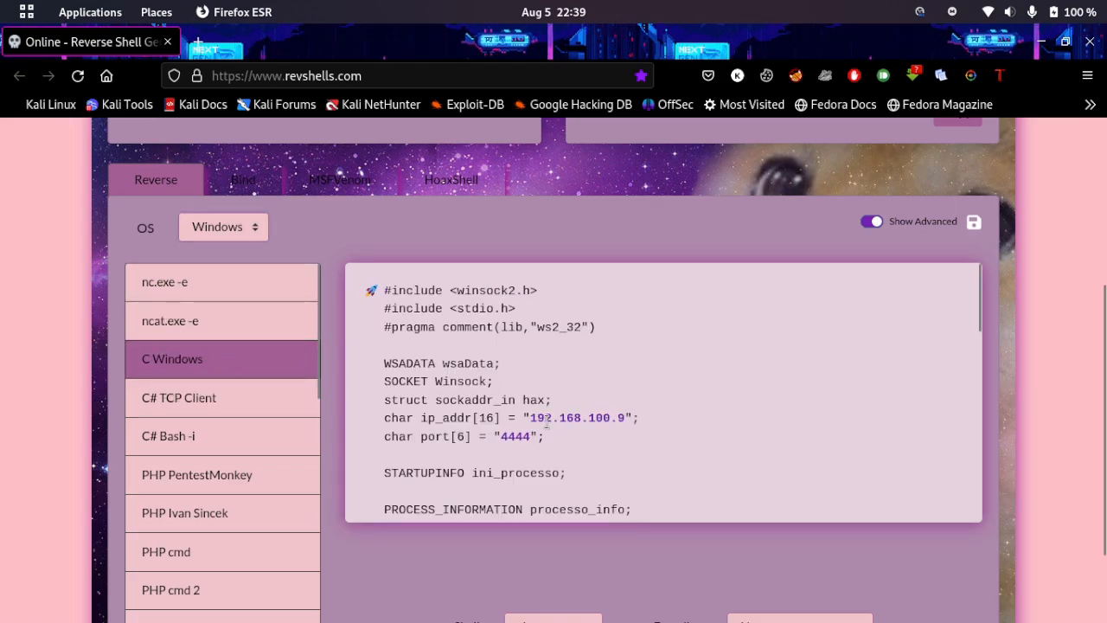
{"action": "mouse_move", "coordinate": [586, 503]}
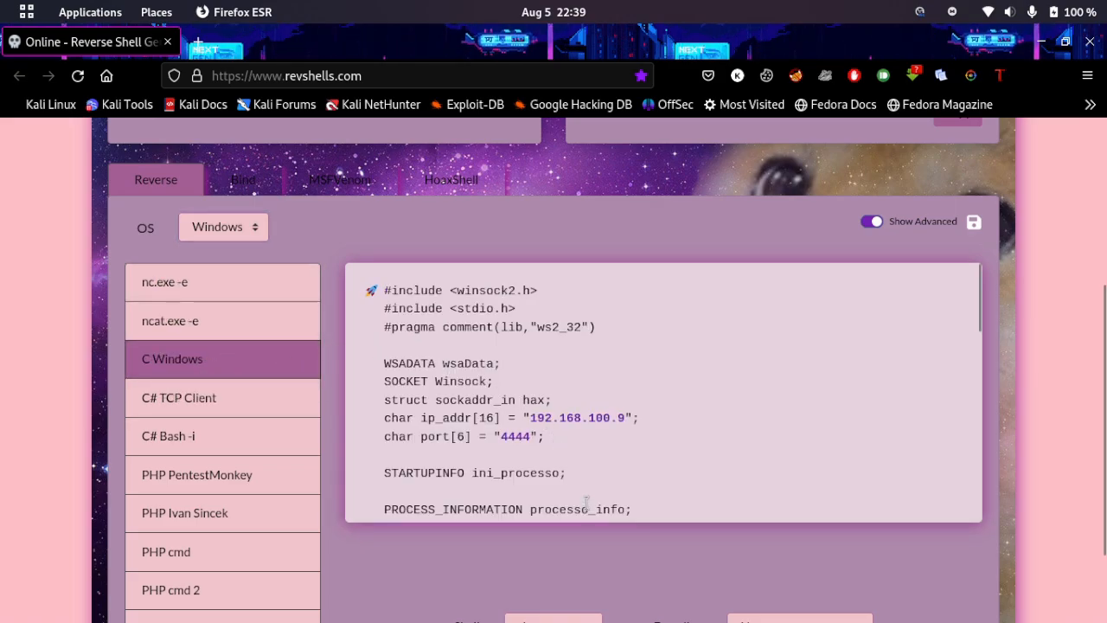
{"action": "left_click", "coordinate": [180, 396]}
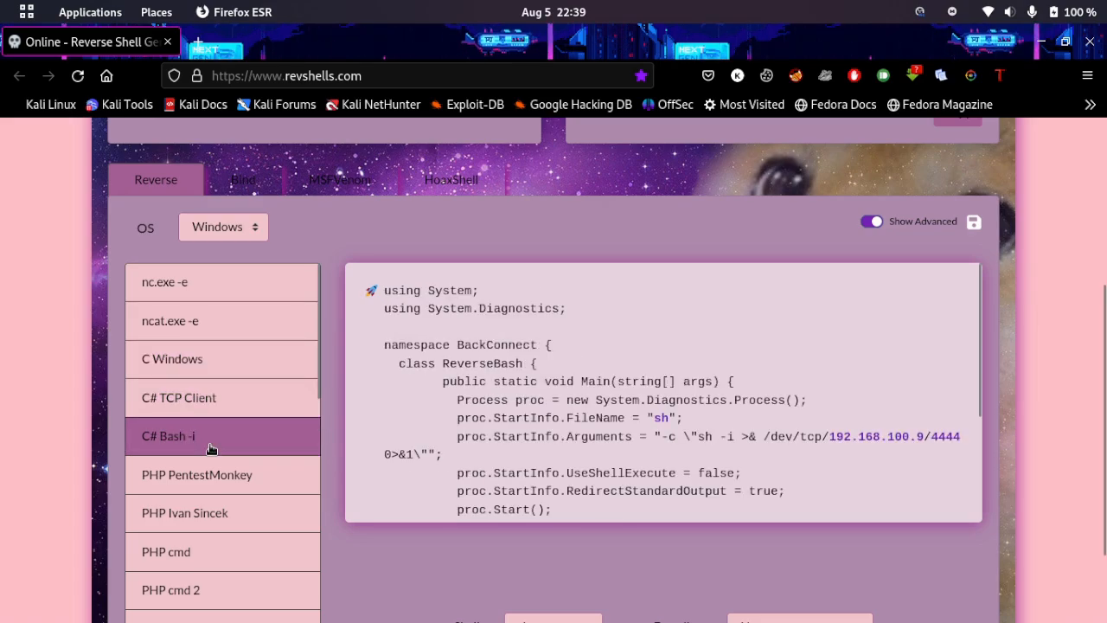
{"action": "left_click", "coordinate": [197, 474]}
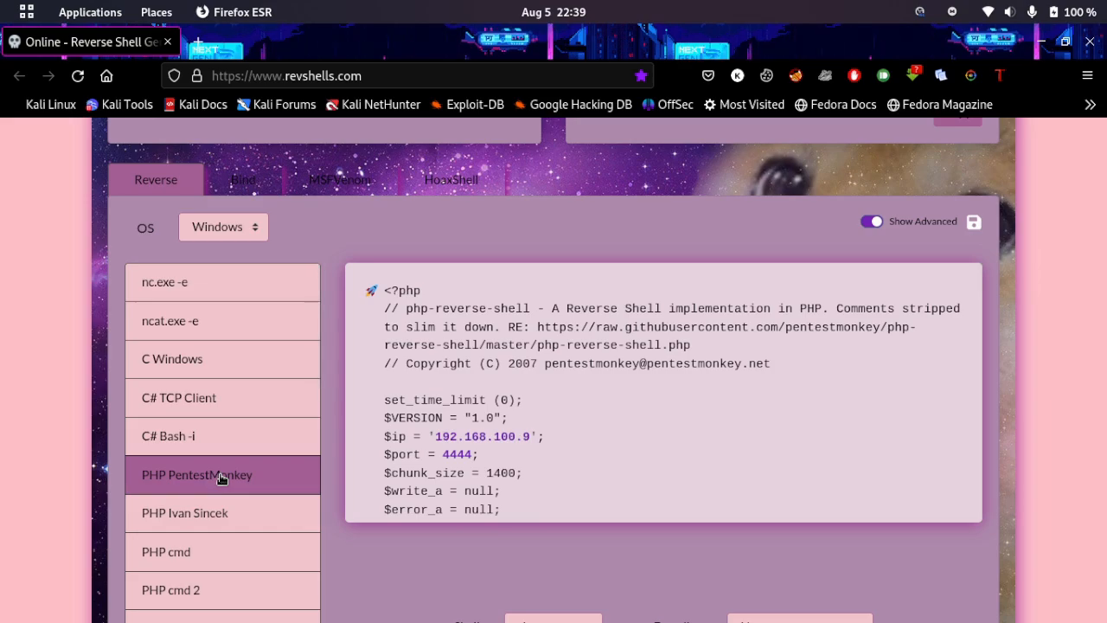
Preview the PowerShell #1, #2 and #3 payloads, then the Lua #2 payload.
{"action": "scroll", "scroll_direction": "down", "scroll_amount": 3}
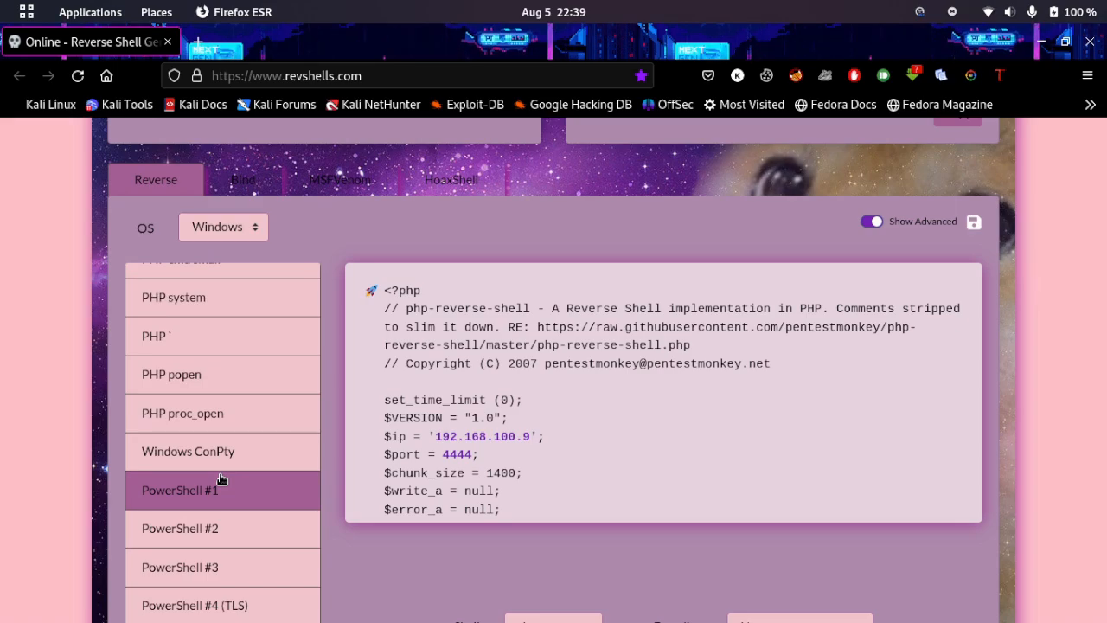
{"action": "left_click", "coordinate": [180, 489]}
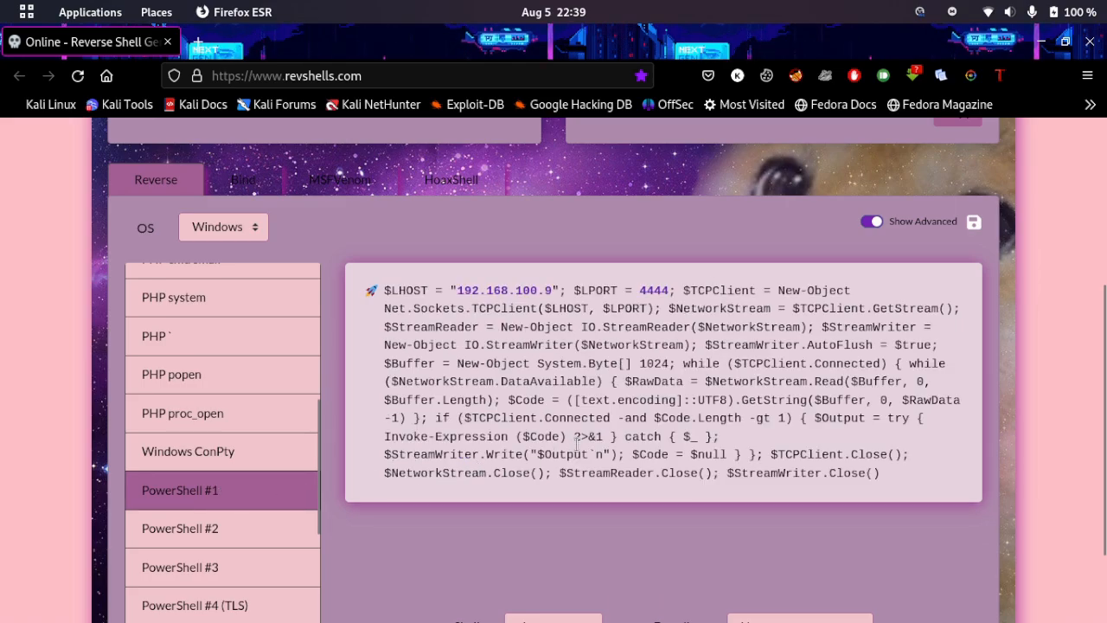
{"action": "left_click", "coordinate": [180, 527]}
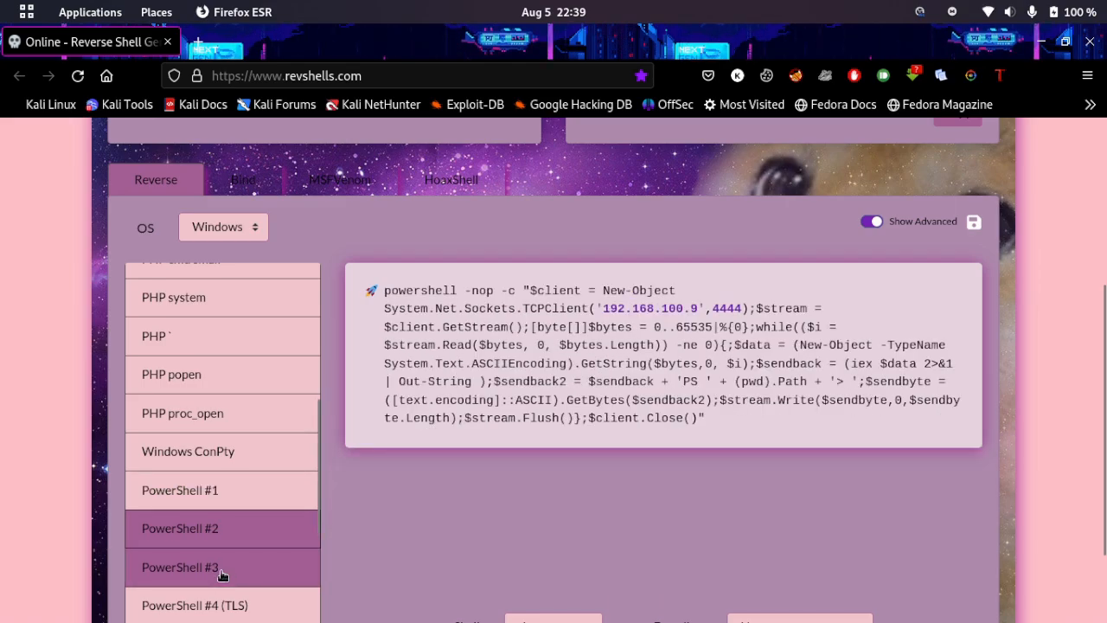
{"action": "left_click", "coordinate": [193, 605]}
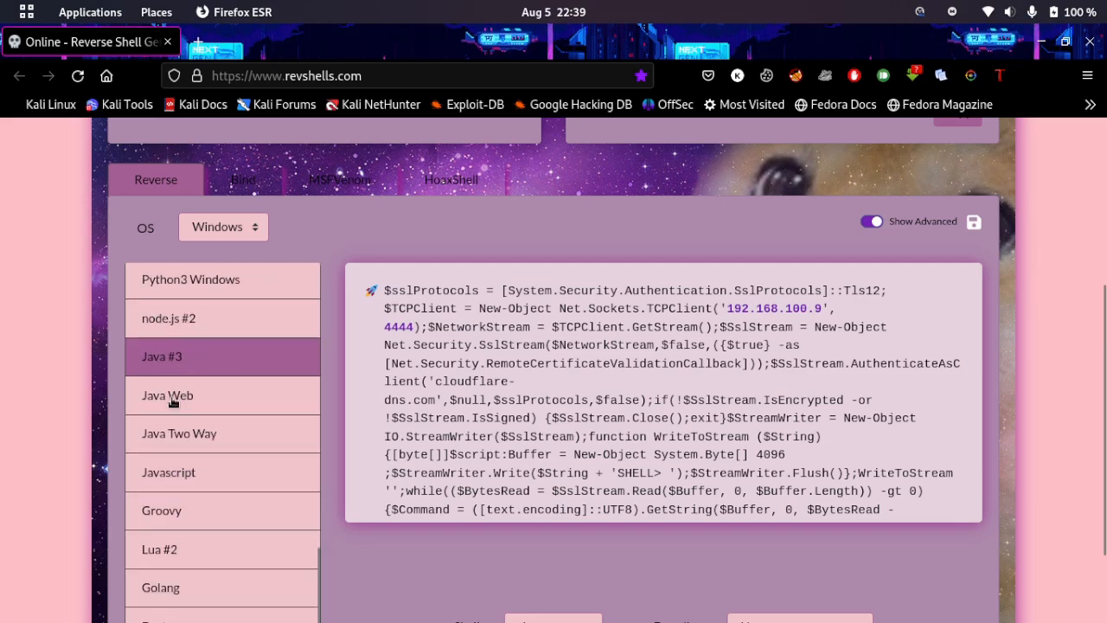
{"action": "left_click", "coordinate": [163, 510]}
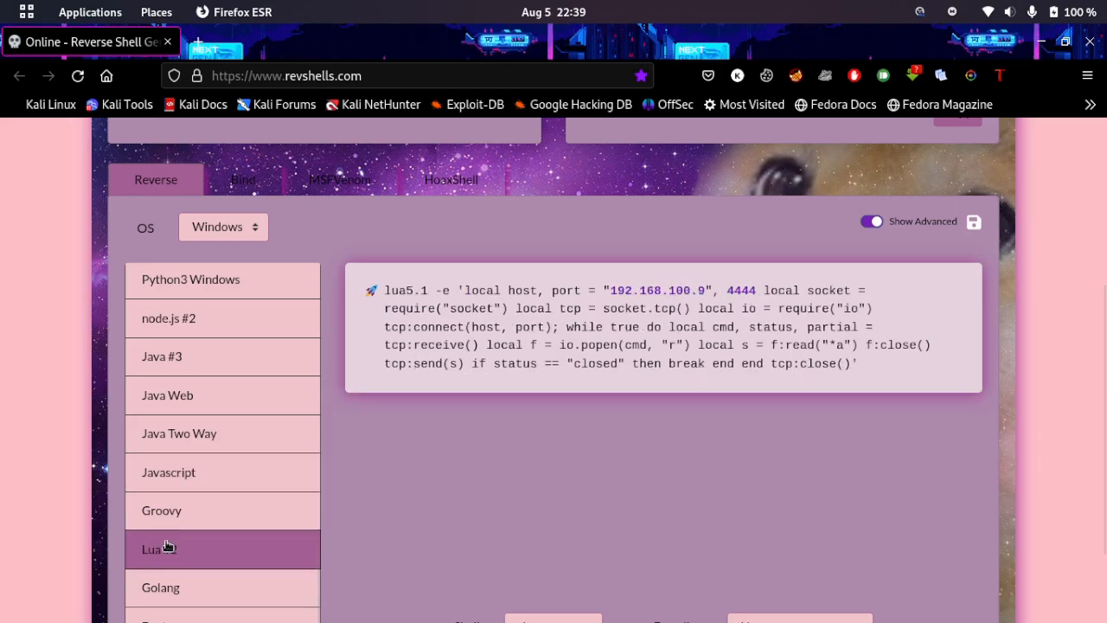
{"action": "scroll", "scroll_direction": "down", "scroll_amount": 3}
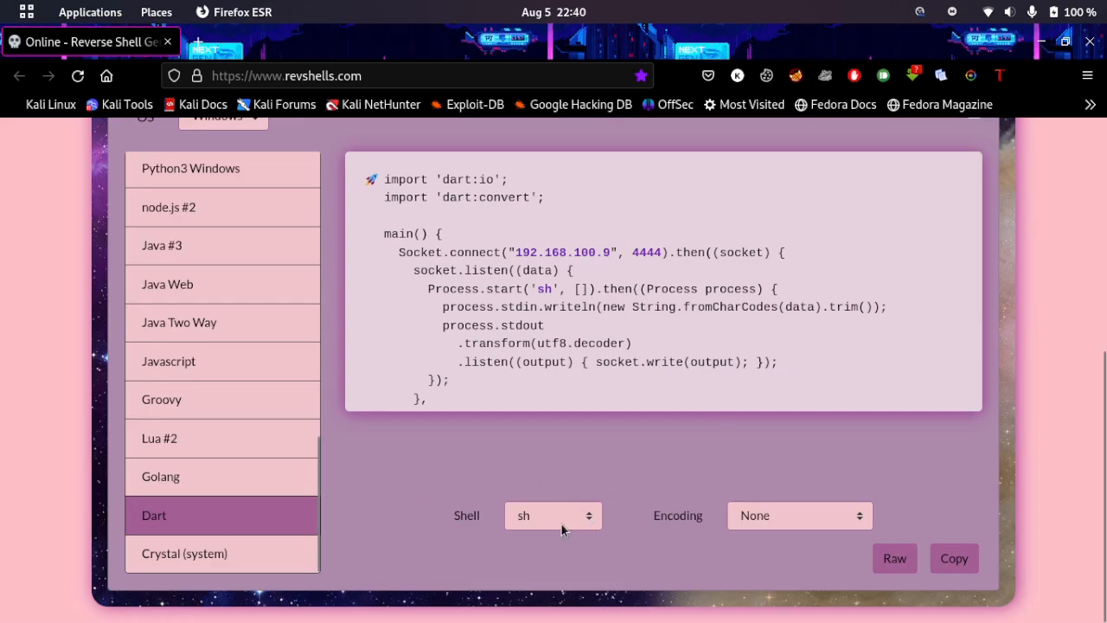
Make the Dart payload launch /bin/bash, preview Base64 encoding, then return it to None.
{"action": "left_click", "coordinate": [552, 515]}
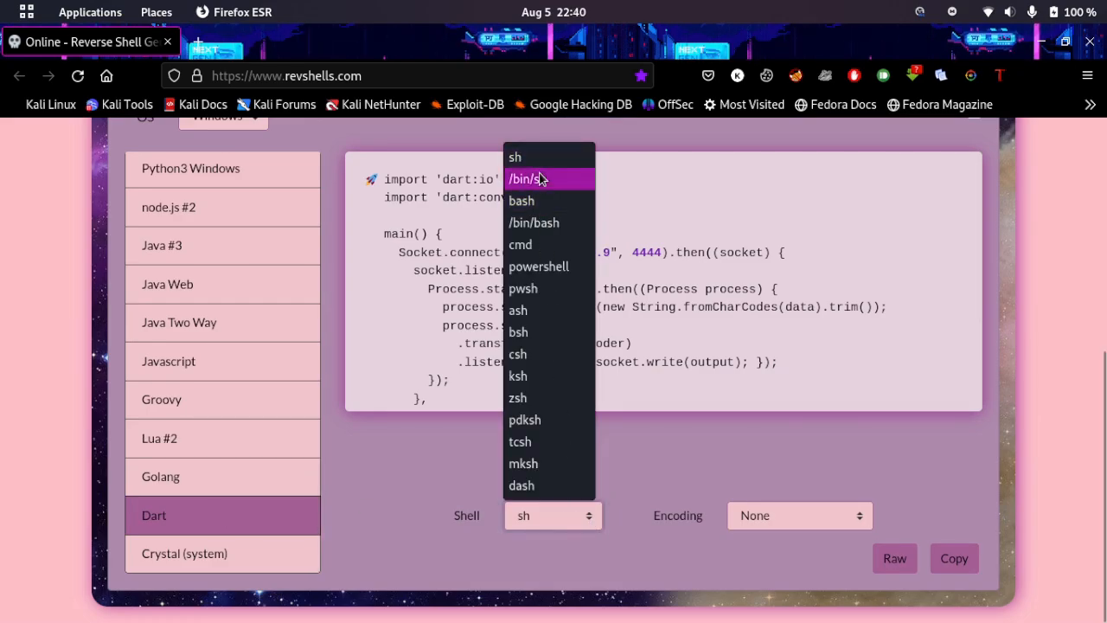
{"action": "mouse_move", "coordinate": [533, 221]}
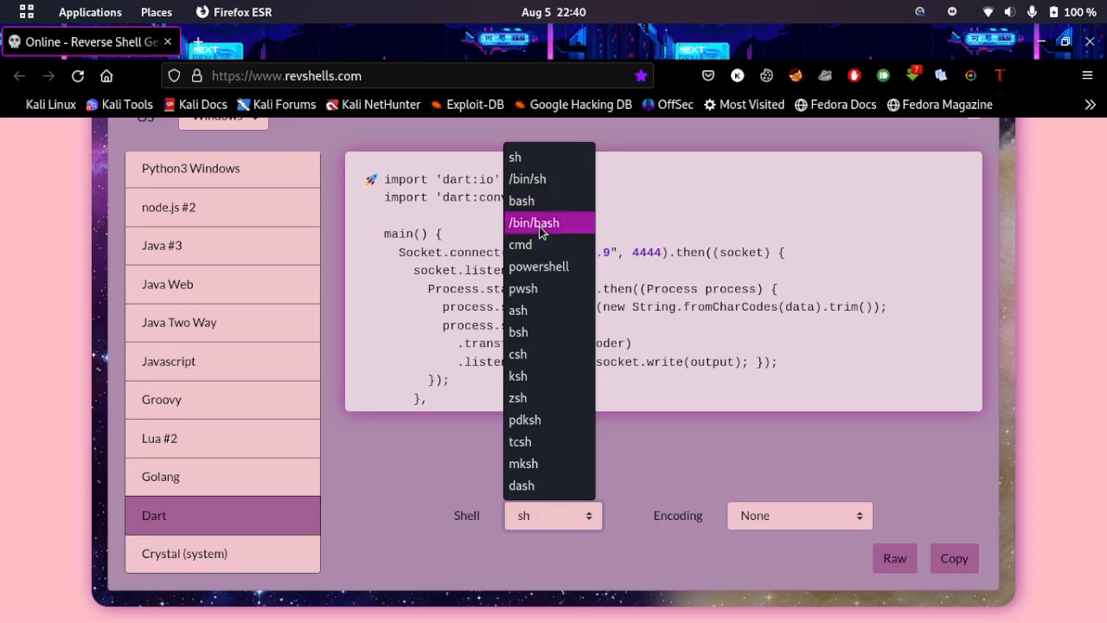
{"action": "mouse_move", "coordinate": [532, 375]}
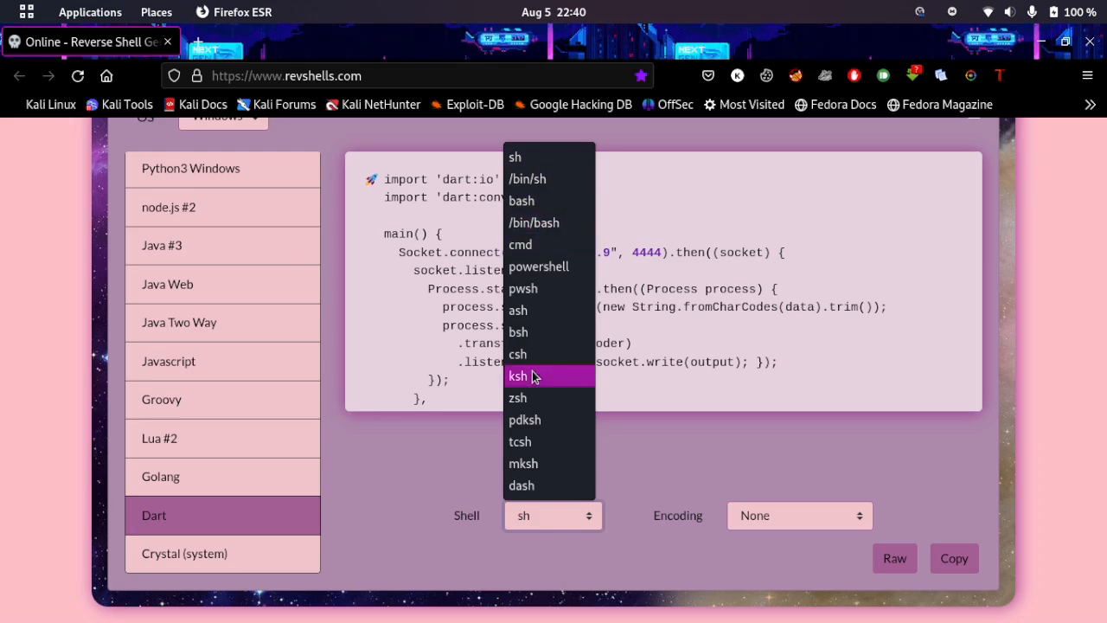
{"action": "mouse_move", "coordinate": [526, 178]}
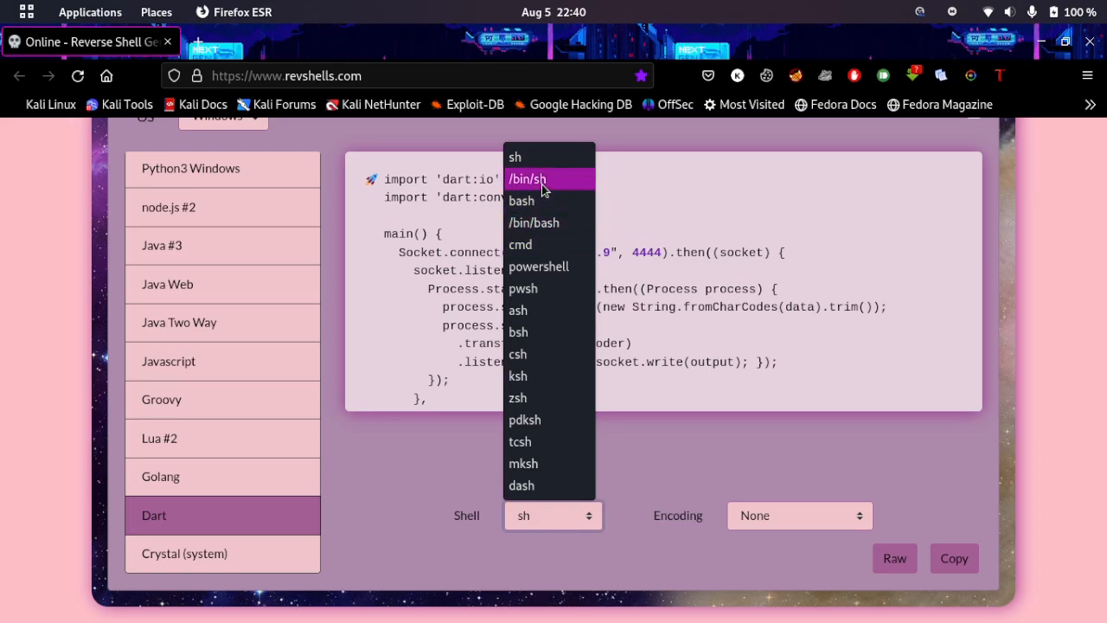
{"action": "mouse_move", "coordinate": [554, 375]}
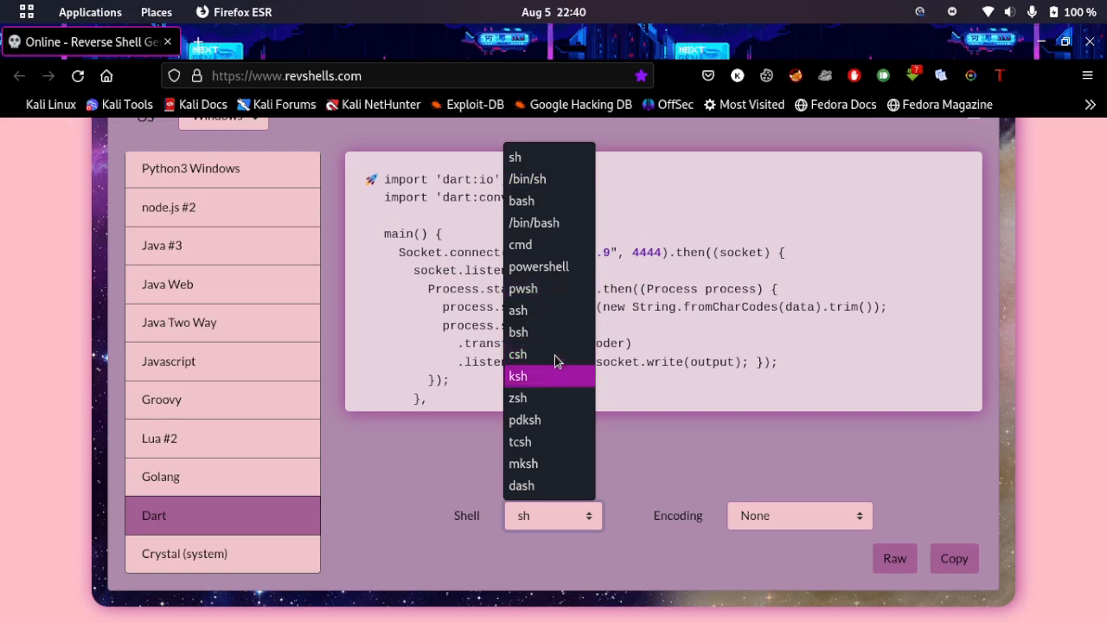
{"action": "mouse_move", "coordinate": [532, 221]}
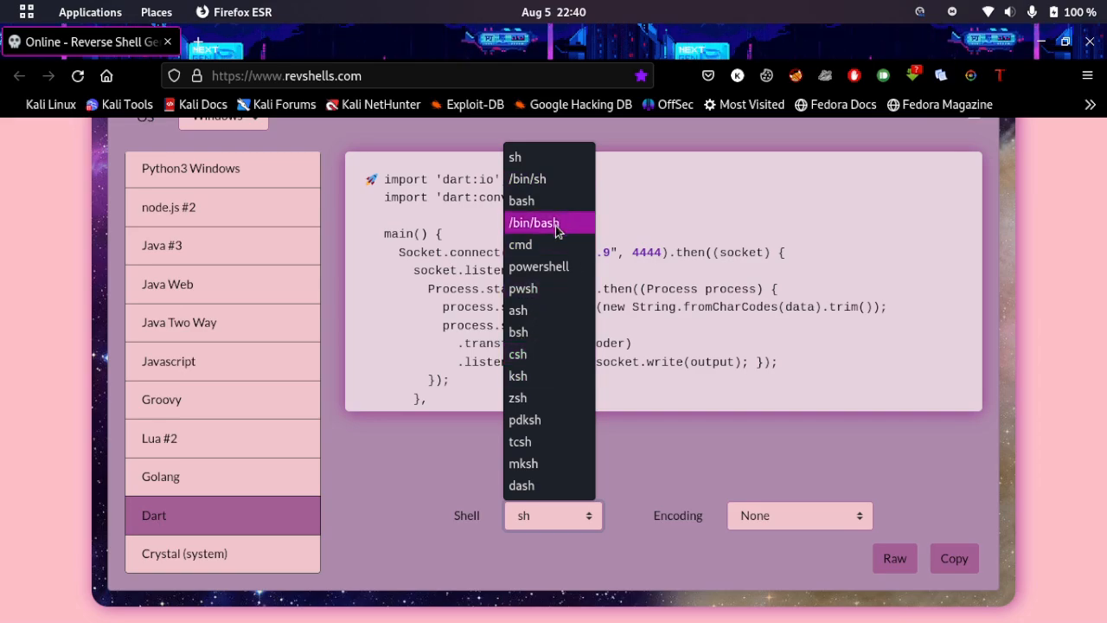
{"action": "left_click", "coordinate": [533, 222]}
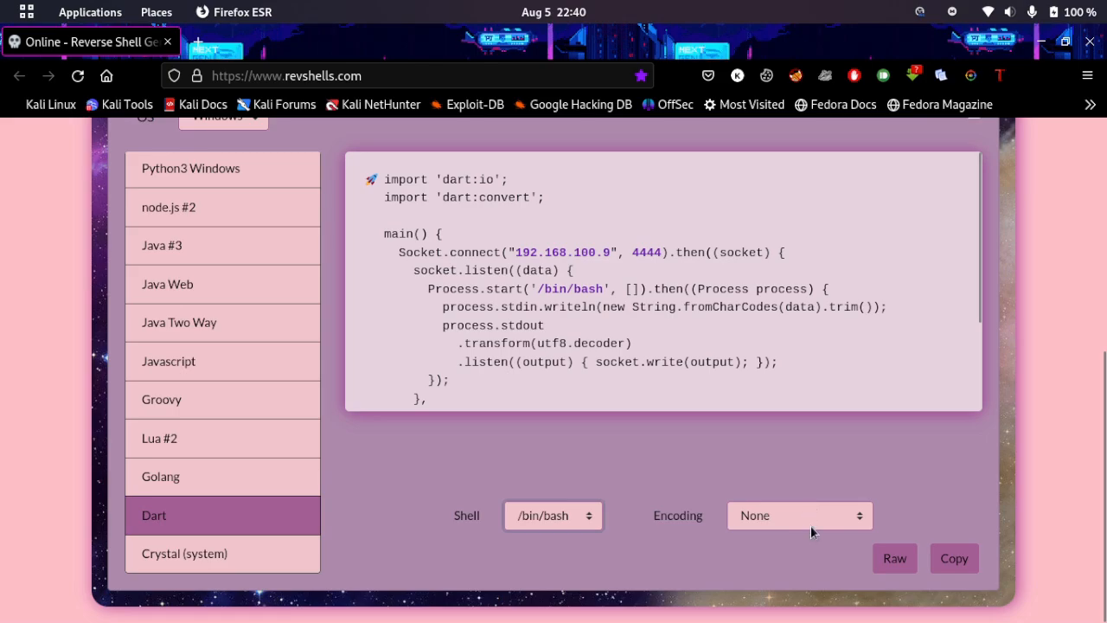
{"action": "left_click", "coordinate": [799, 515]}
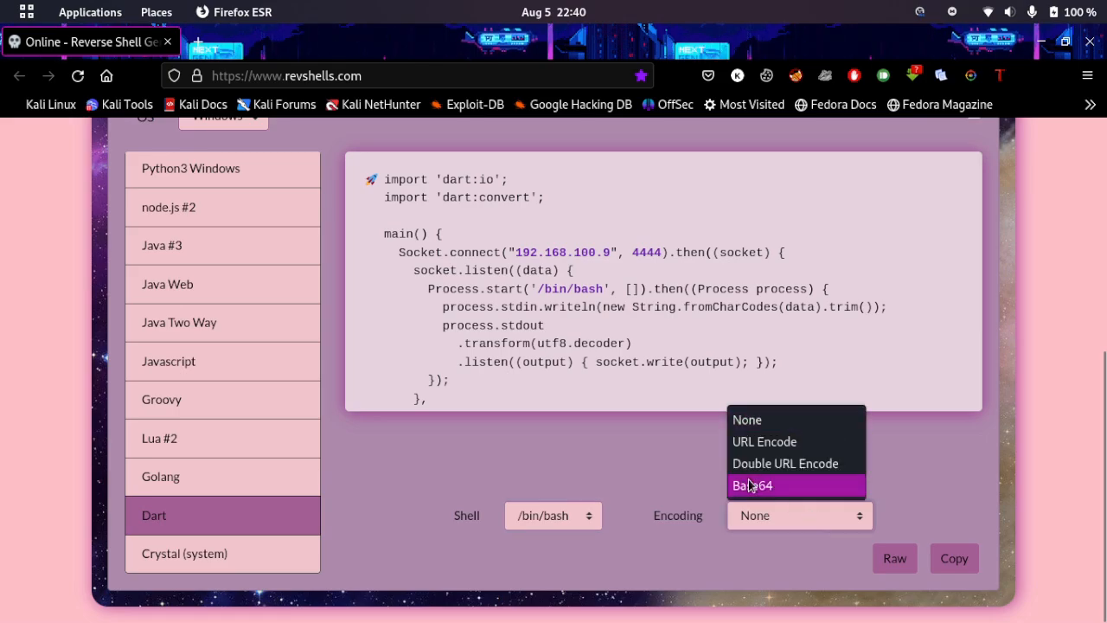
{"action": "left_click", "coordinate": [752, 484]}
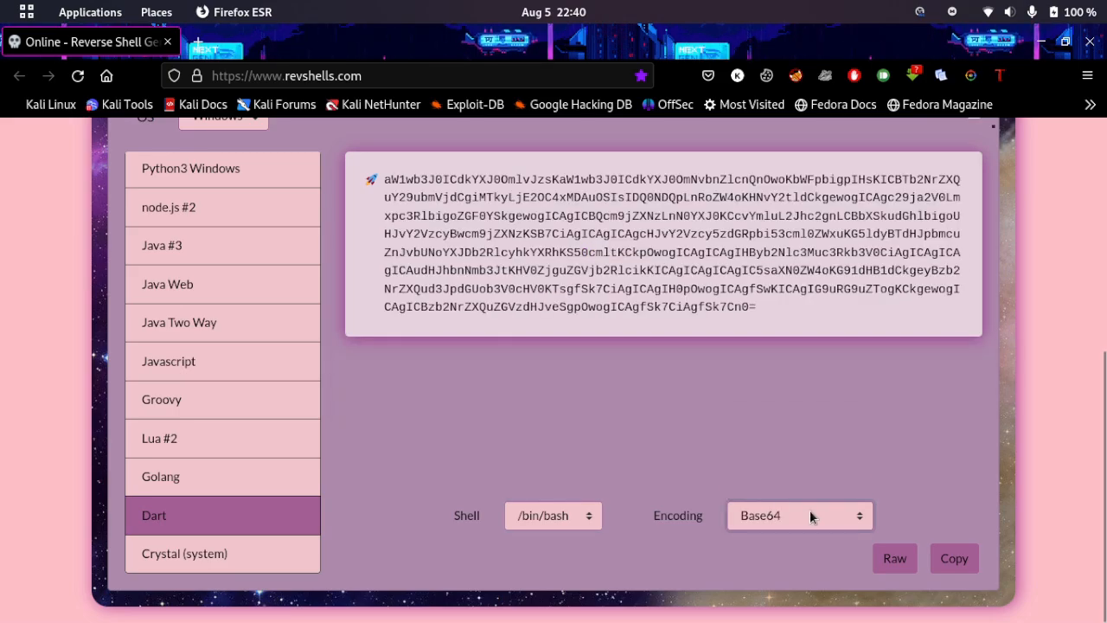
{"action": "left_click", "coordinate": [796, 515]}
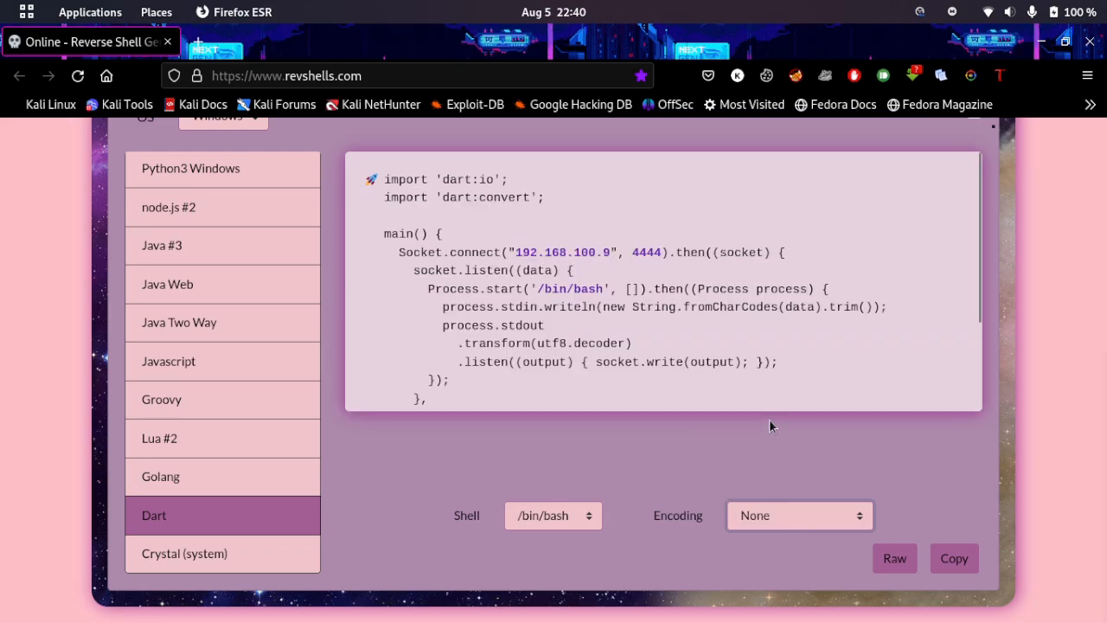
Switch the listener type to pwncat briefly, then to the hoaxshell listener on port 4444.
{"action": "scroll", "scroll_direction": "up", "scroll_amount": 3}
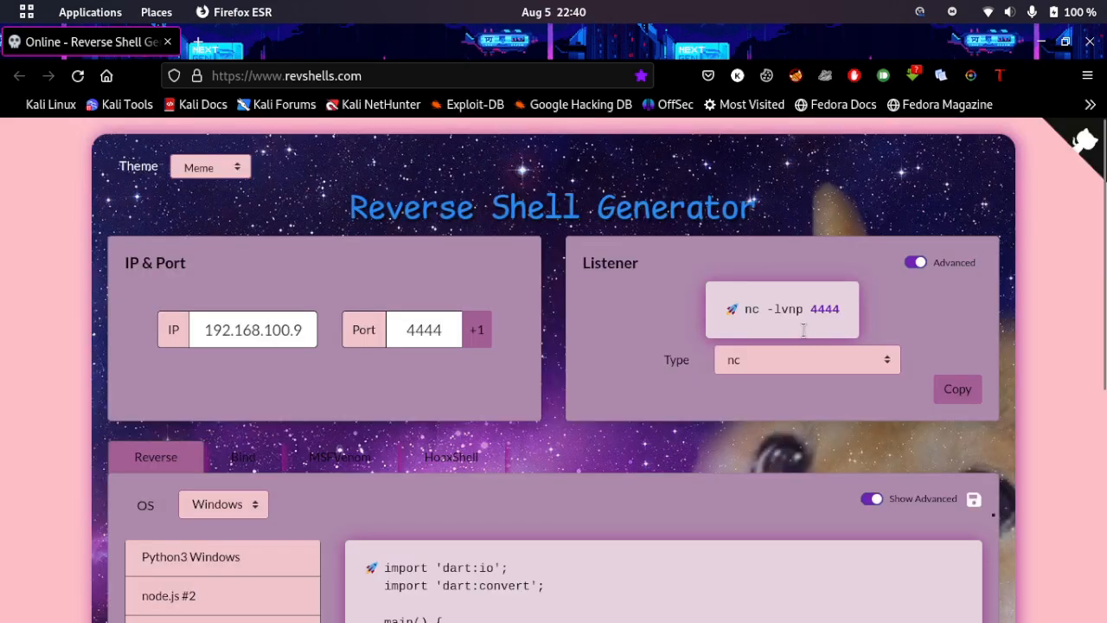
{"action": "left_click", "coordinate": [804, 358]}
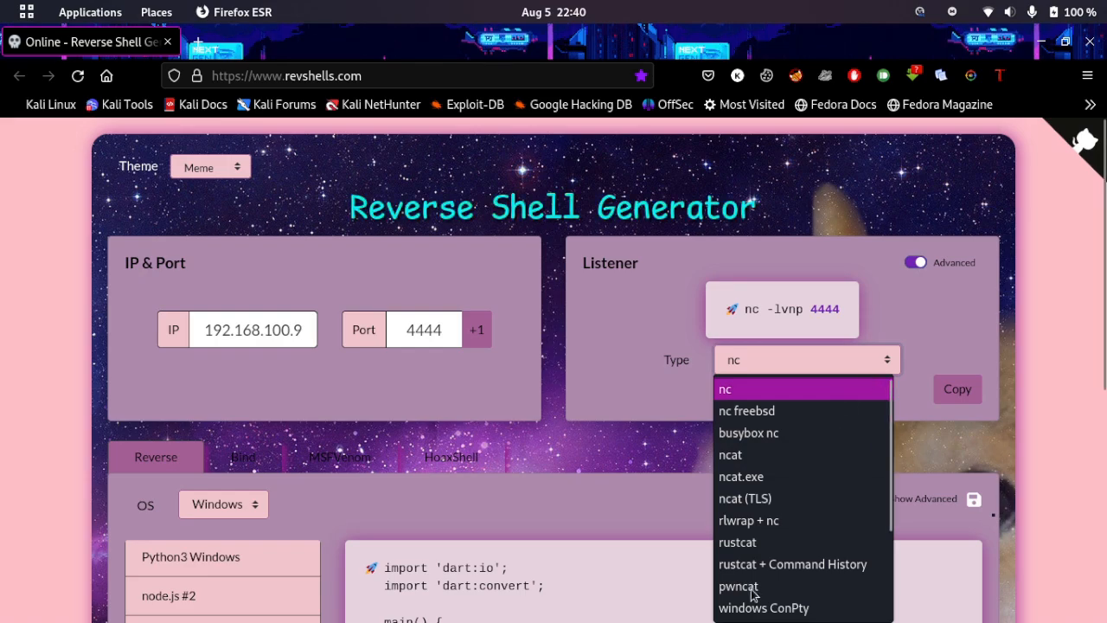
{"action": "left_click", "coordinate": [738, 585]}
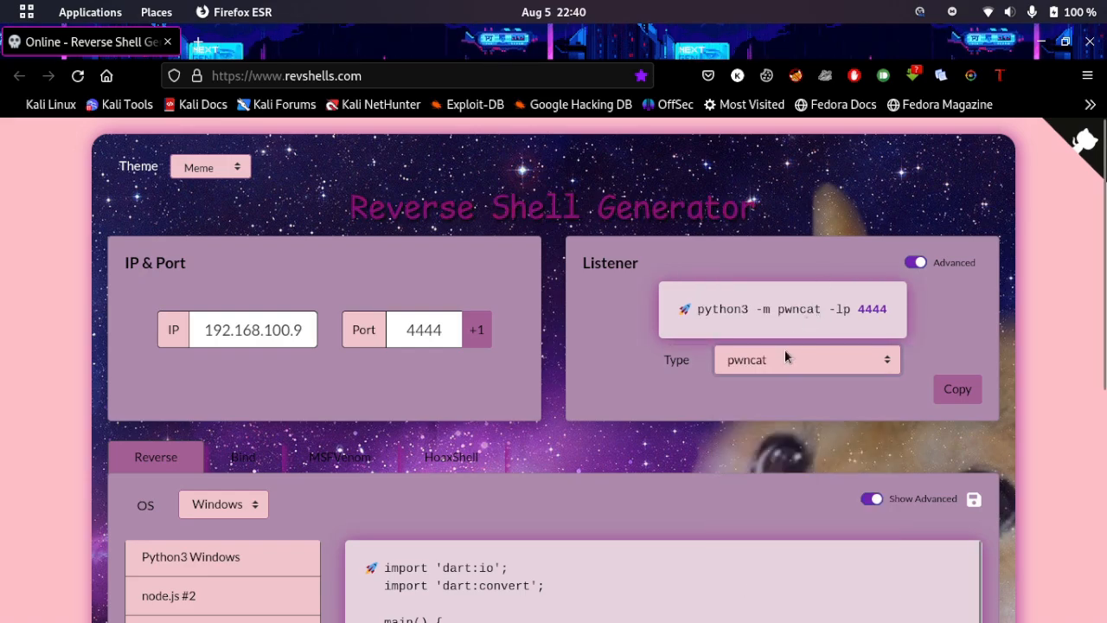
{"action": "left_click", "coordinate": [806, 358]}
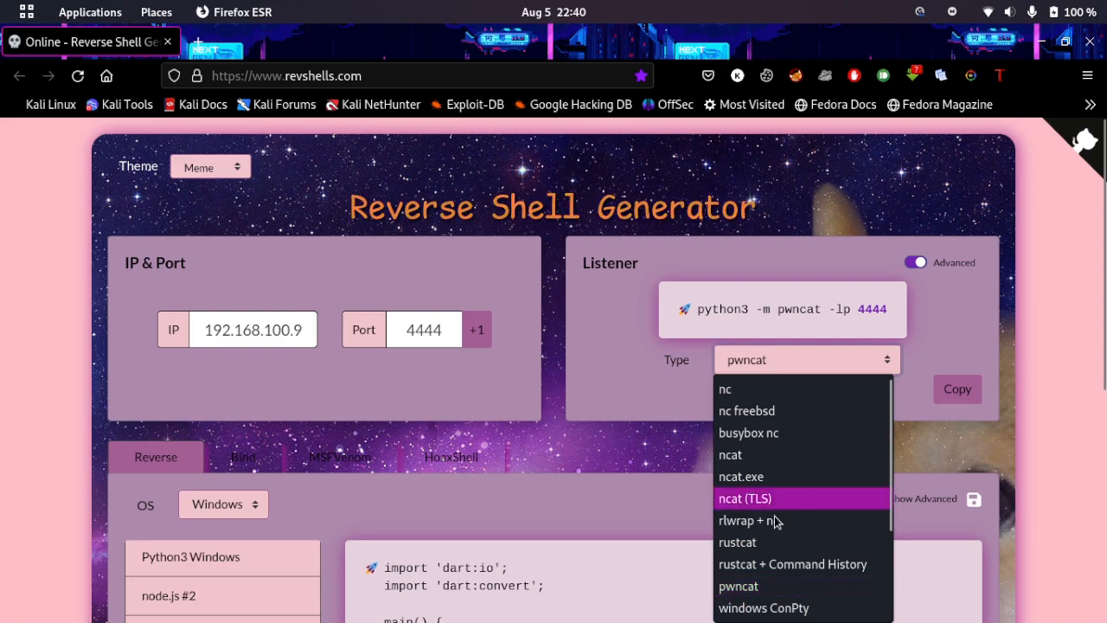
{"action": "scroll", "scroll_direction": "down", "scroll_amount": 3}
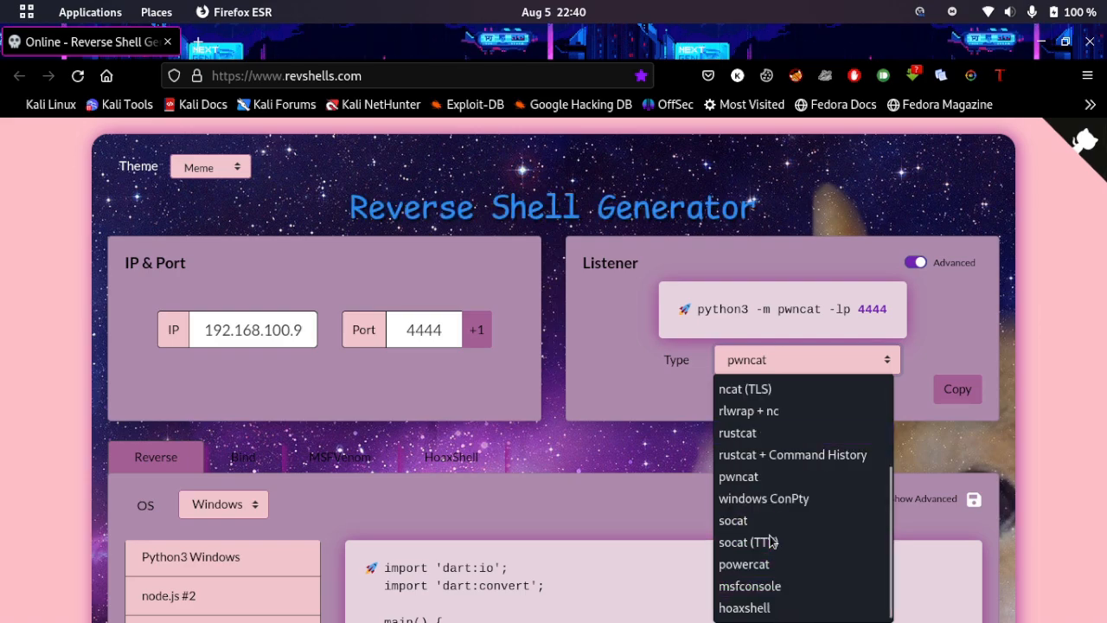
{"action": "left_click", "coordinate": [743, 607]}
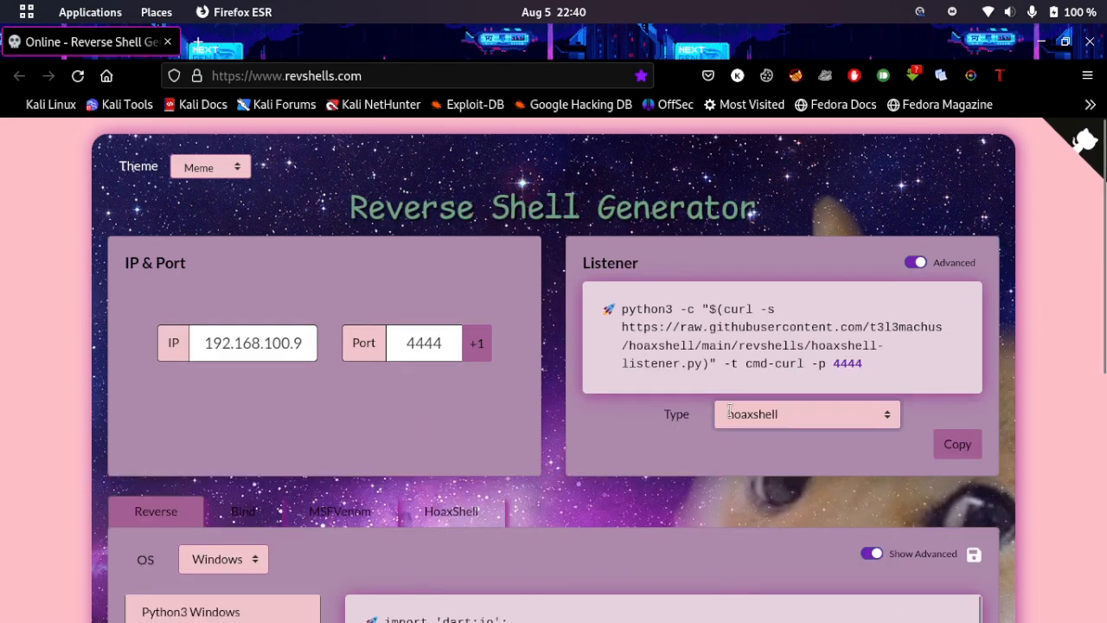
Show the MSFVenom command for the stageless Windows x64 Meterpreter reverse TCP payload.
{"action": "scroll", "scroll_direction": "down", "scroll_amount": 3}
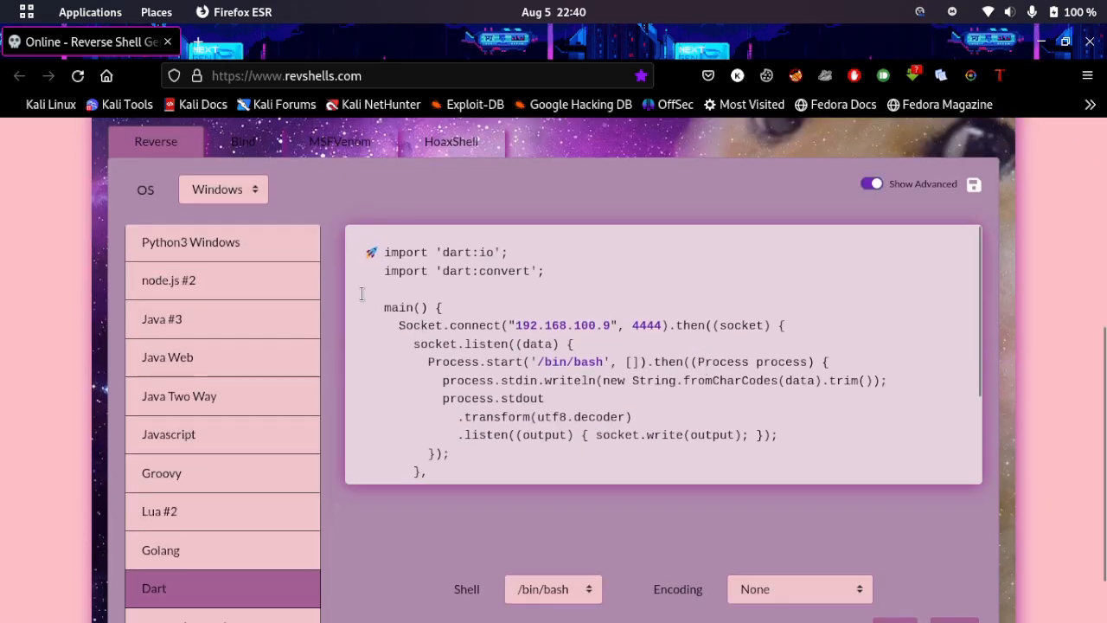
{"action": "left_click", "coordinate": [339, 142]}
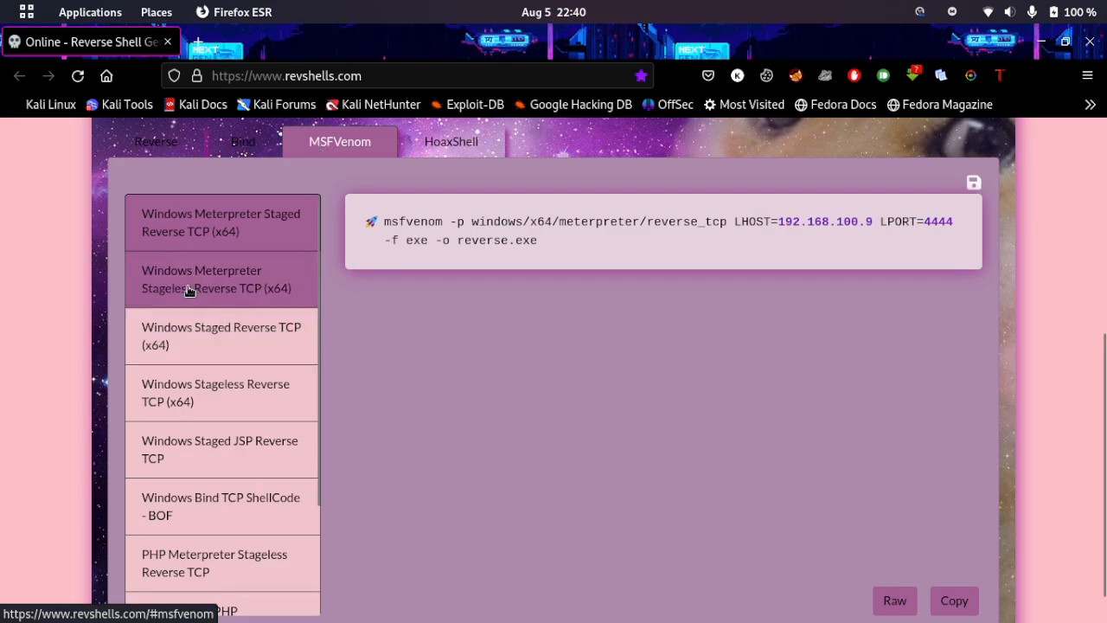
{"action": "mouse_move", "coordinate": [204, 336]}
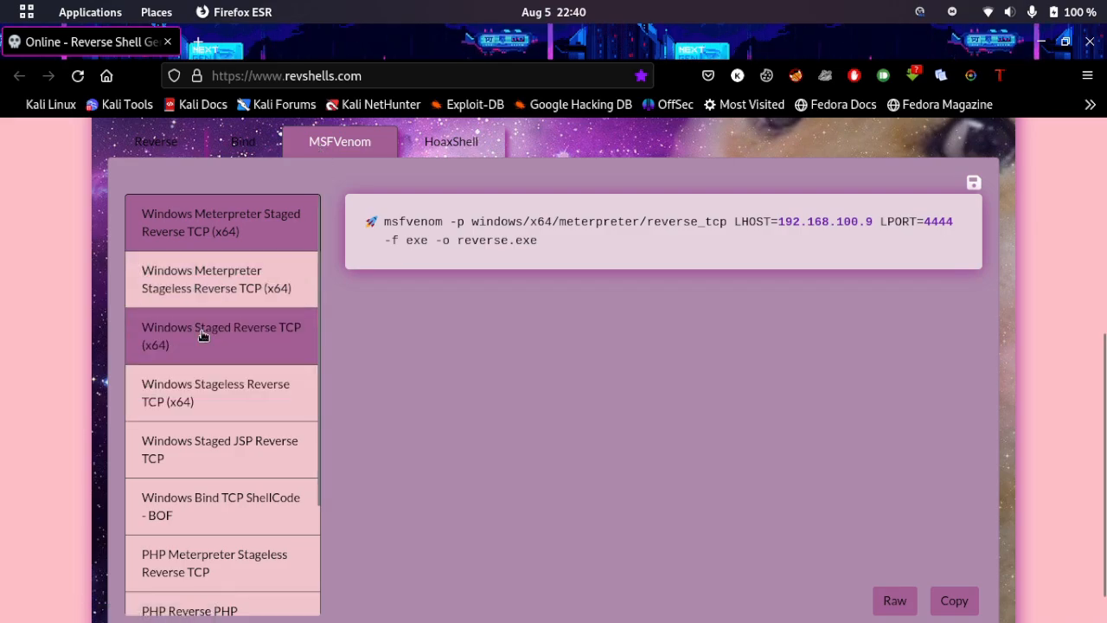
{"action": "scroll", "scroll_direction": "up", "scroll_amount": 3}
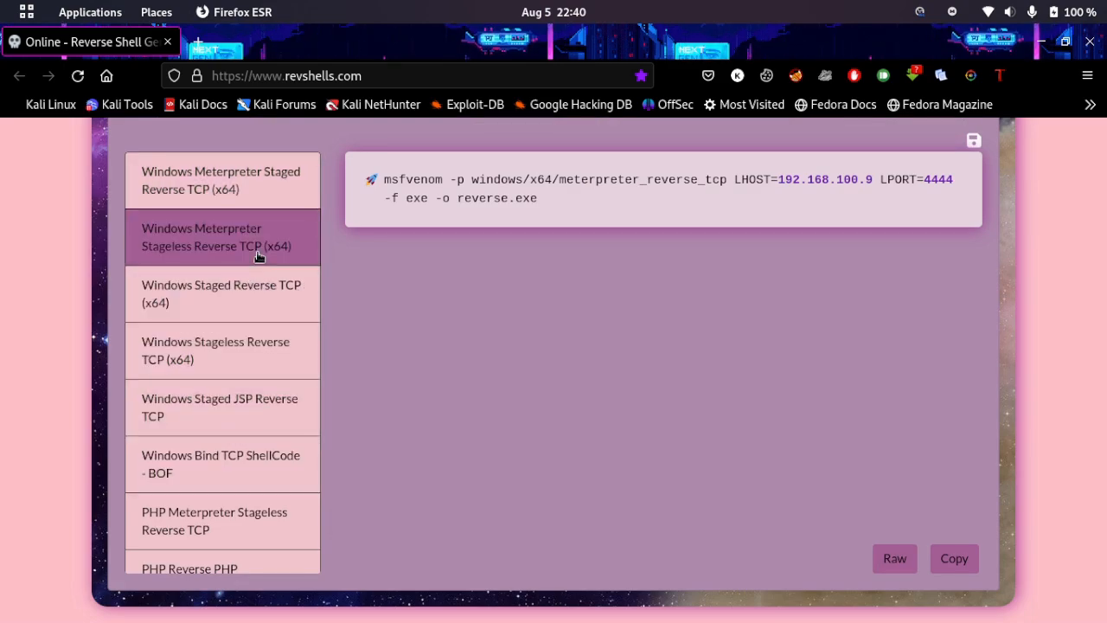
{"action": "scroll", "scroll_direction": "down", "scroll_amount": 3}
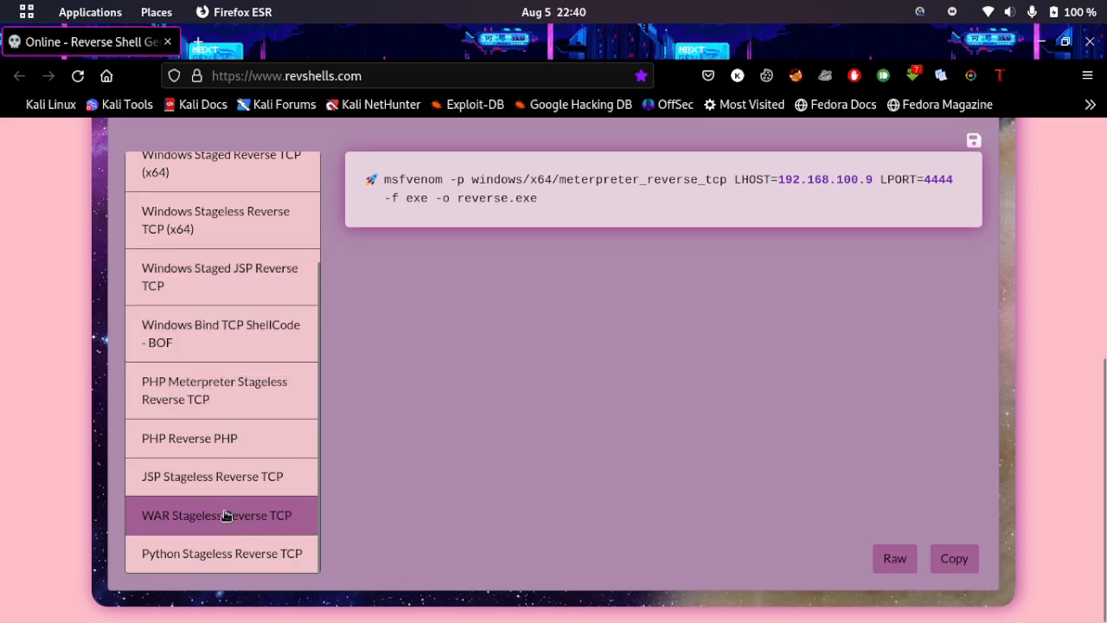
{"action": "scroll", "scroll_direction": "up", "scroll_amount": 3}
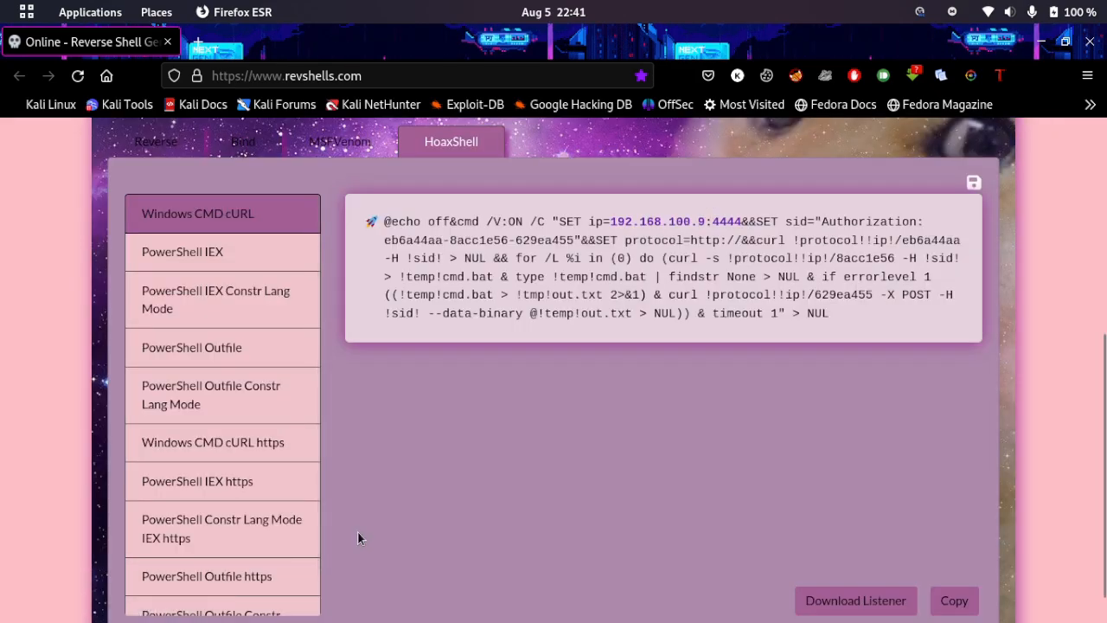
Switch revshells.com to the Dark theme and bring the caught-shell terminal back into view.
{"action": "scroll", "scroll_direction": "up", "scroll_amount": 3}
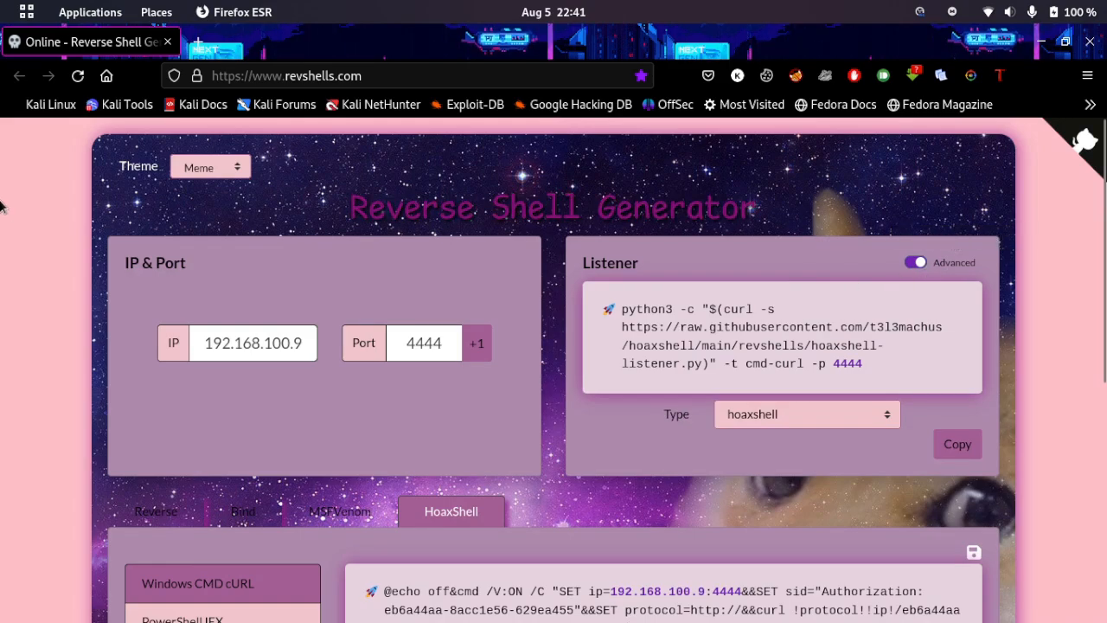
{"action": "left_click", "coordinate": [209, 166]}
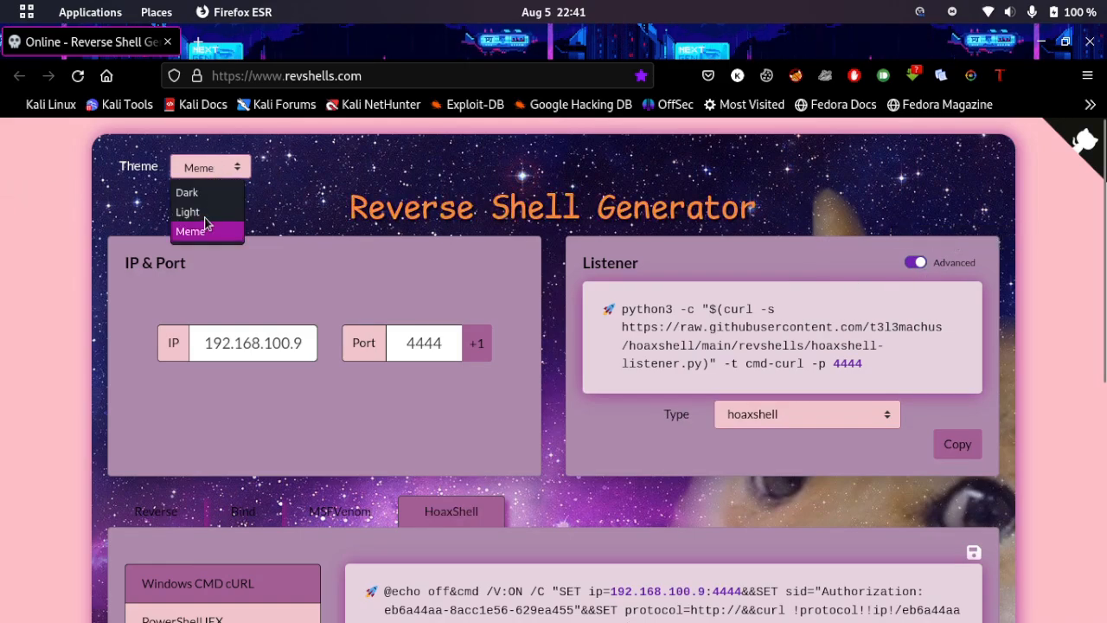
{"action": "left_click", "coordinate": [187, 192]}
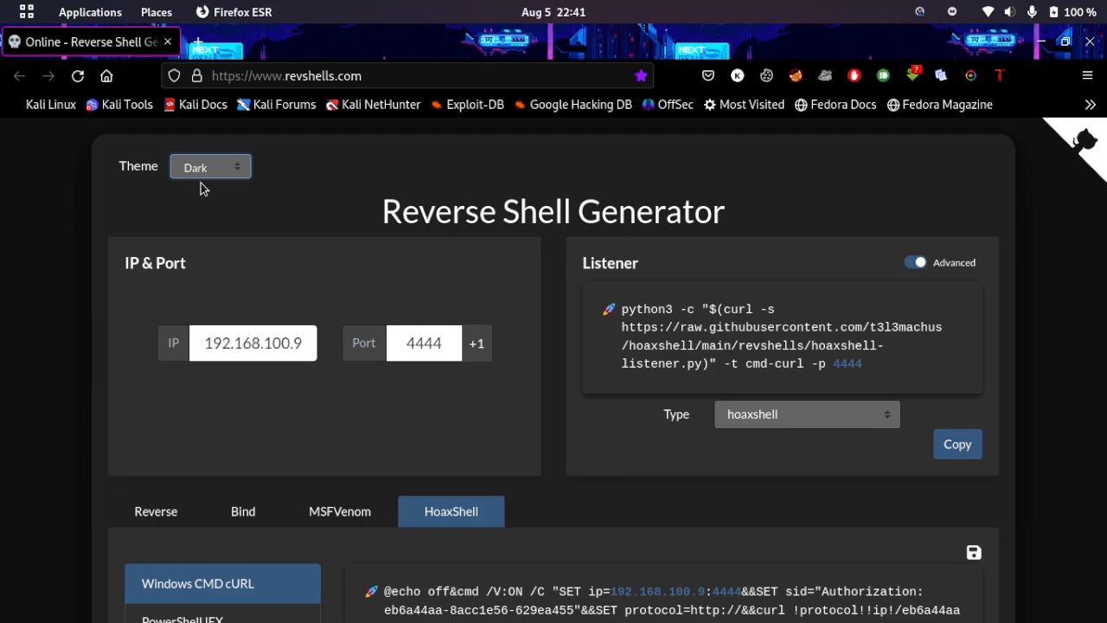
{"action": "mouse_move", "coordinate": [1090, 41]}
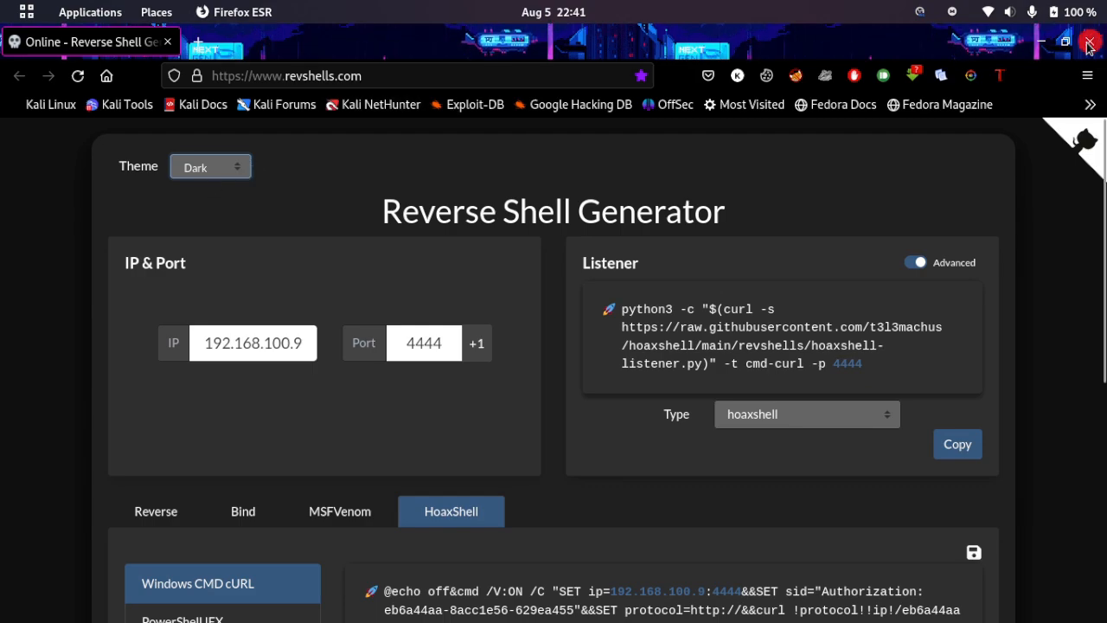
{"action": "left_click", "coordinate": [1090, 42]}
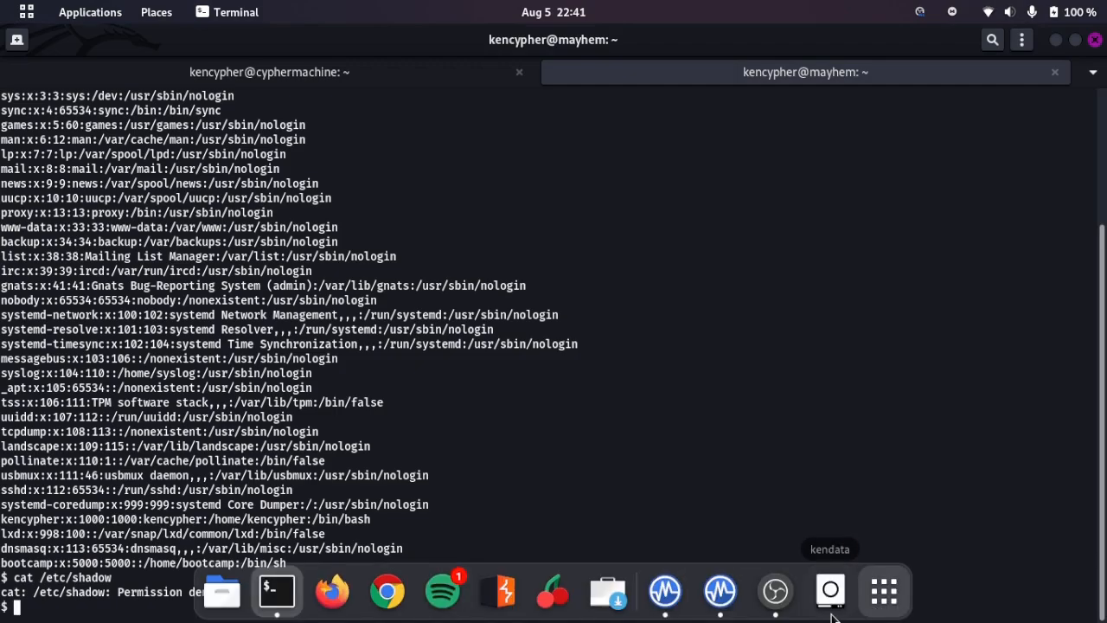